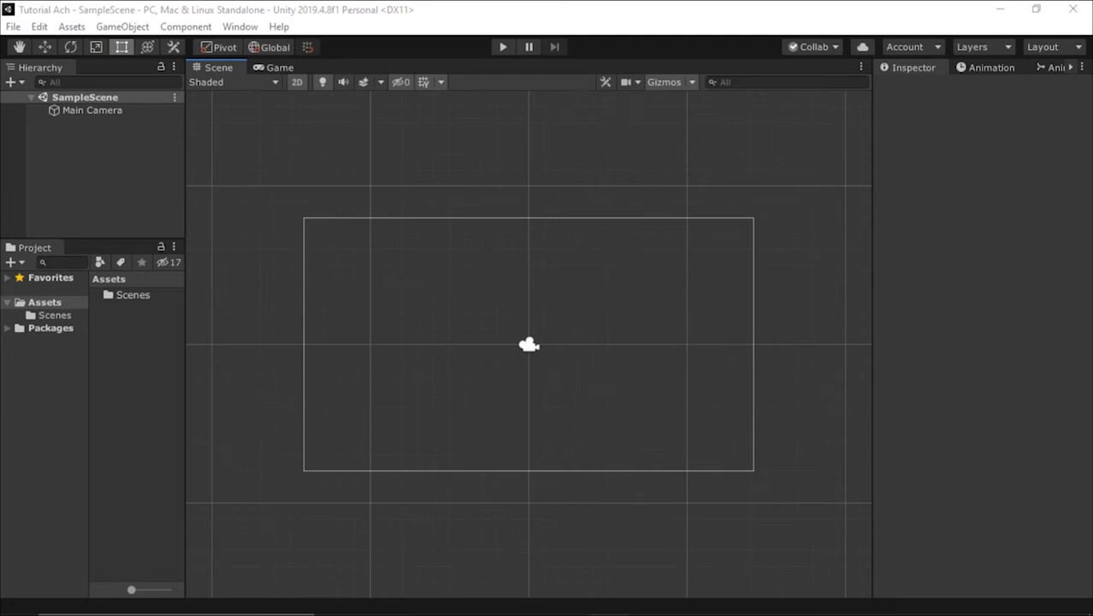
mouse_move(773, 283)
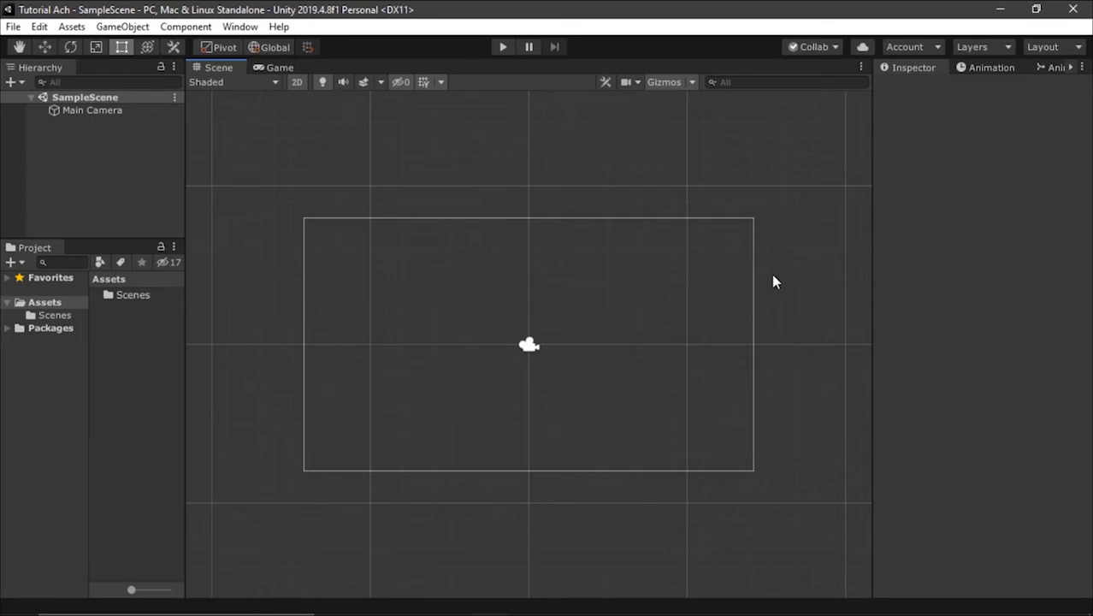
mouse_move(787, 315)
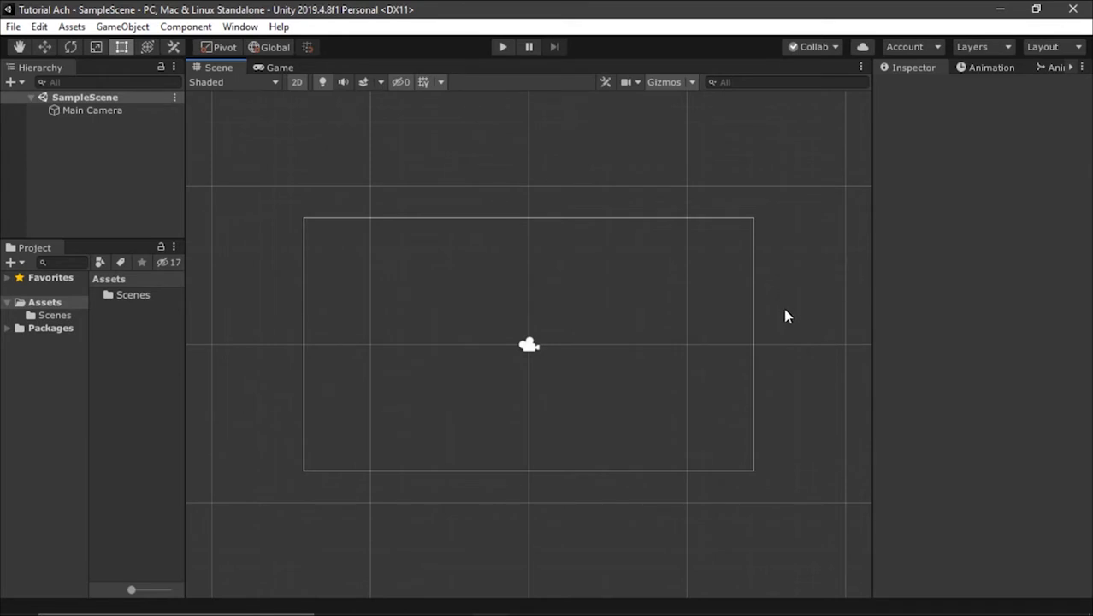
mouse_move(791, 346)
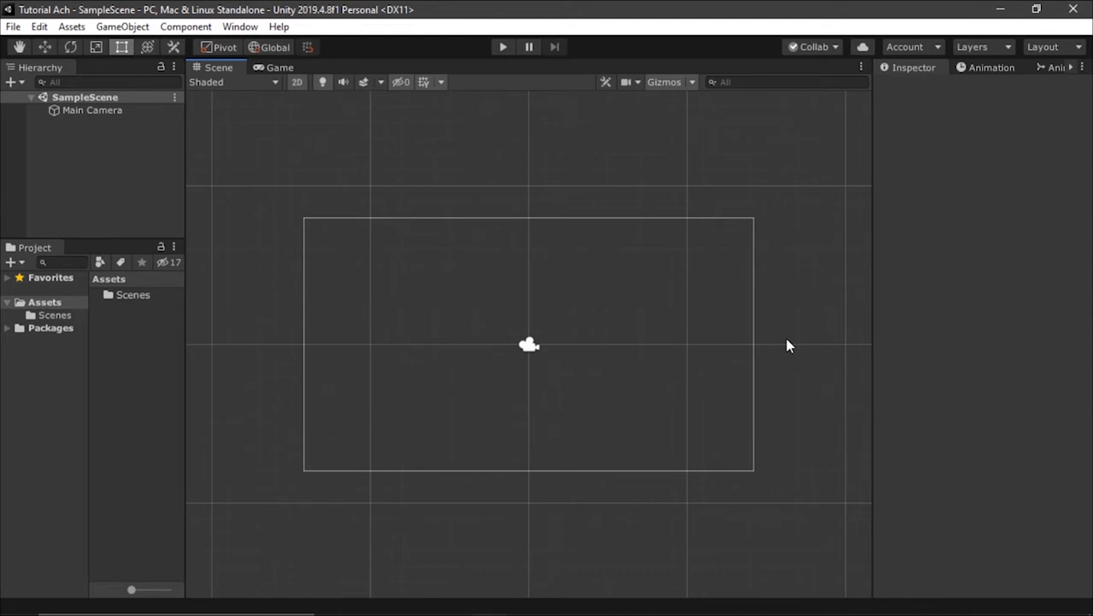
mouse_move(260, 383)
text(chievementMa)
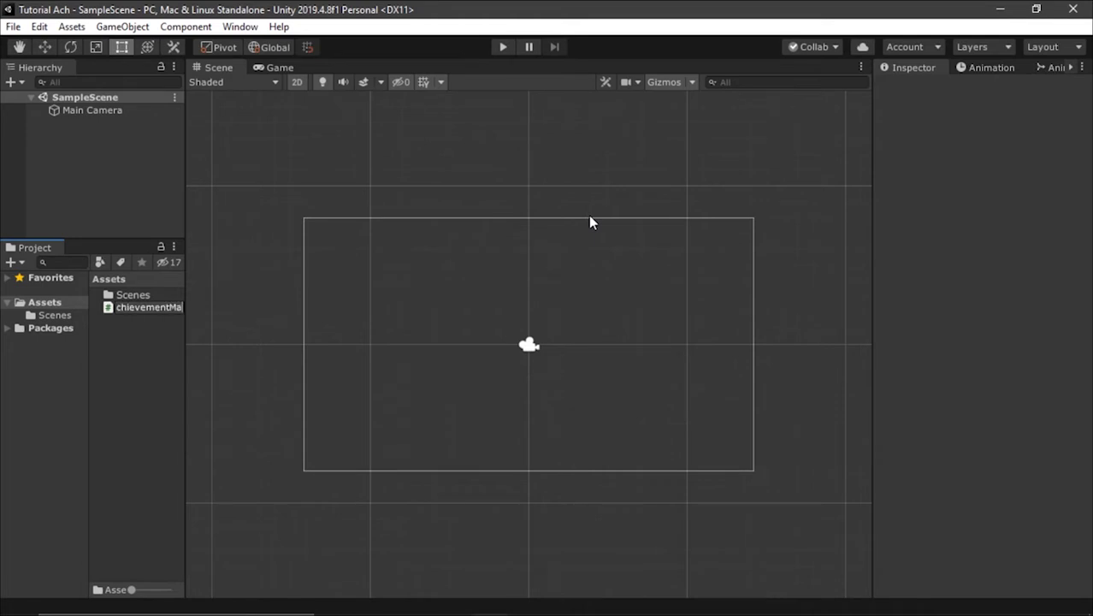
- Confirm the AchievementManager script name and open it in Visual Studio
click(149, 308)
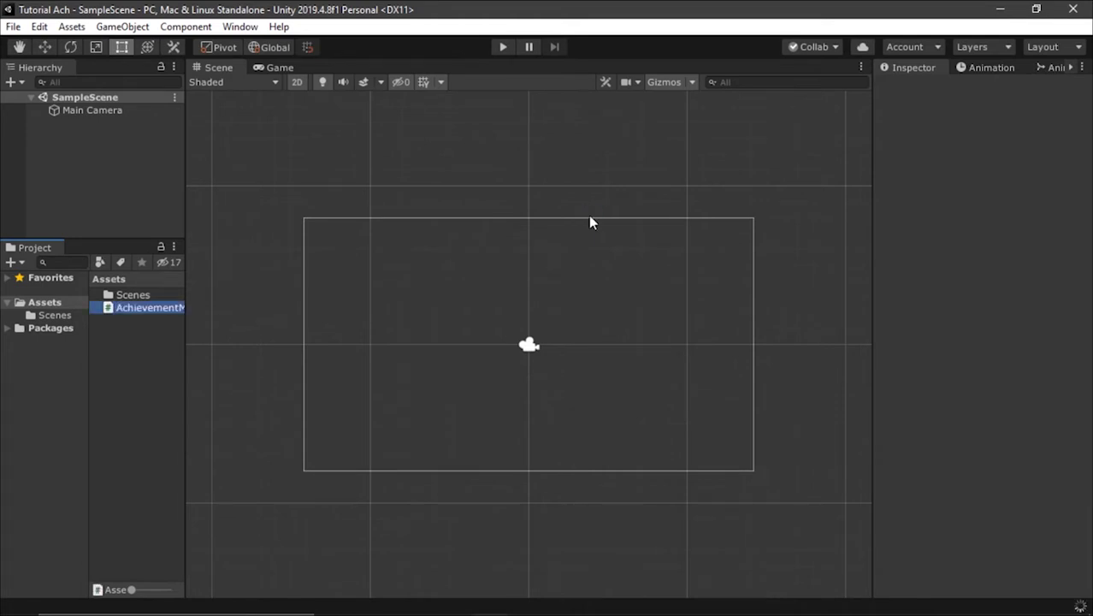
click(588, 215)
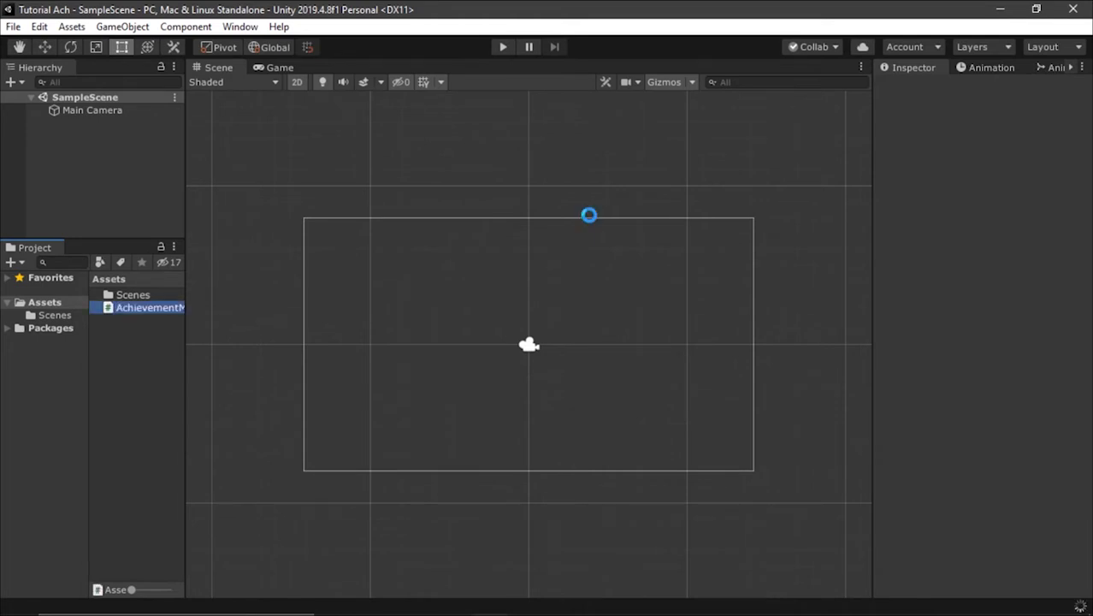
double_click(151, 308)
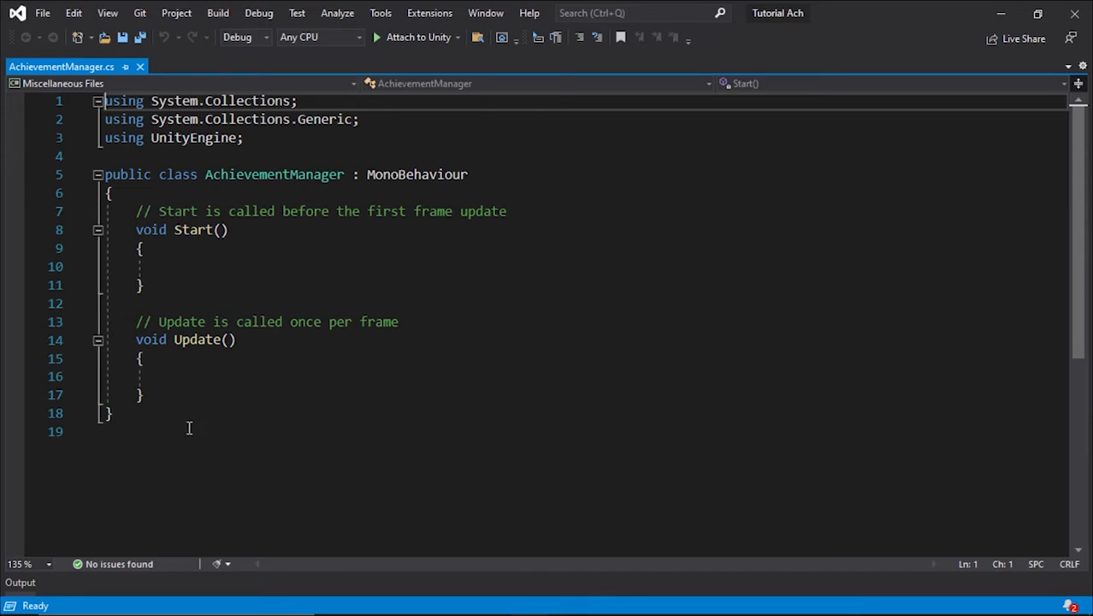
- Remove the Start and Update stubs, declare an empty public class Achievement, and save
drag(134, 212, 143, 393)
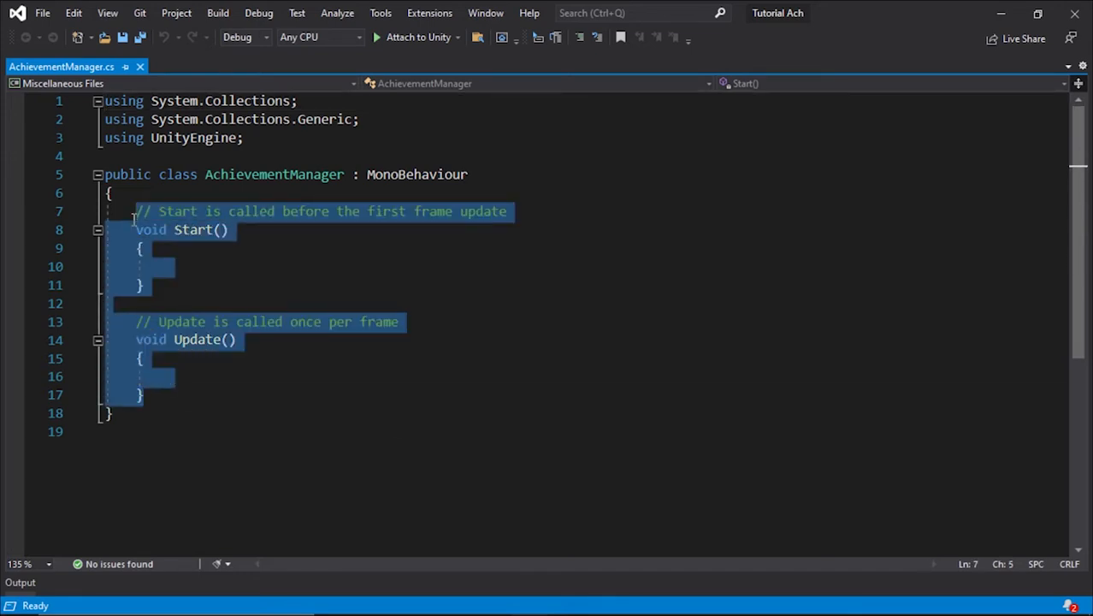
key(Delete)
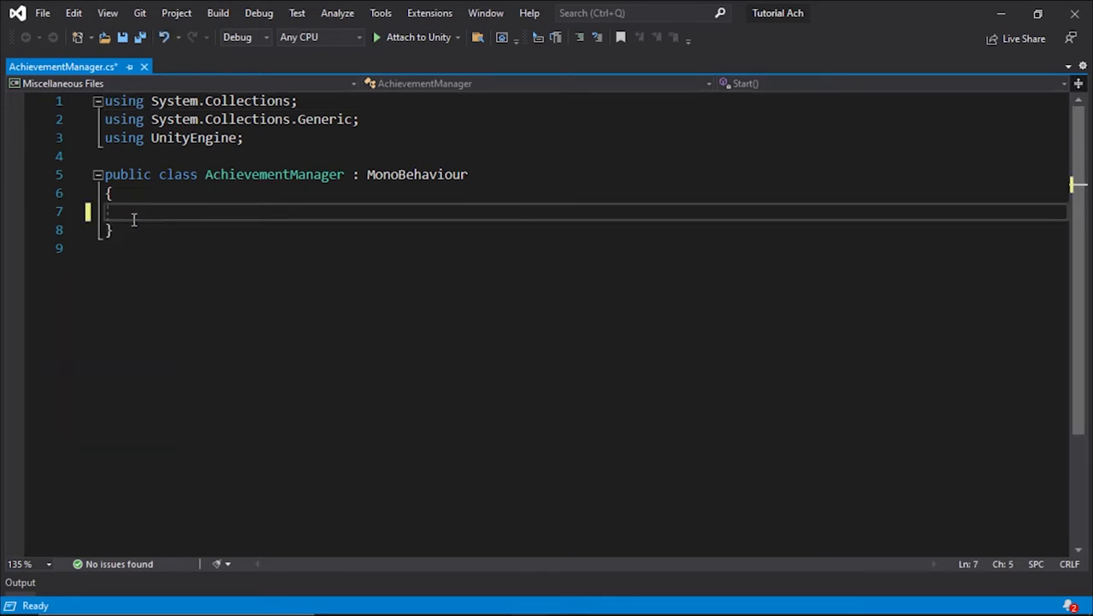
text(public class Achi)
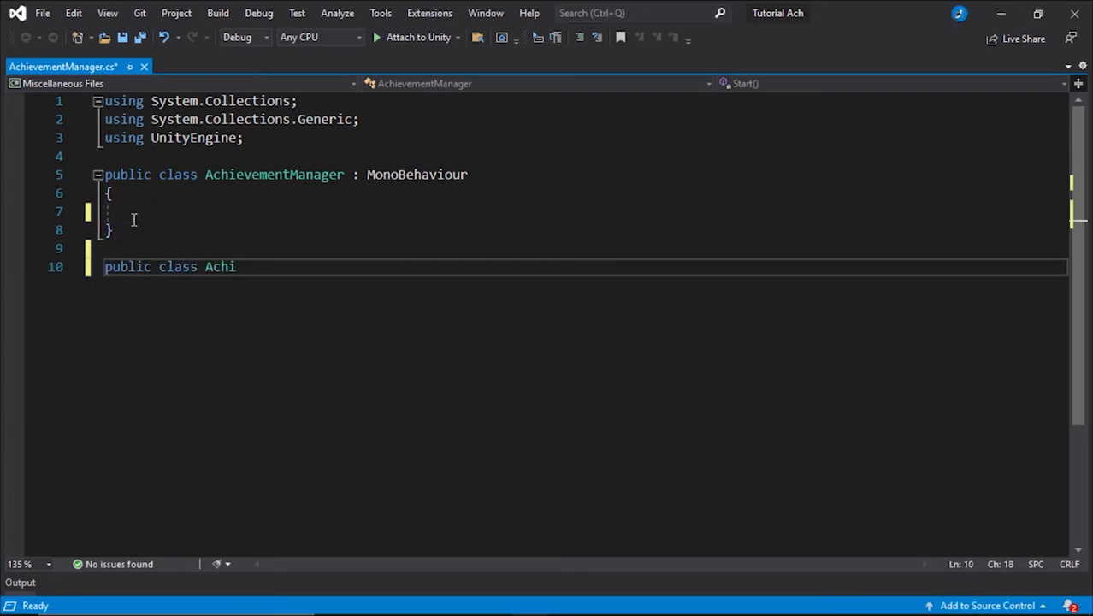
text(eve)
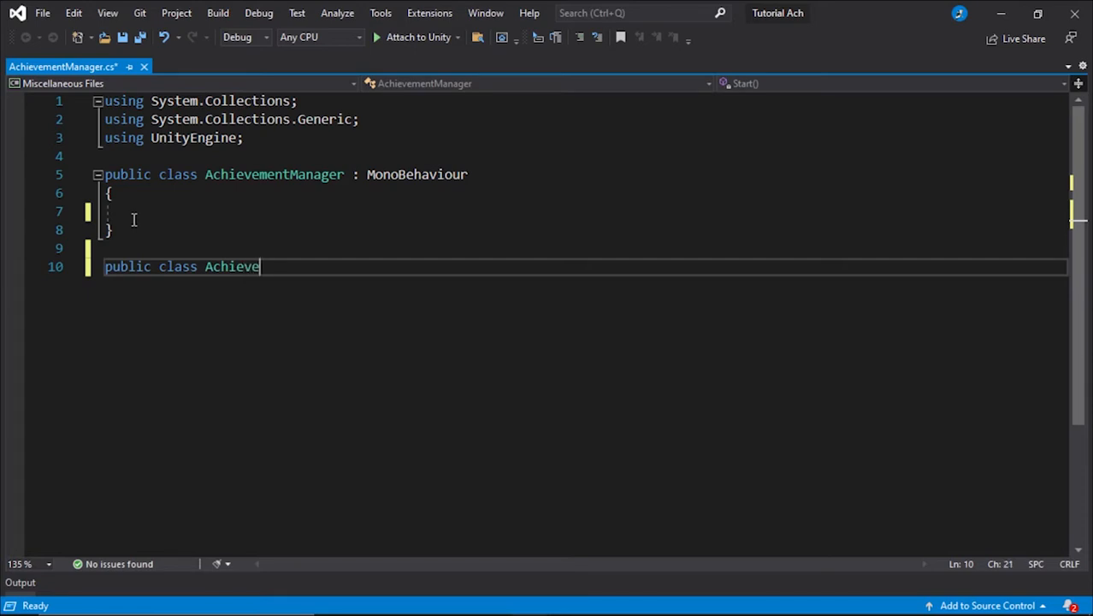
text(ment)
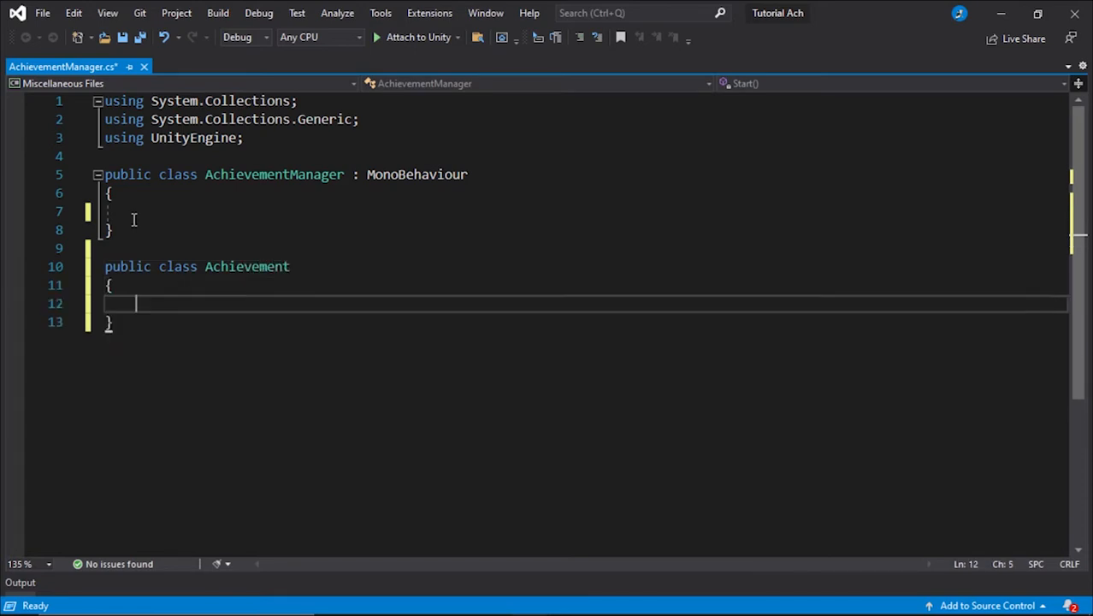
key(ctrl+s)
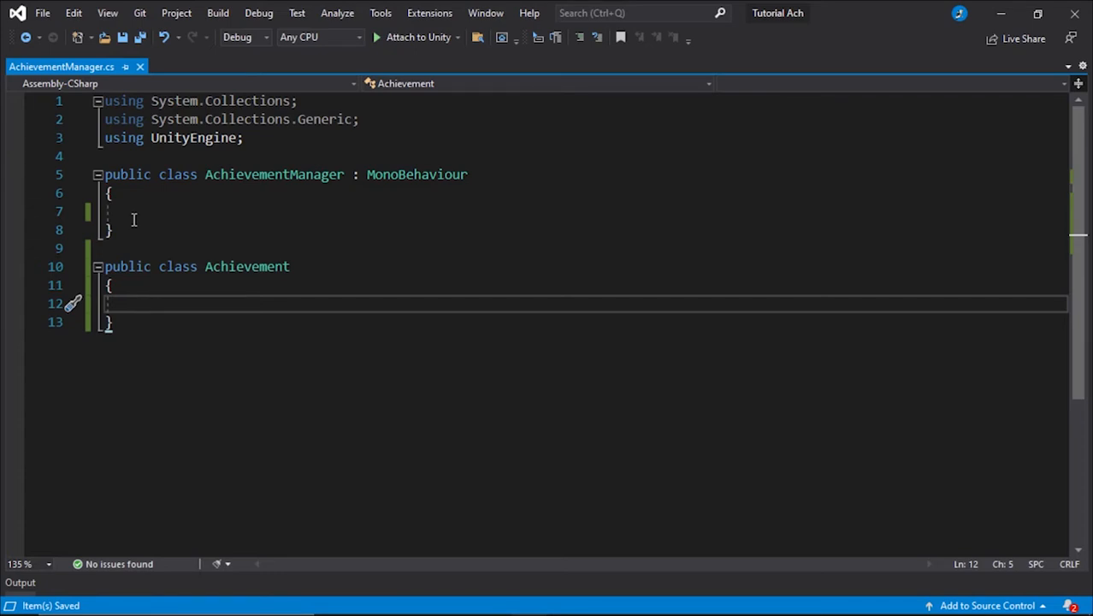
- Add an Achievement constructor and public string title and description fields
text(public A)
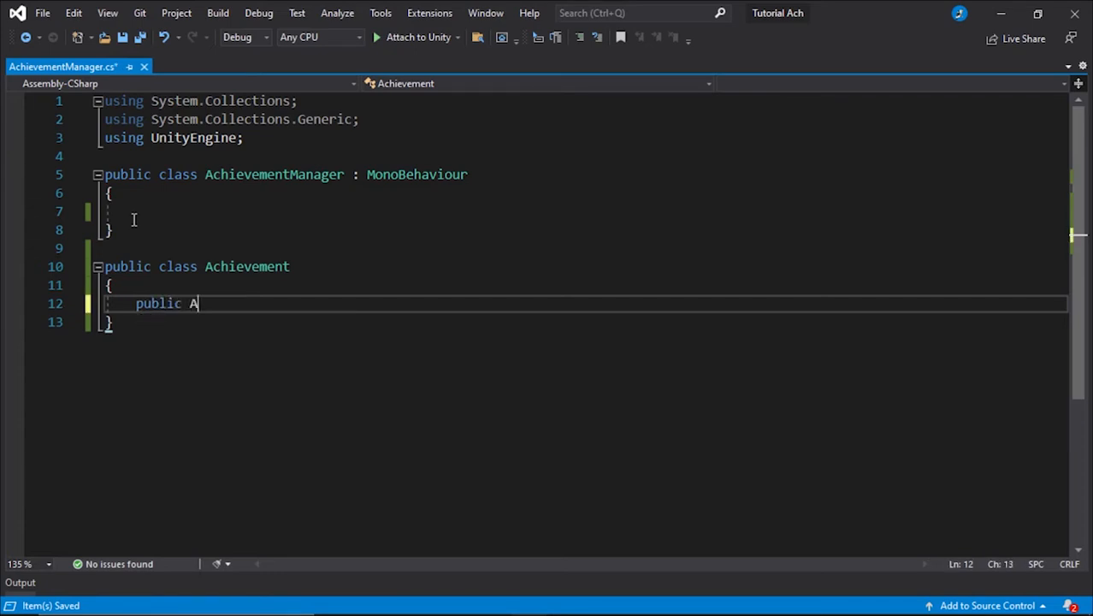
text(aa)
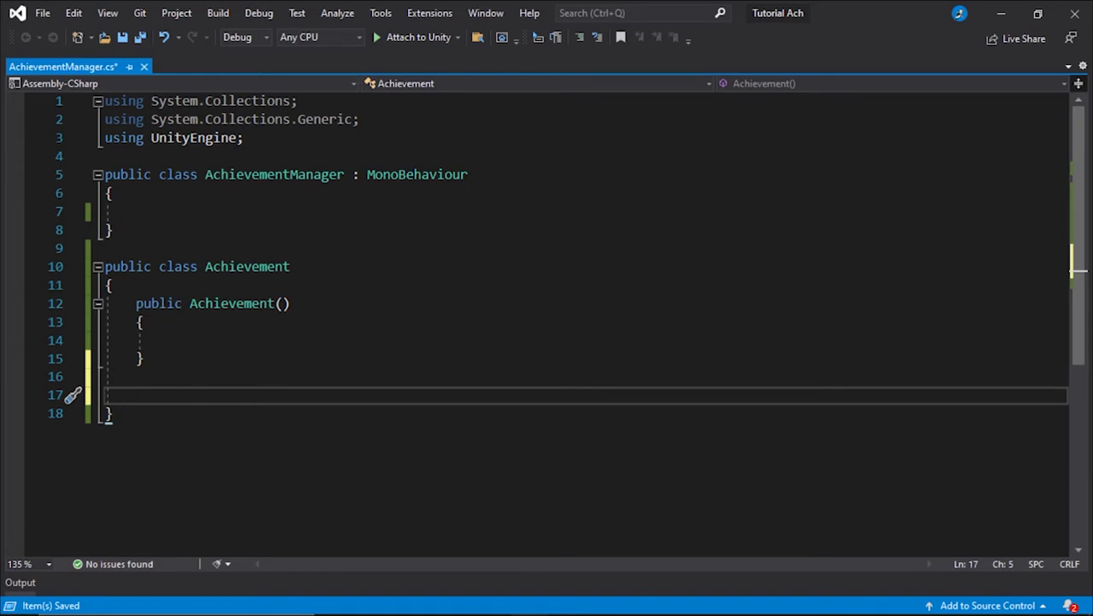
text(publ)
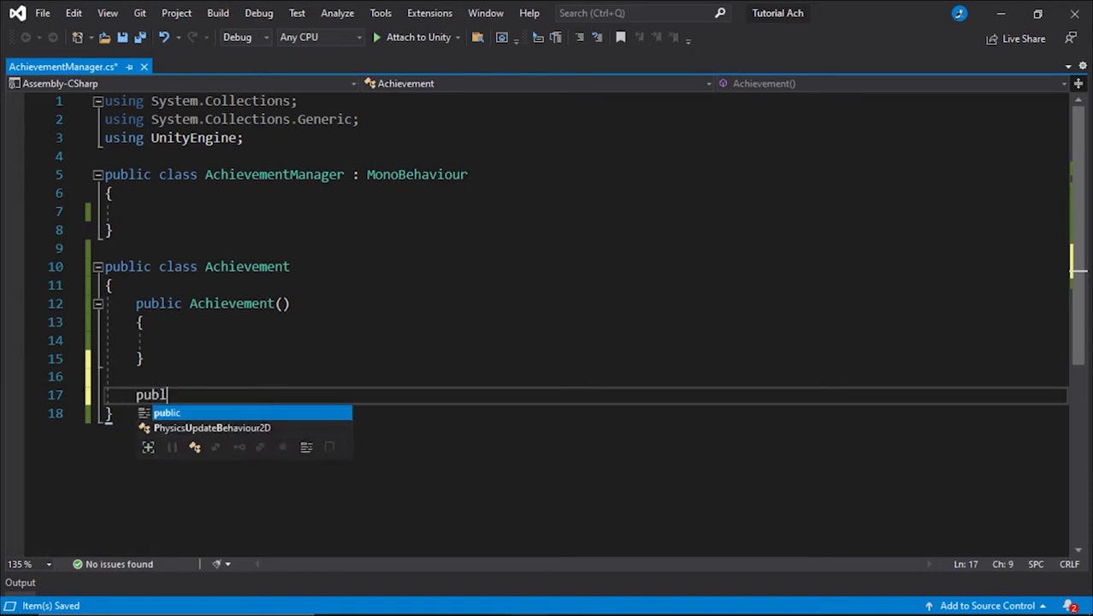
text(ic string title;)
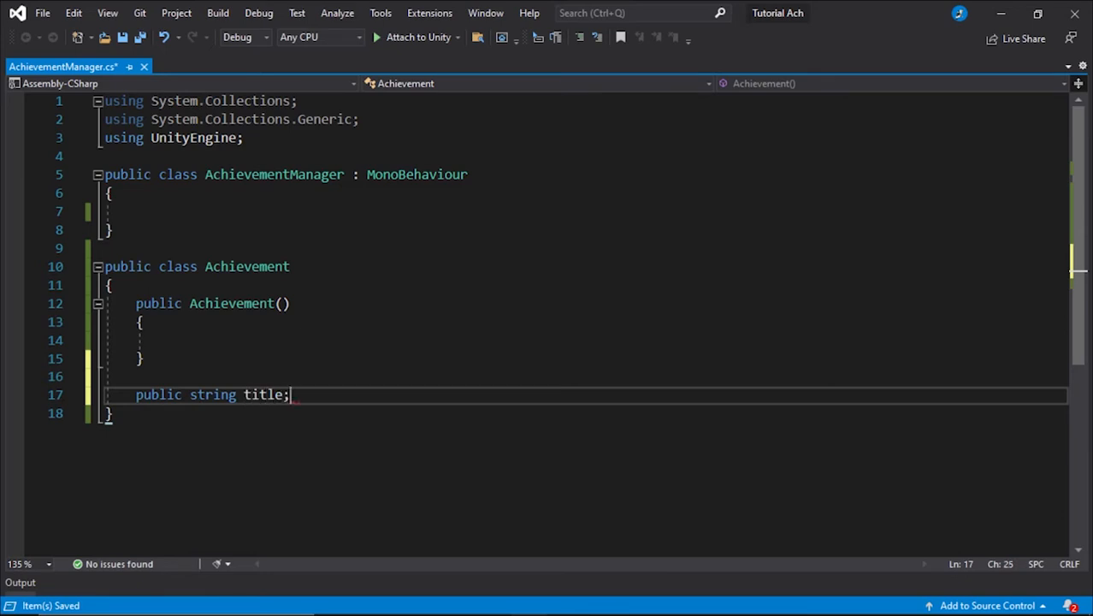
text(public st)
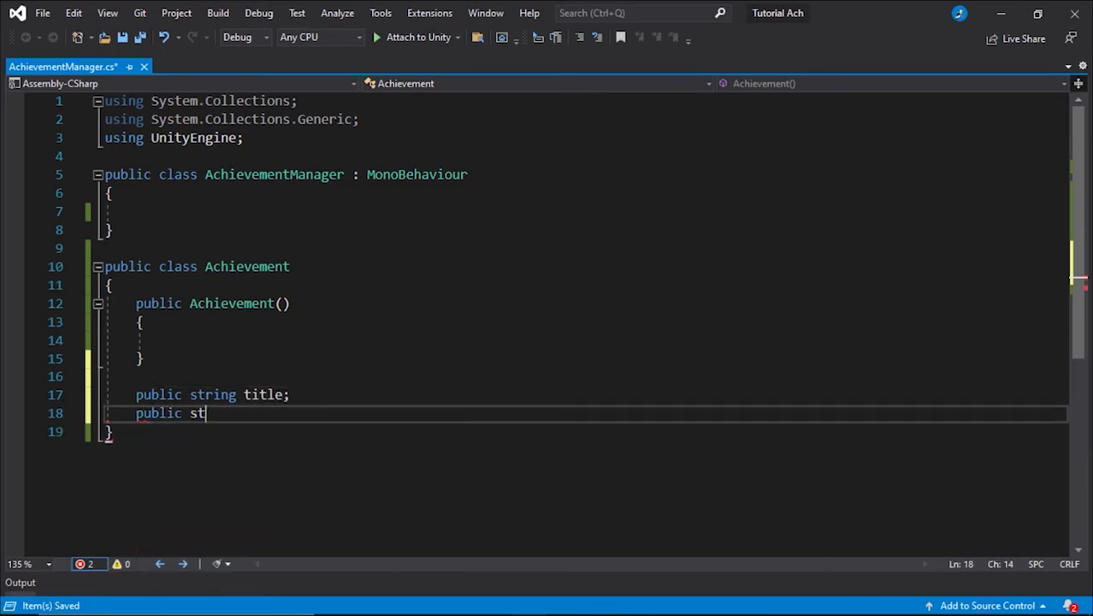
text(ring description;)
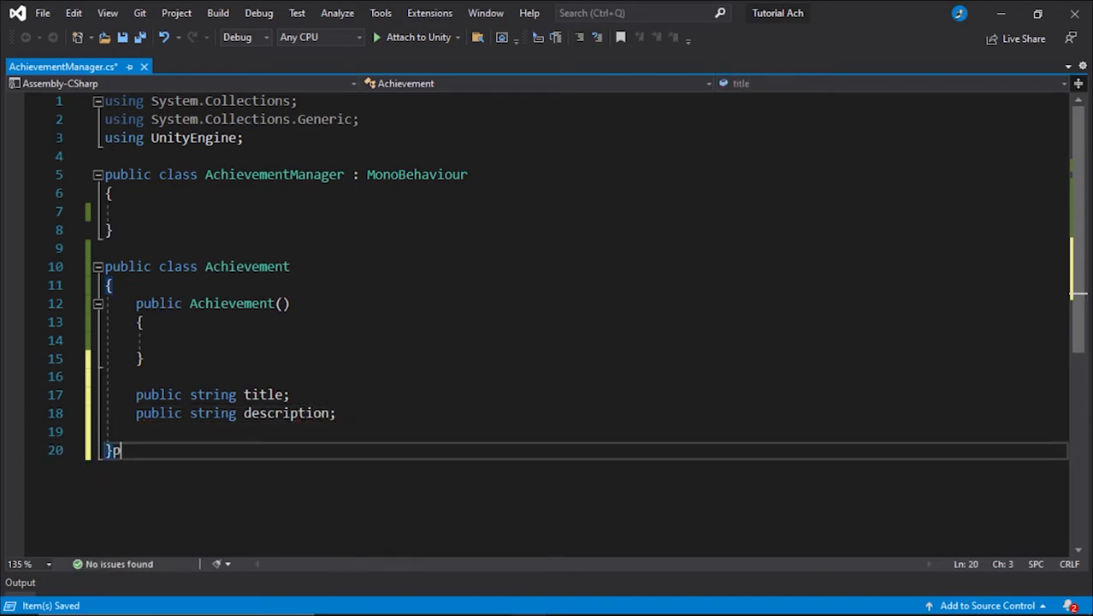
- Add a public Predicate<object> requirement field and import System via the quick fix
text(public)
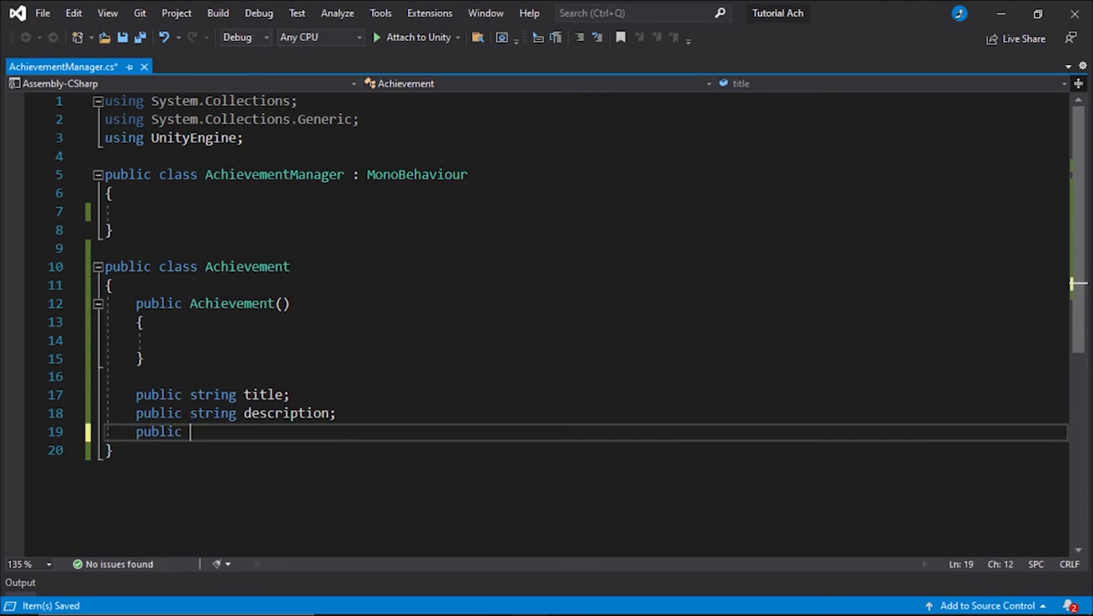
text(Pred)
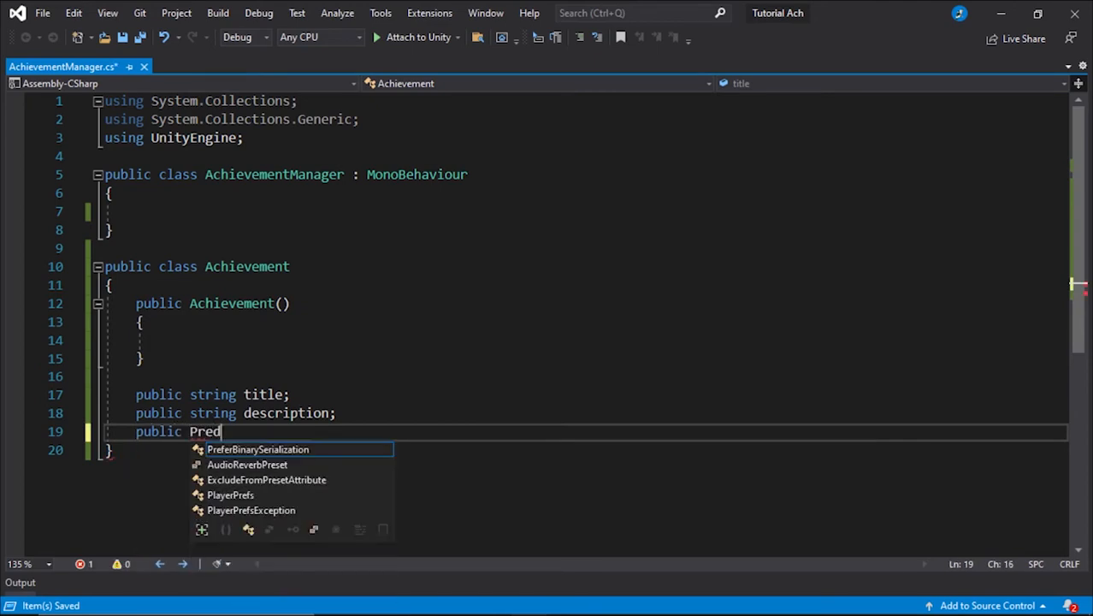
text(icate<object> require)
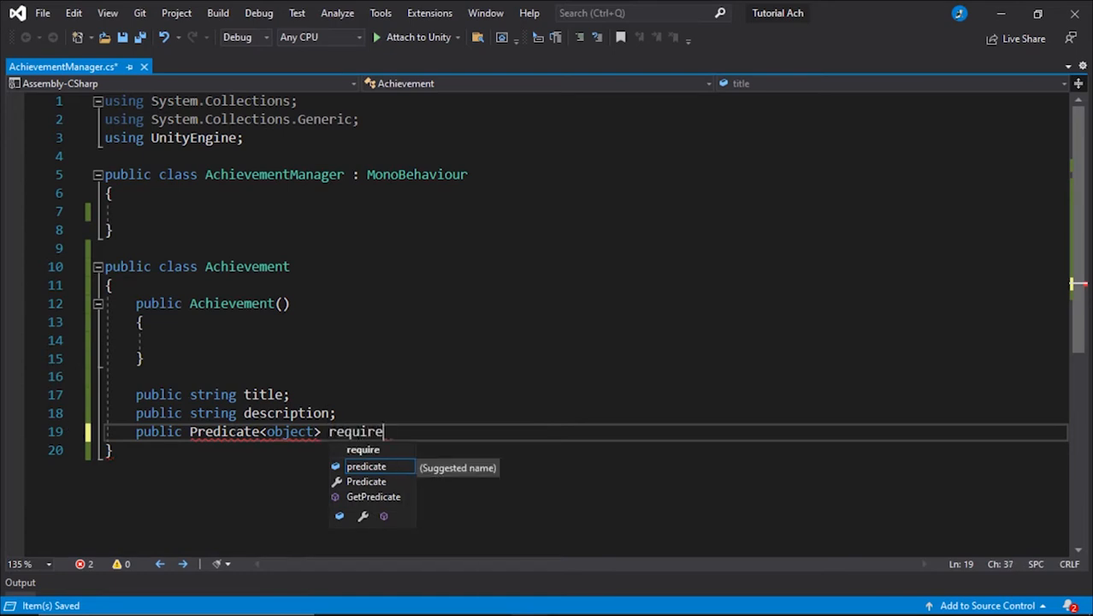
text(ment;)
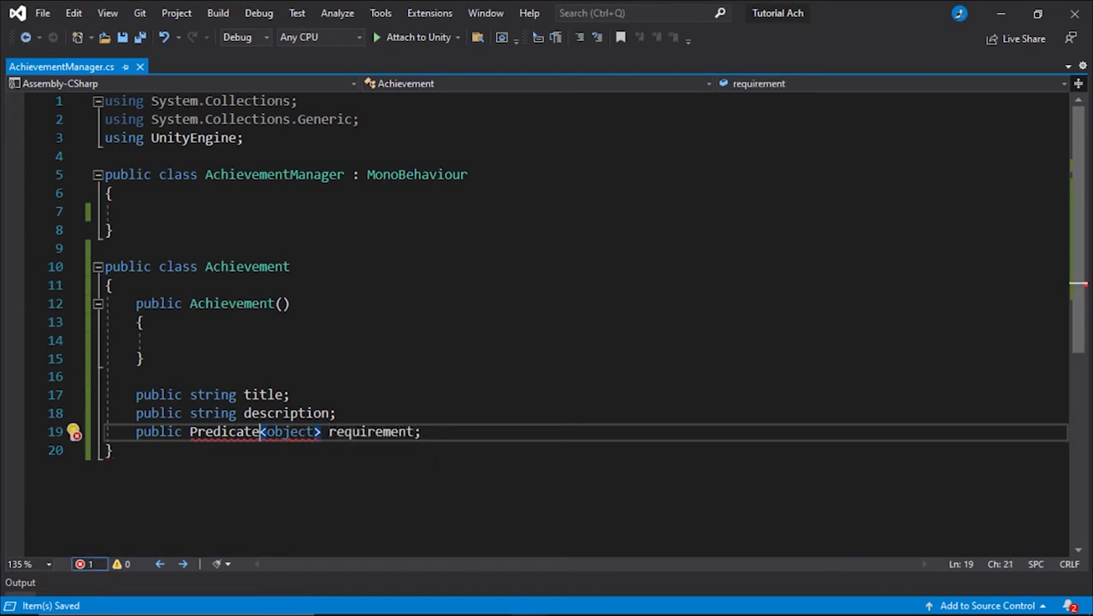
click(76, 431)
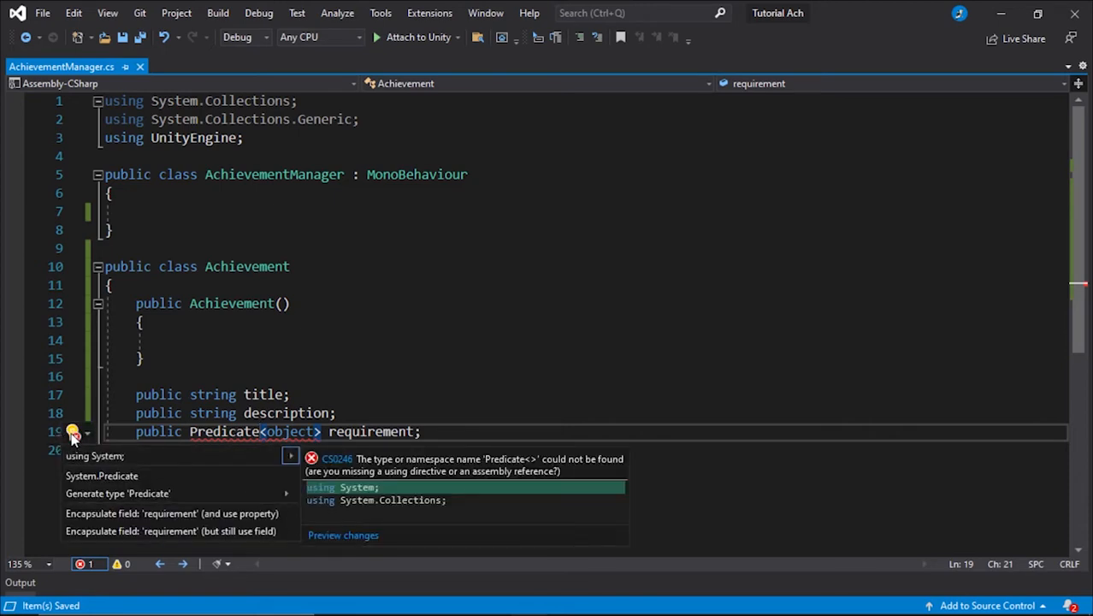
click(342, 486)
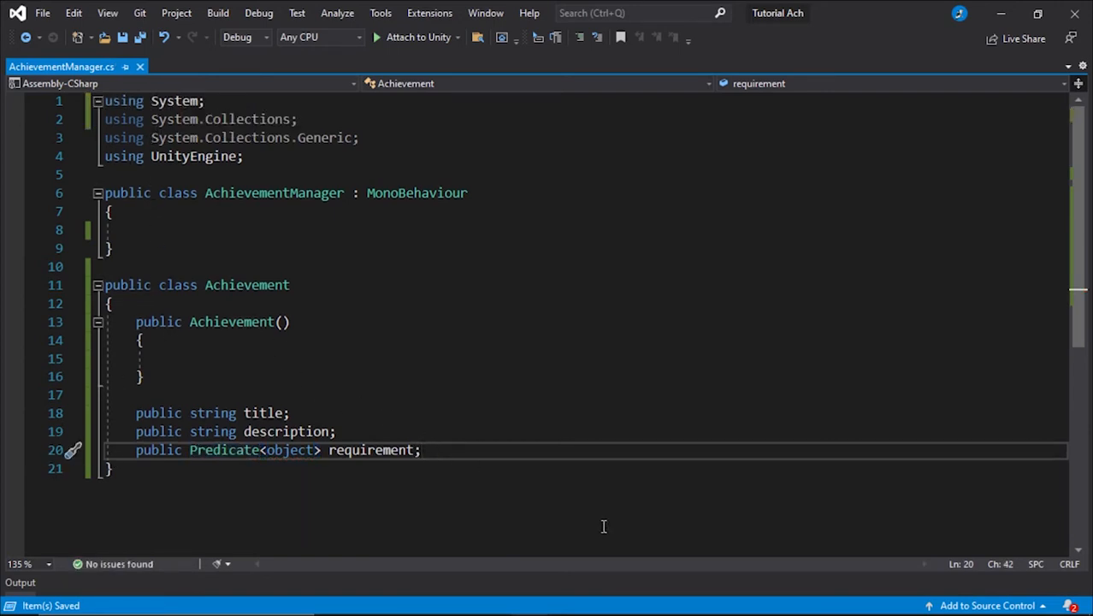
- Add a public bool achieved field and constructor parameters string title, string description, Predicate<object> requirement
text(public bool achie)
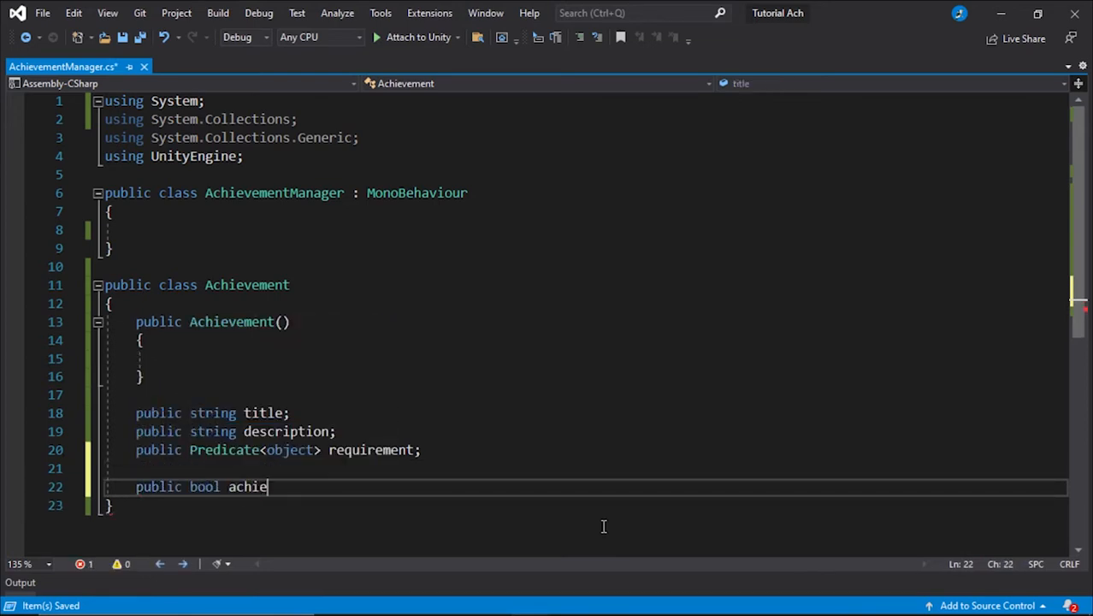
text(ved;)
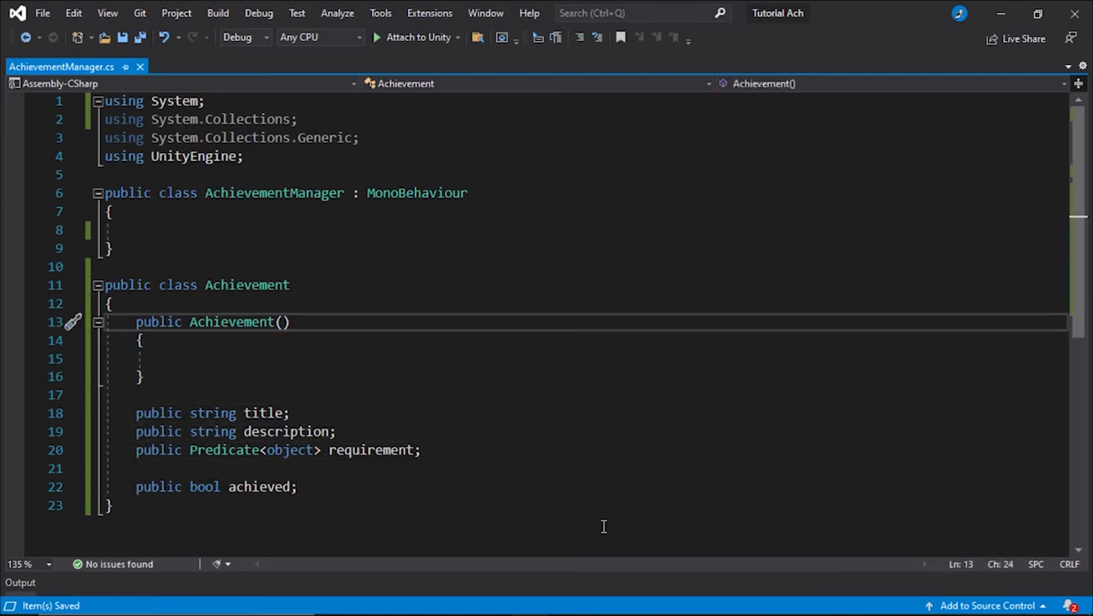
text(string)
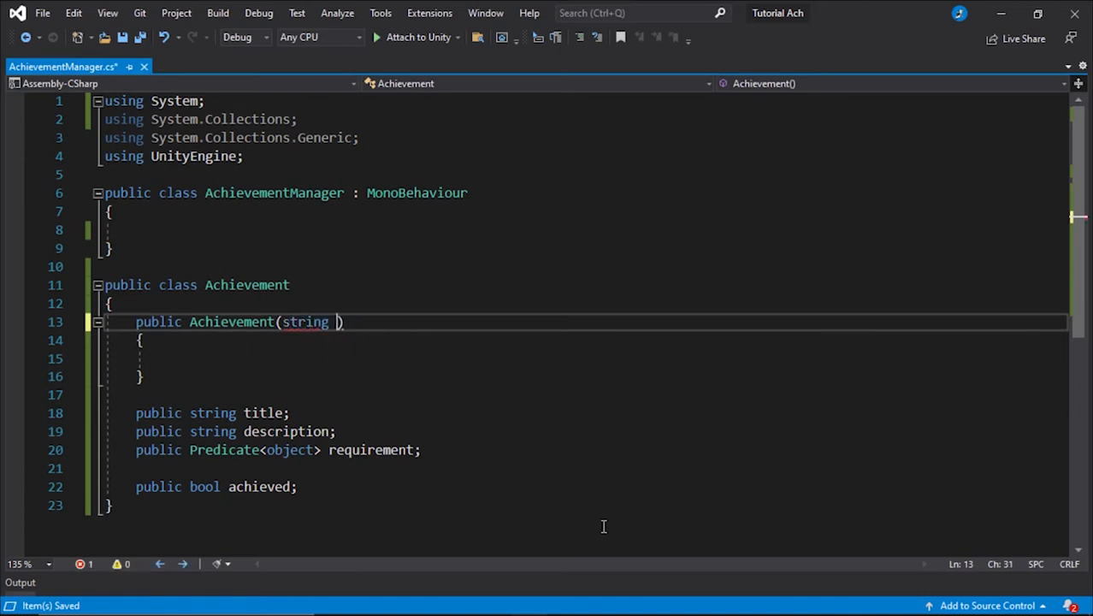
text(title, string)
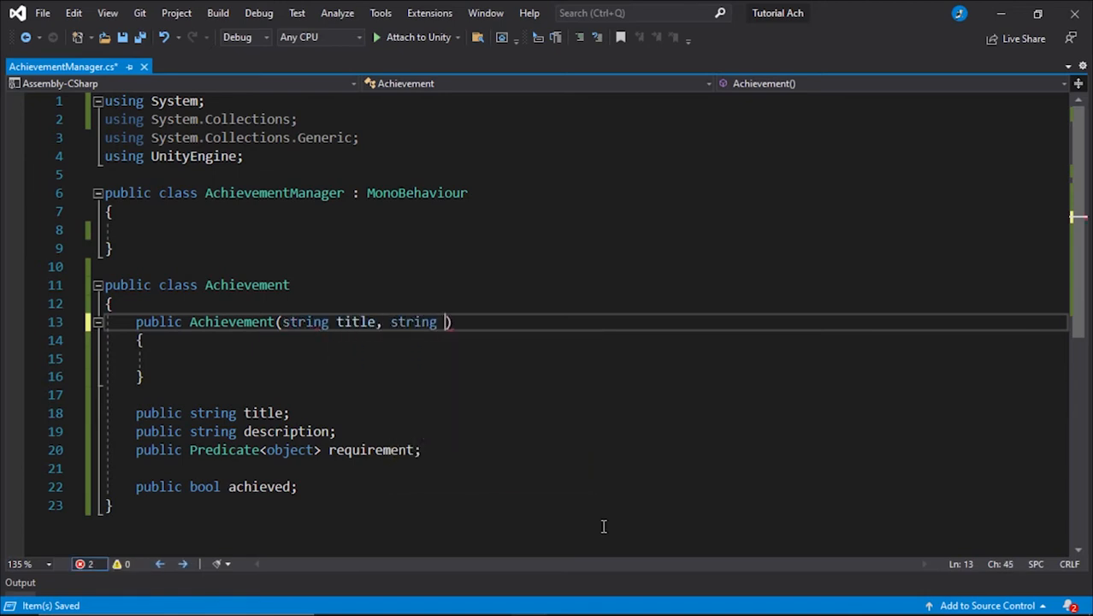
text(description,)
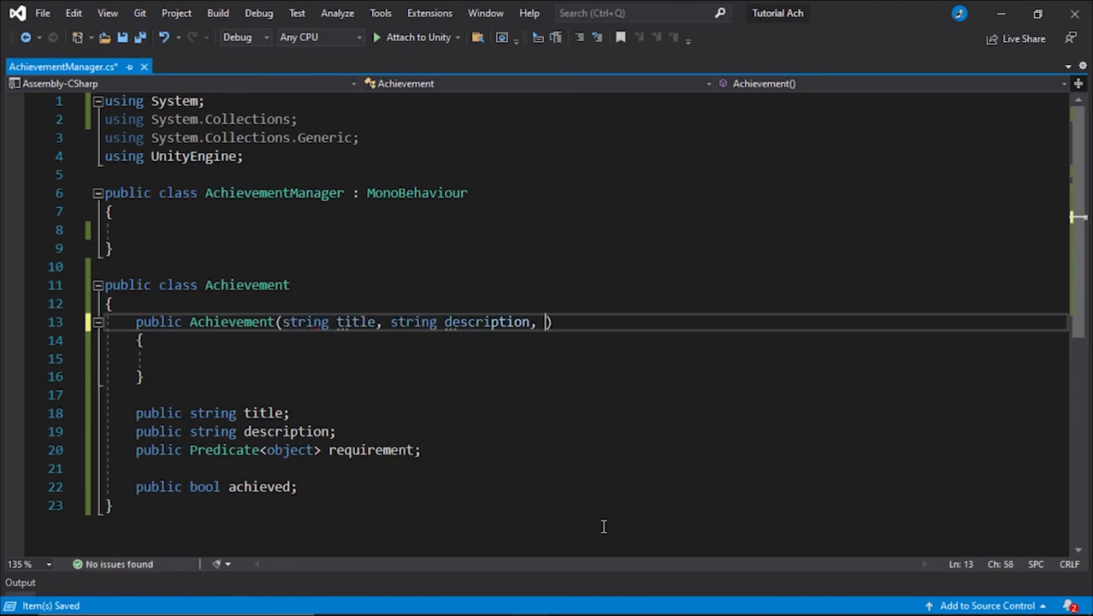
text(Predicate<object> requiremen)
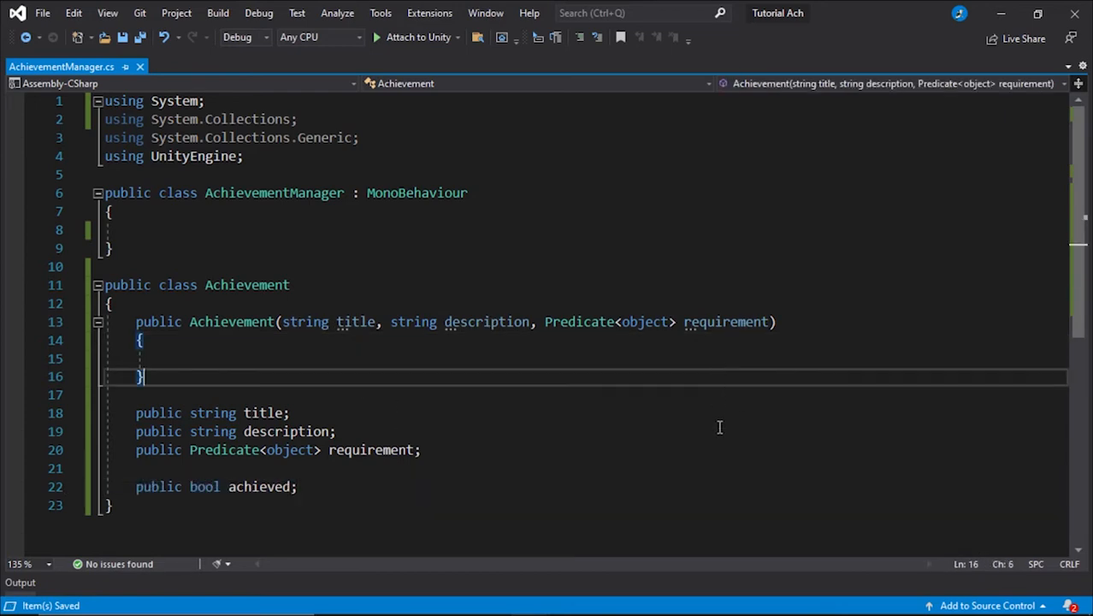
- Assign title, description and requirement to the matching fields with this. in the constructor
text(this.title)
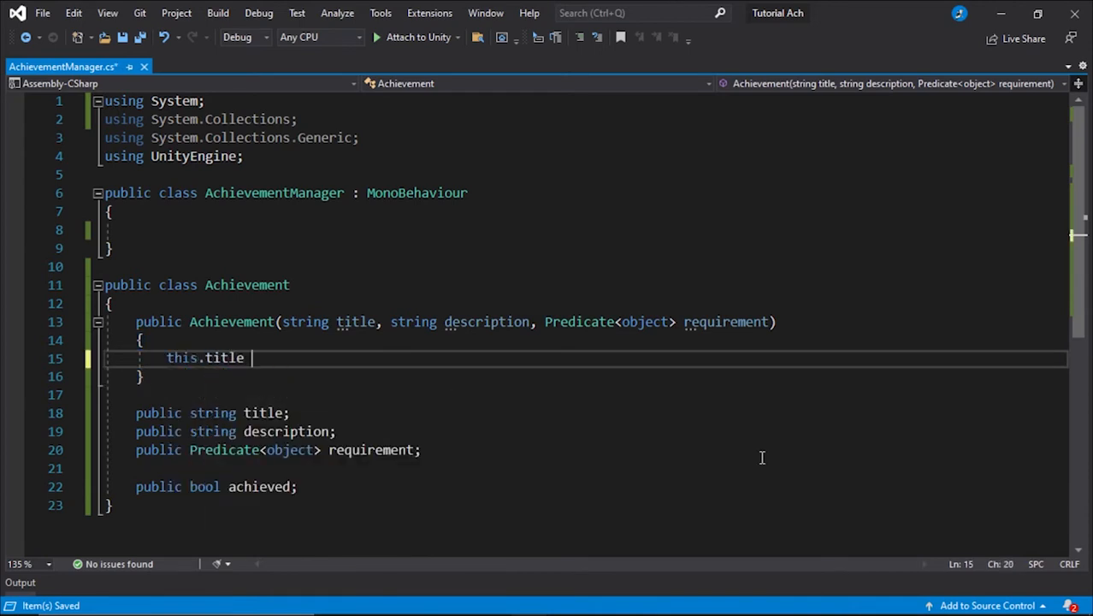
text(= title;)
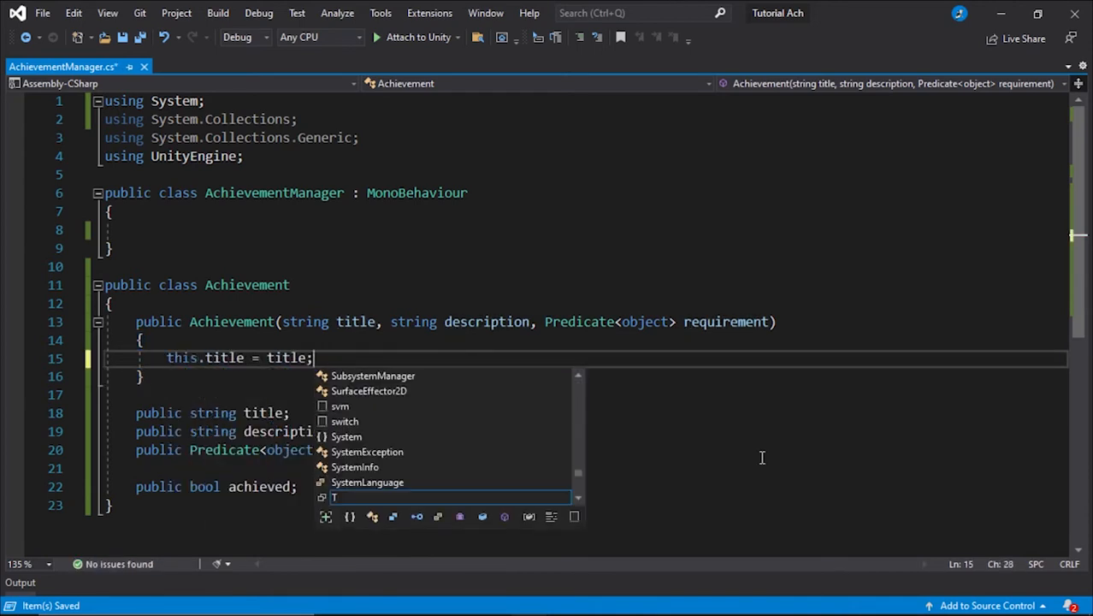
text(this.description)
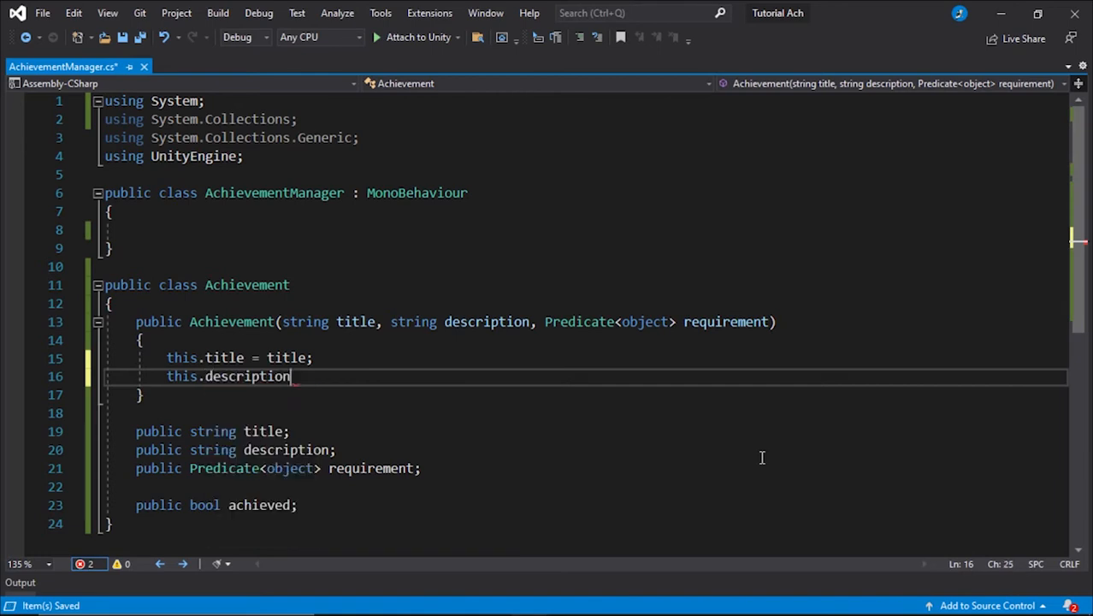
text(= description;)
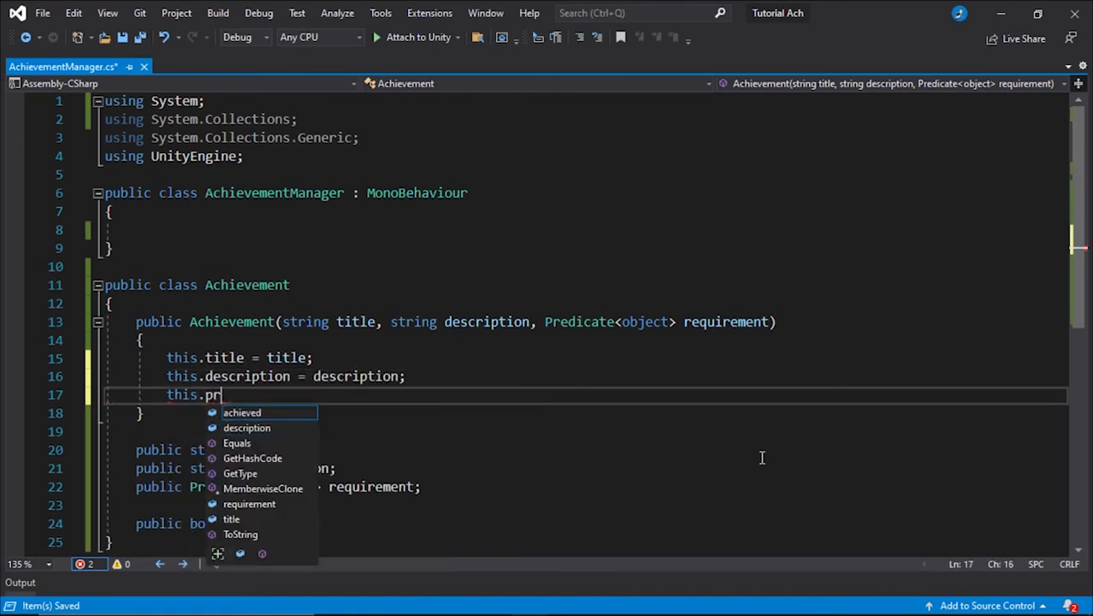
text(equirement = rr)
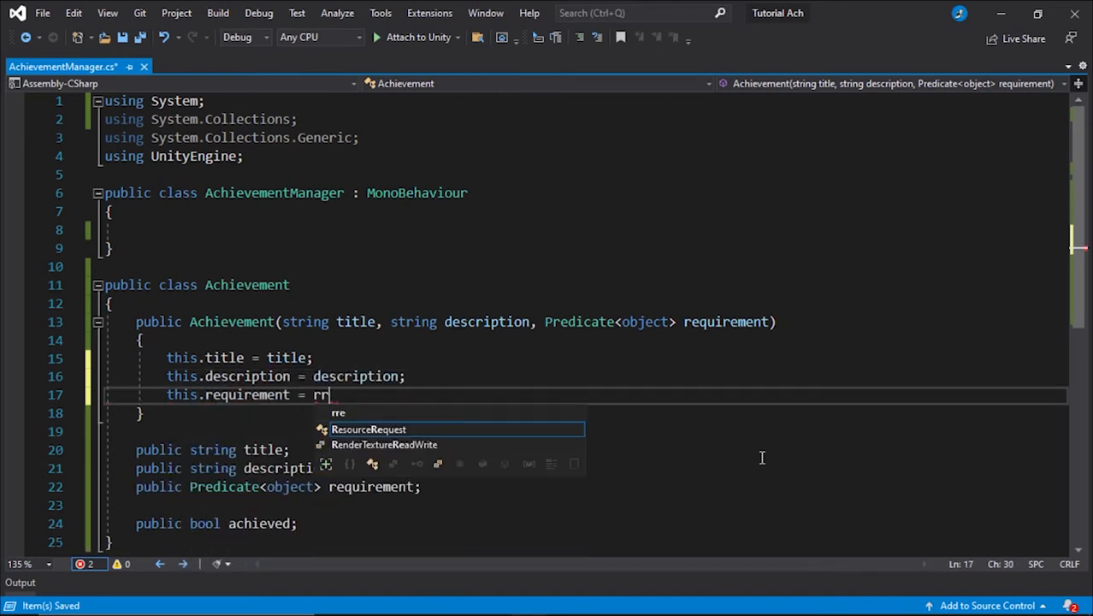
key(Backspace)
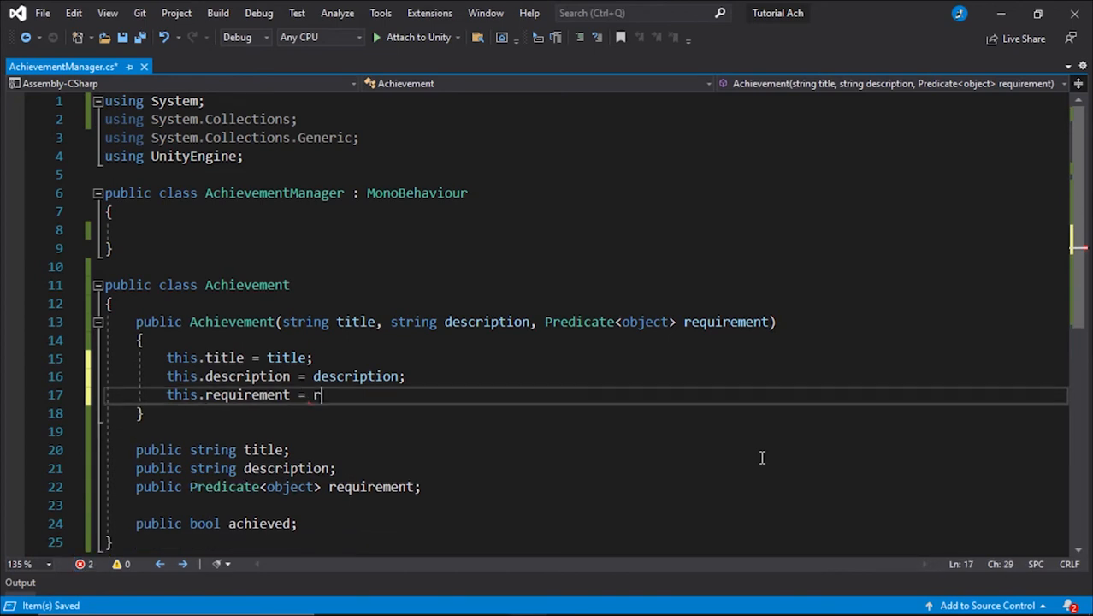
text(equirement;)
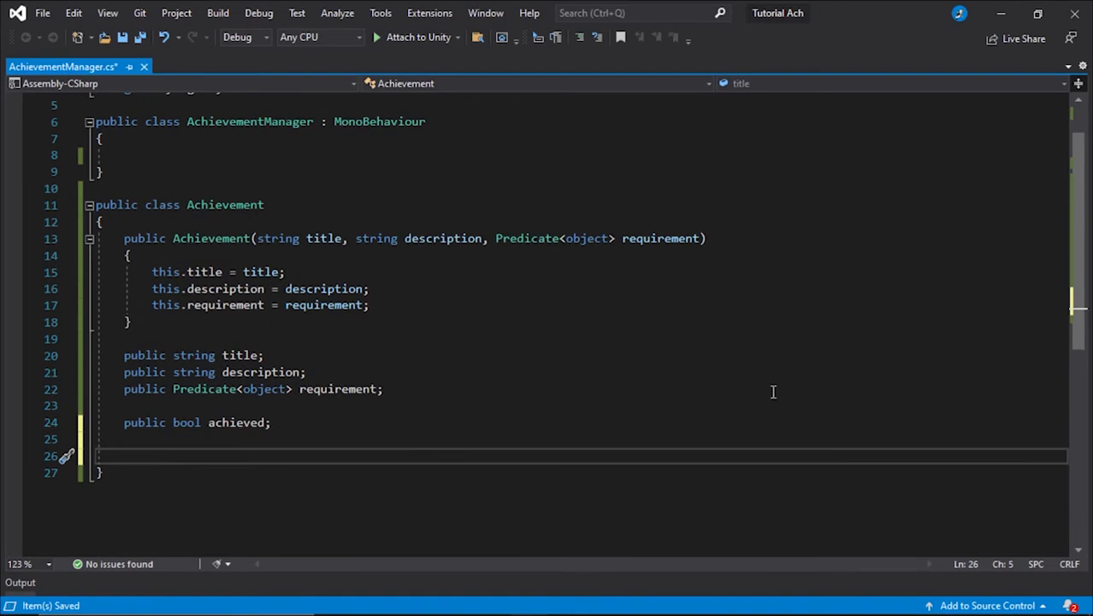
- Add public void UpdateCompletion() with an early 'if(achieved) return;' guard
text(public void Updta)
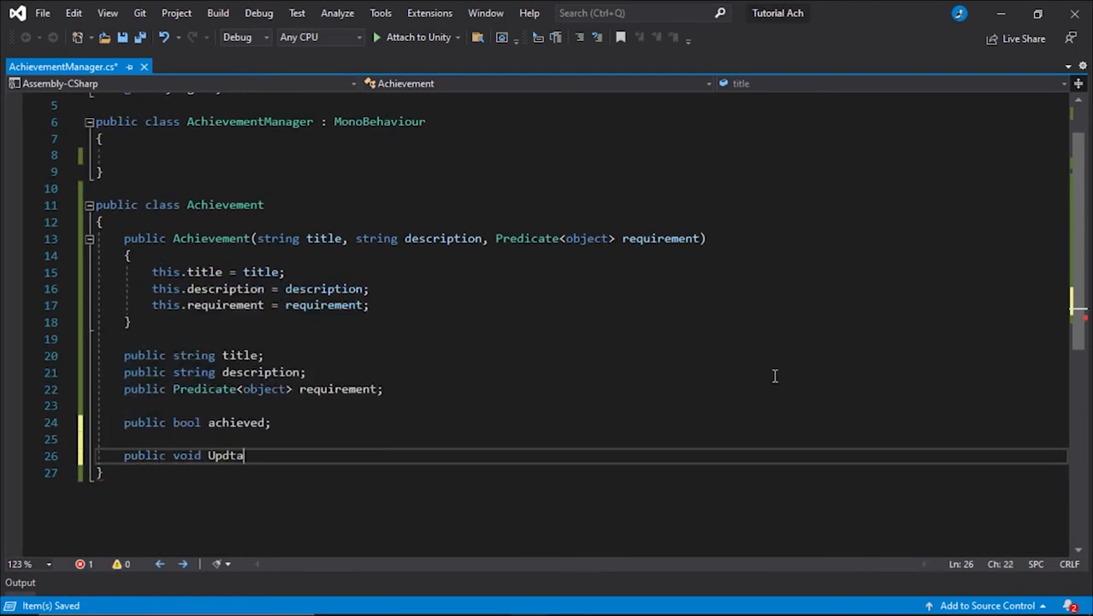
text(e)
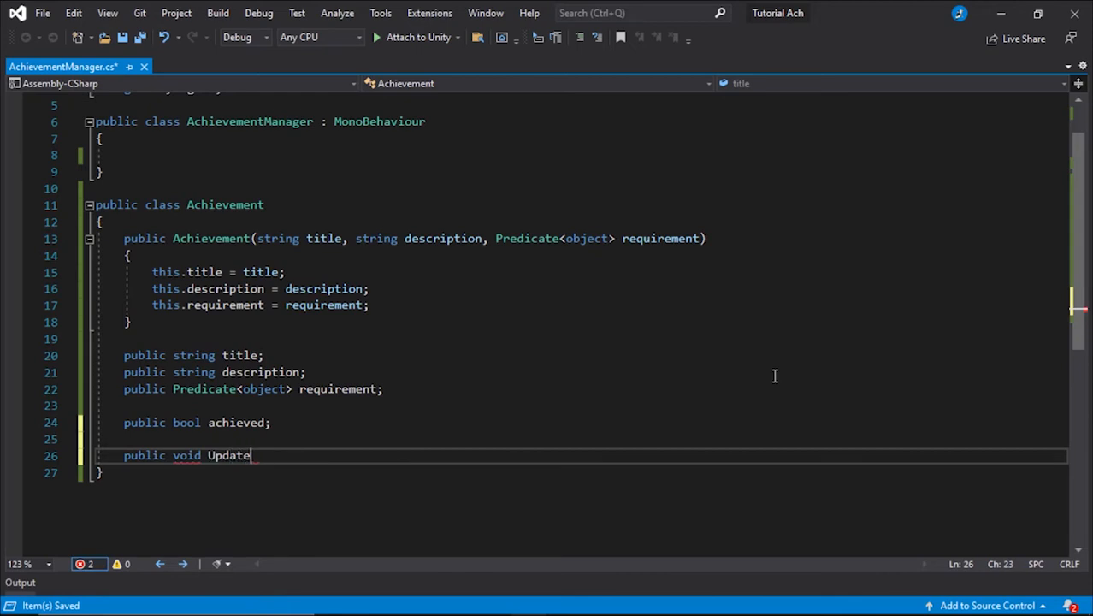
text(Completion())
text({)
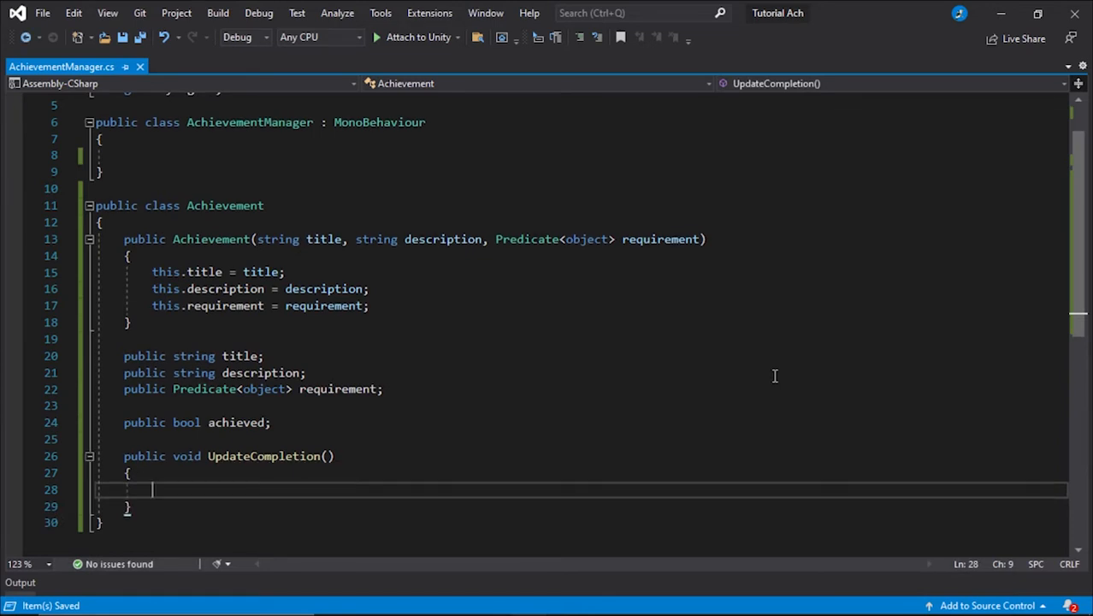
text(if(achieved))
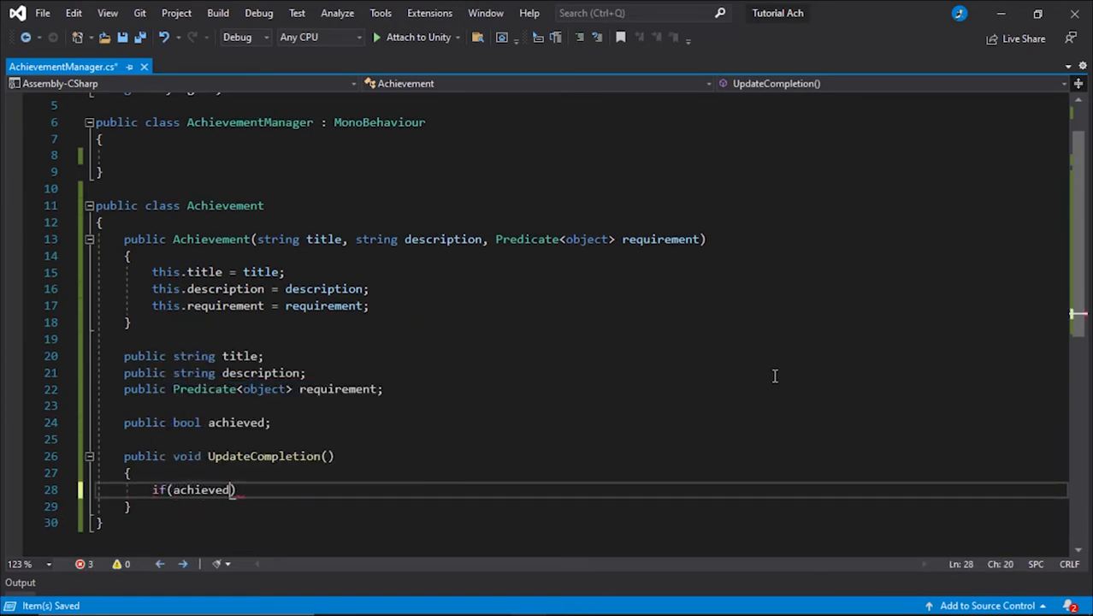
text(er)
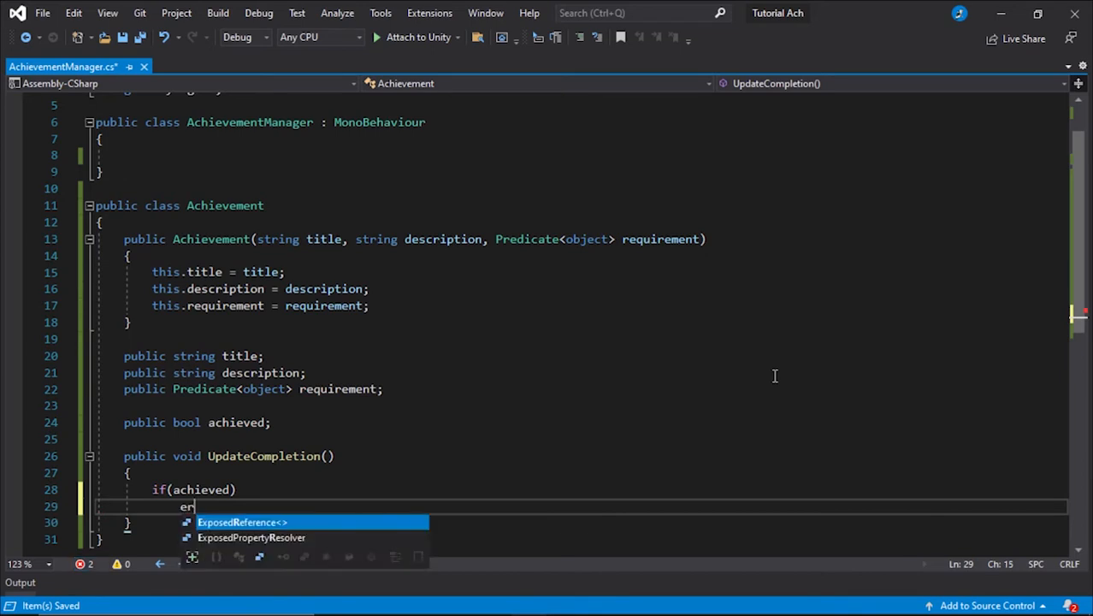
text(return;)
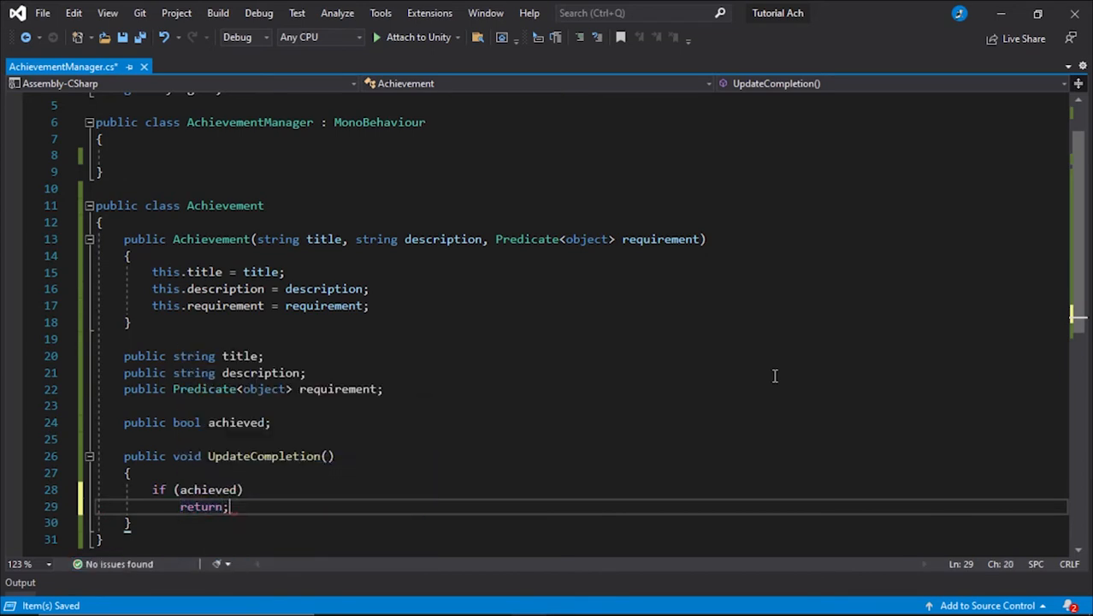
key(enter)
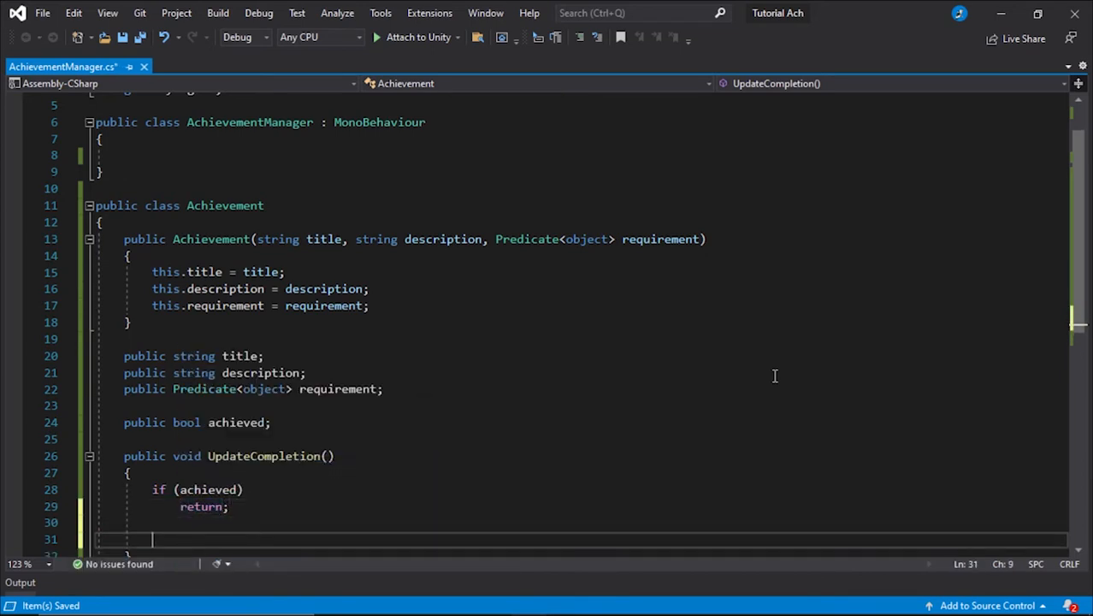
- If RequirementsMet(), Debug.Log the title and description and set achieved = true; begin RequirementsMet
text(if()
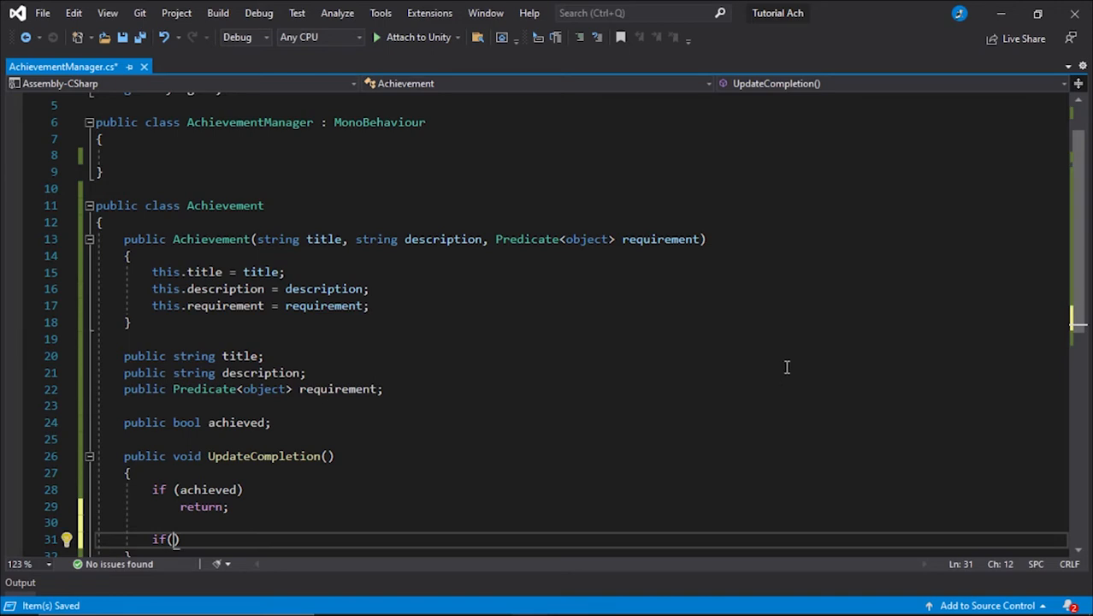
scroll(down, 3)
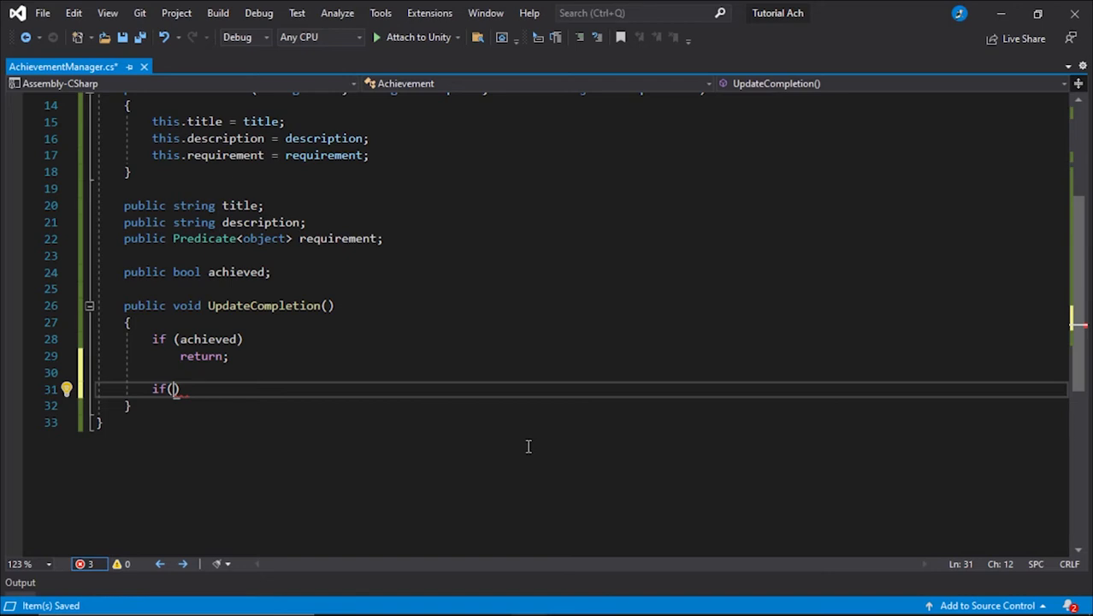
text(Requires)
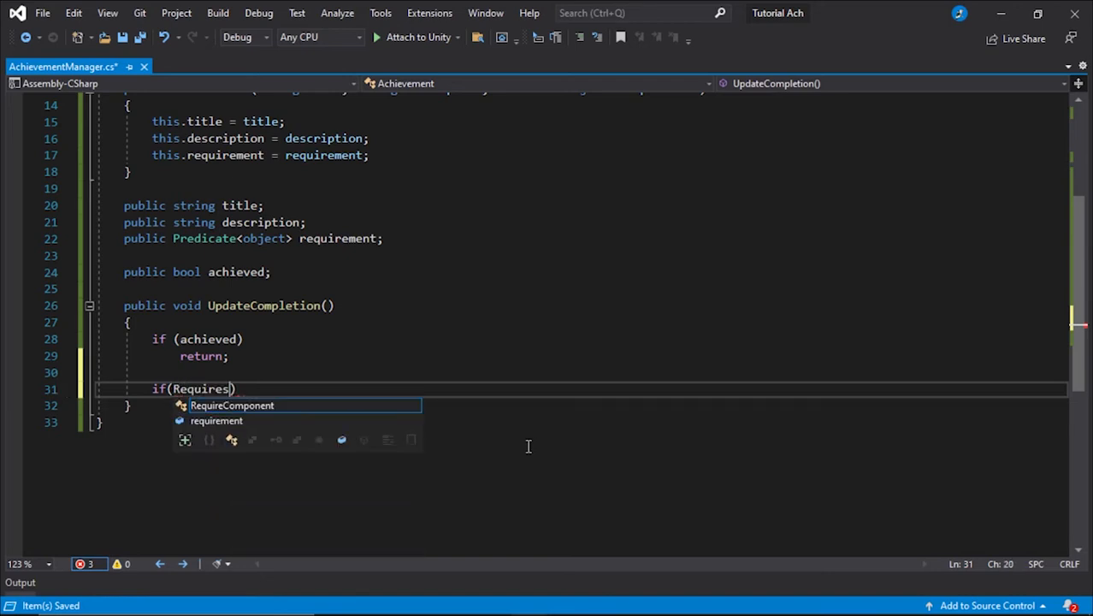
key(Backspace)
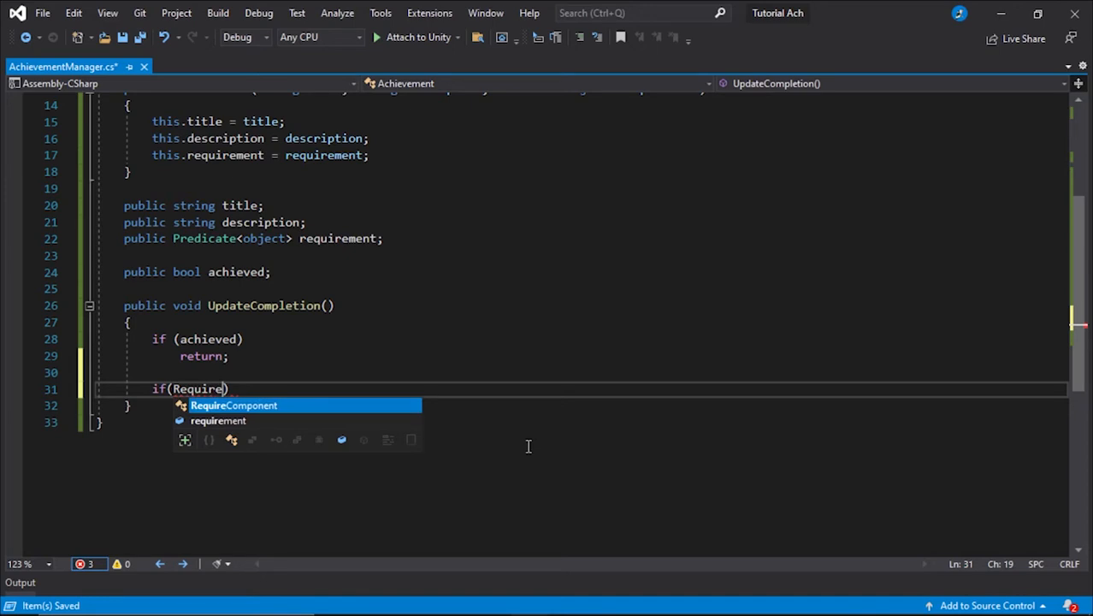
text(RequirementsMet())
text(Debug.Log($"{title}: {)
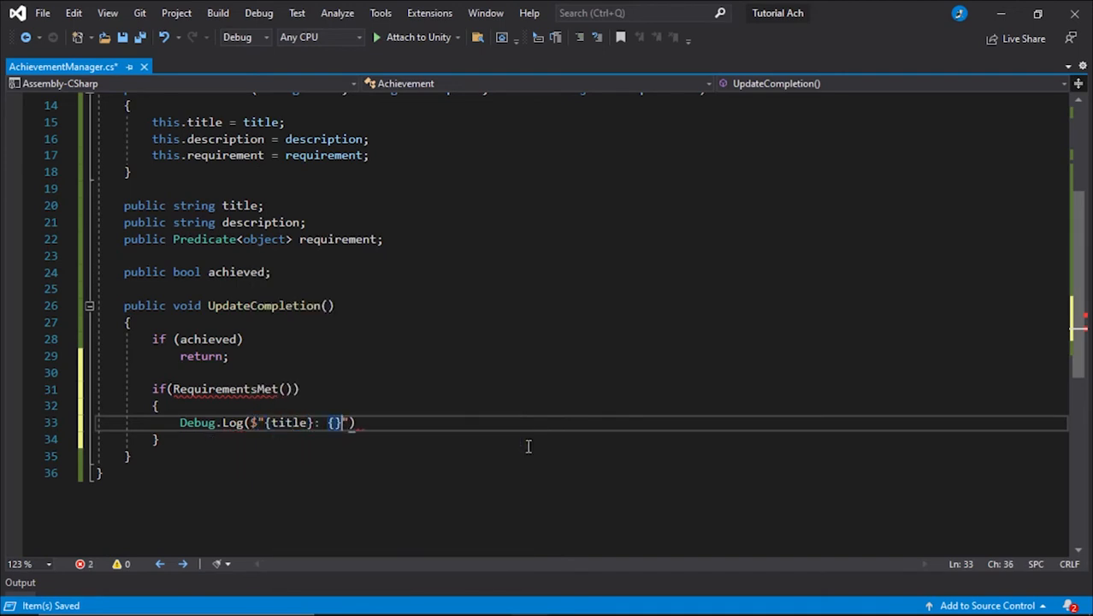
text(description})
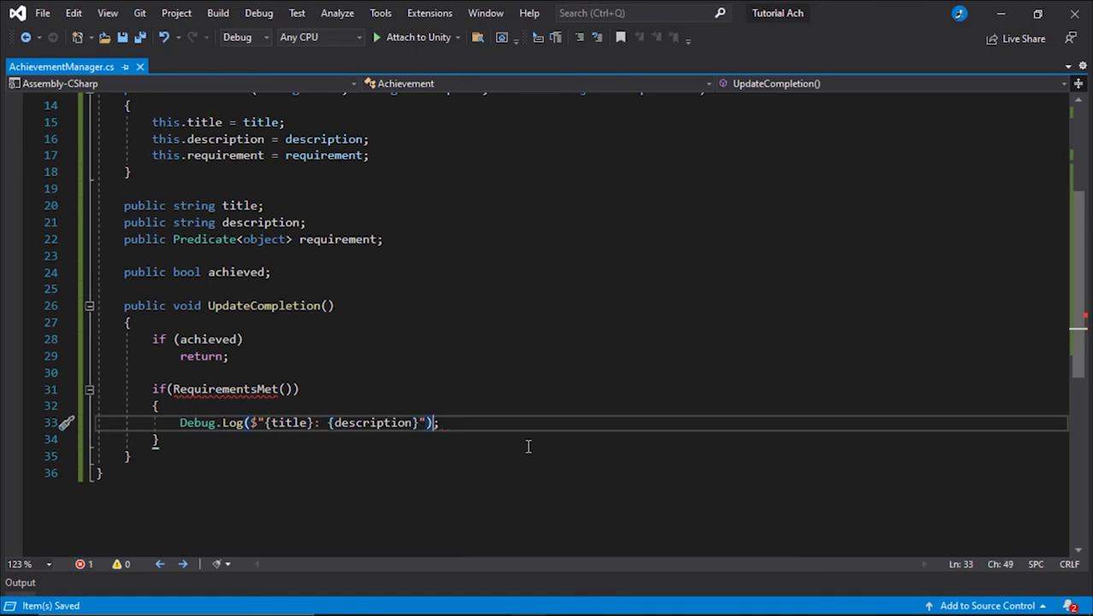
text(achieved = true;)
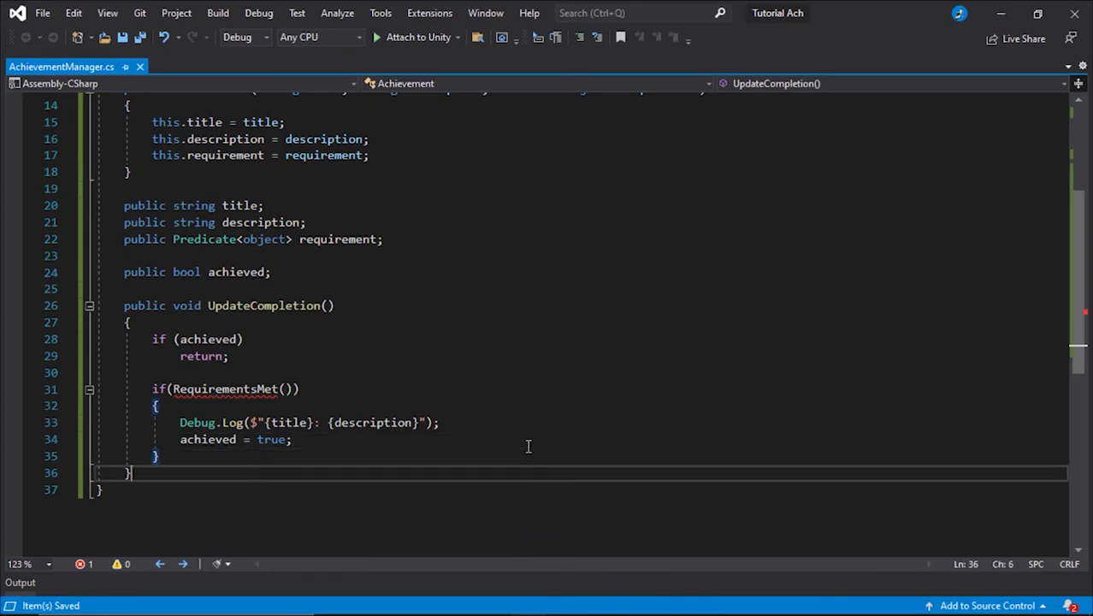
click(286, 389)
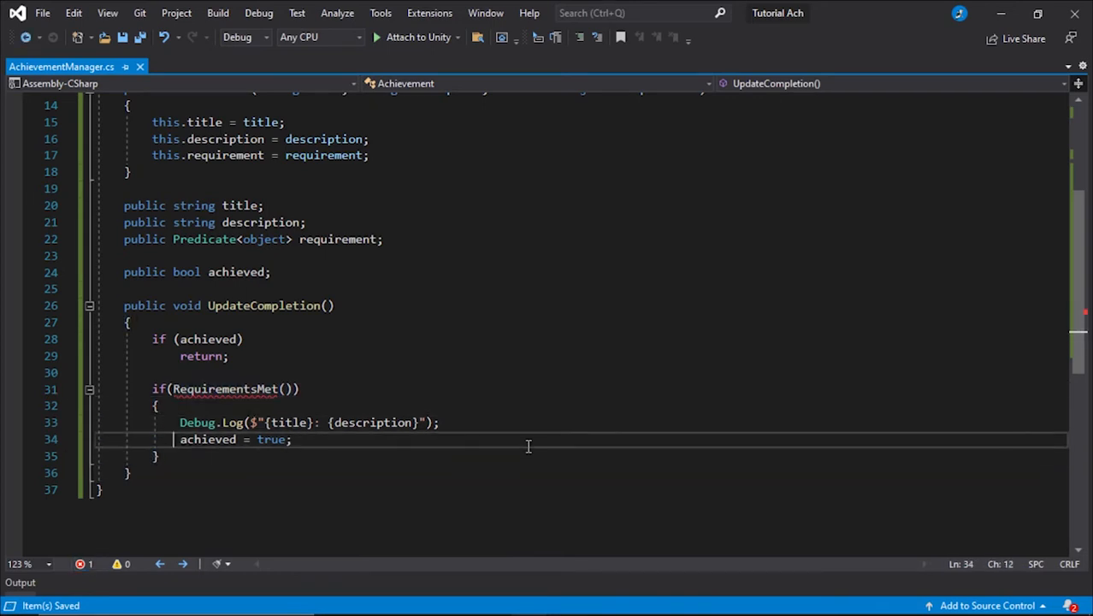
text(public bool RequirementsMet()
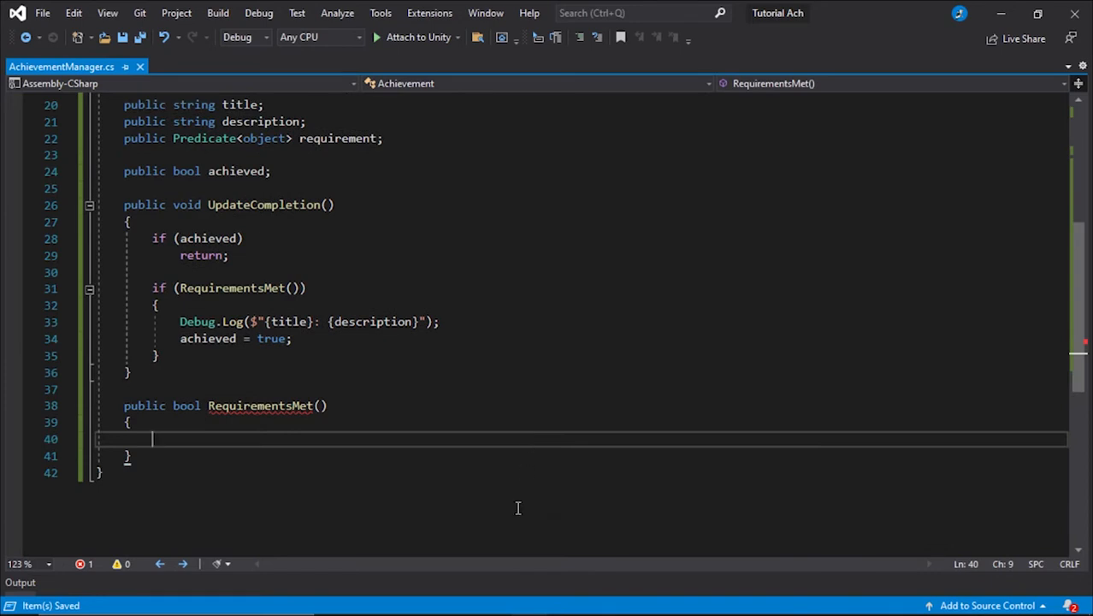
- Make RequirementsMet return requirement.Invoke(null)
text(return e)
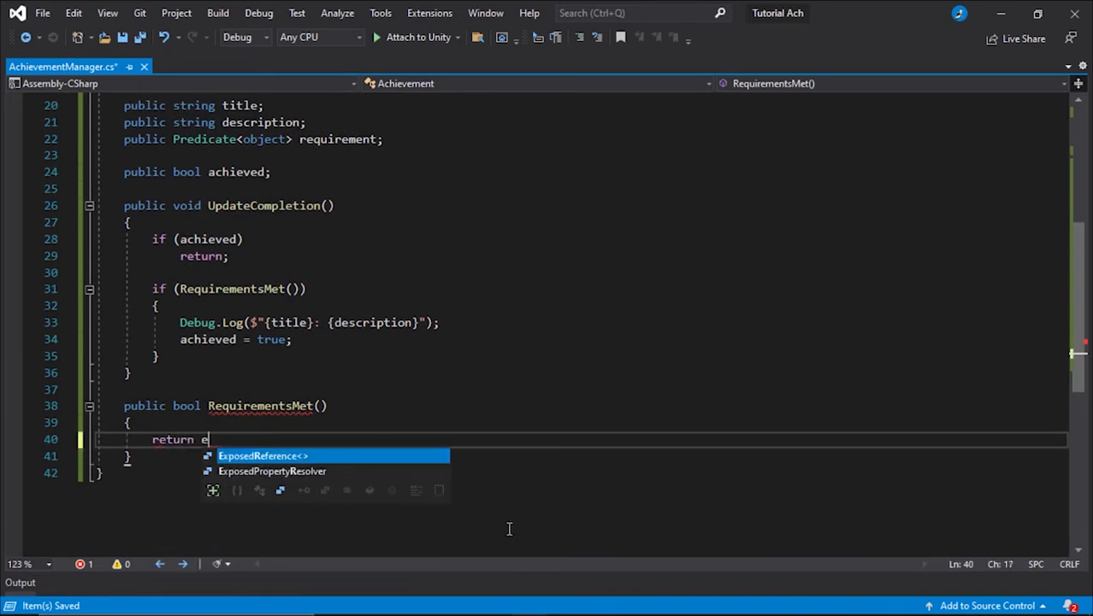
text(requirement.in)
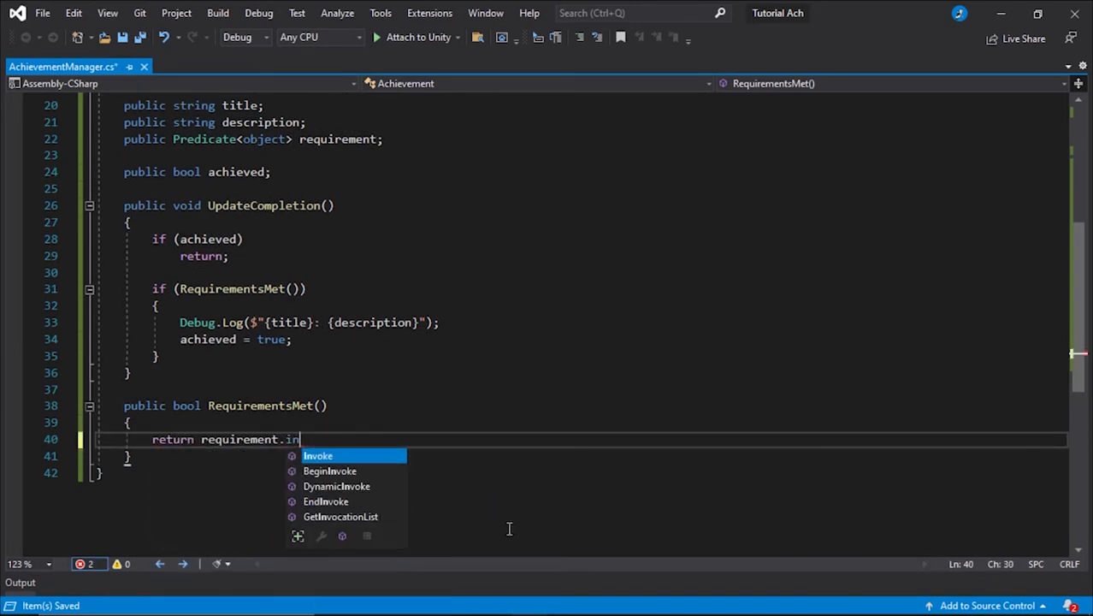
text(voke(null);)
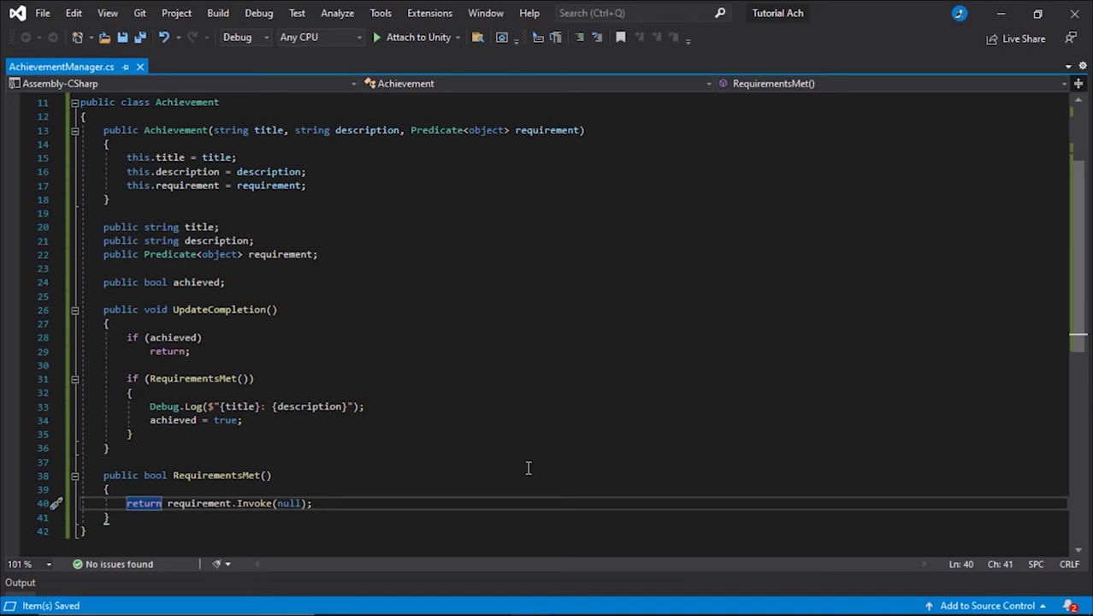
mouse_move(612, 427)
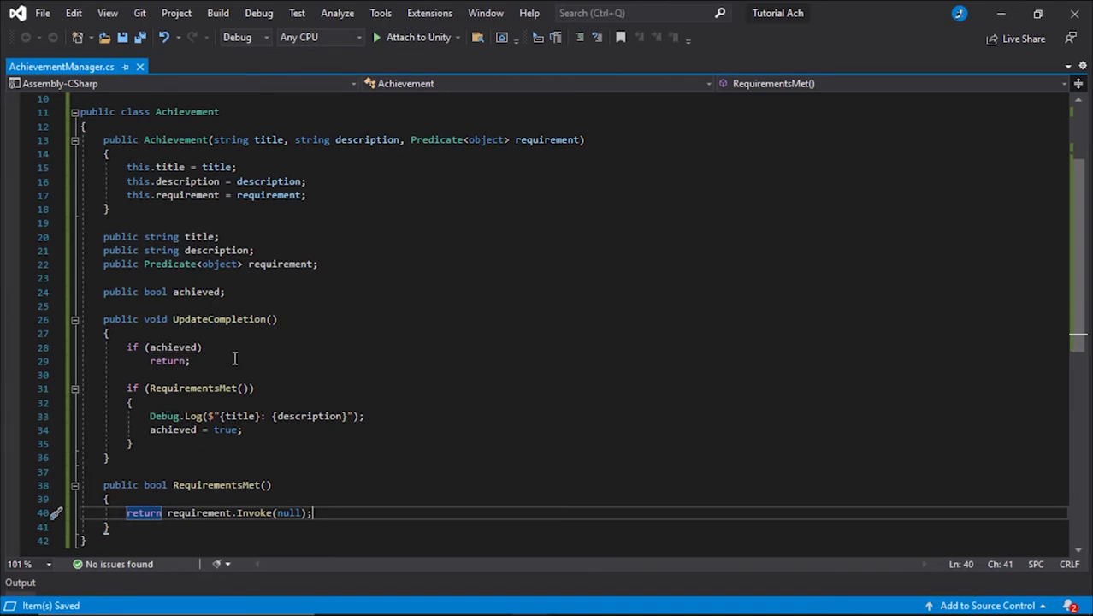
mouse_move(433, 352)
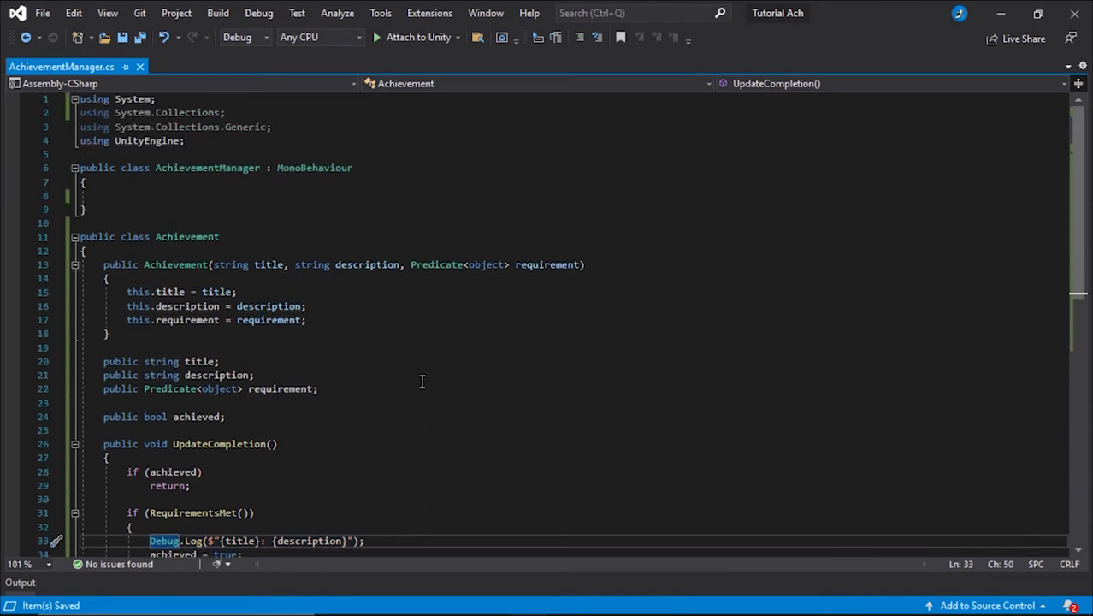
- Declare public List<Achievement> achievements, public int integer and public float floating_point in AchievementManager
click(105, 196)
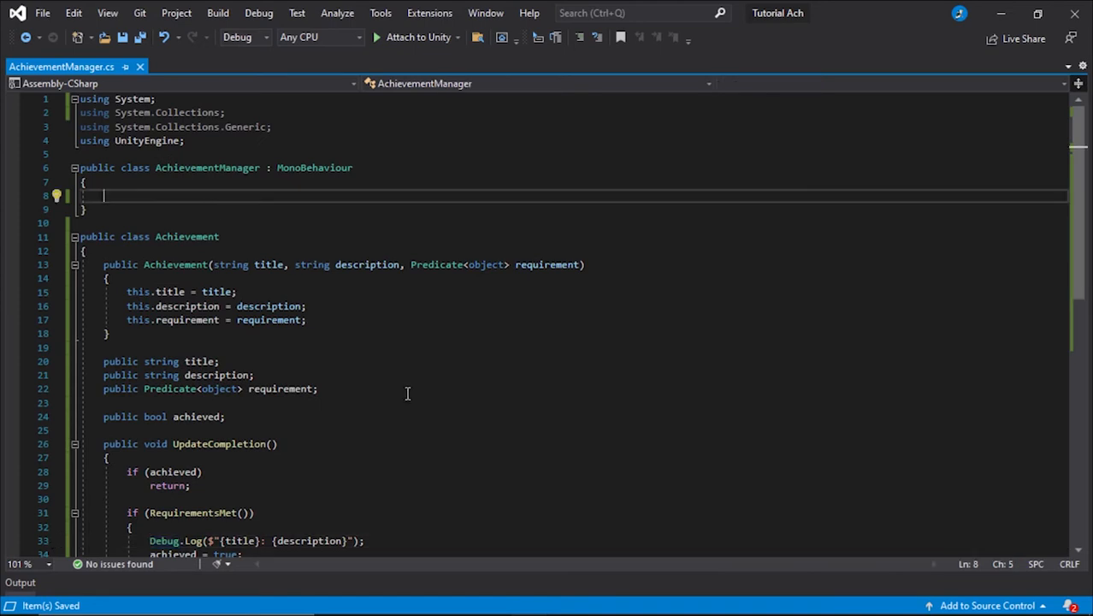
mouse_move(408, 391)
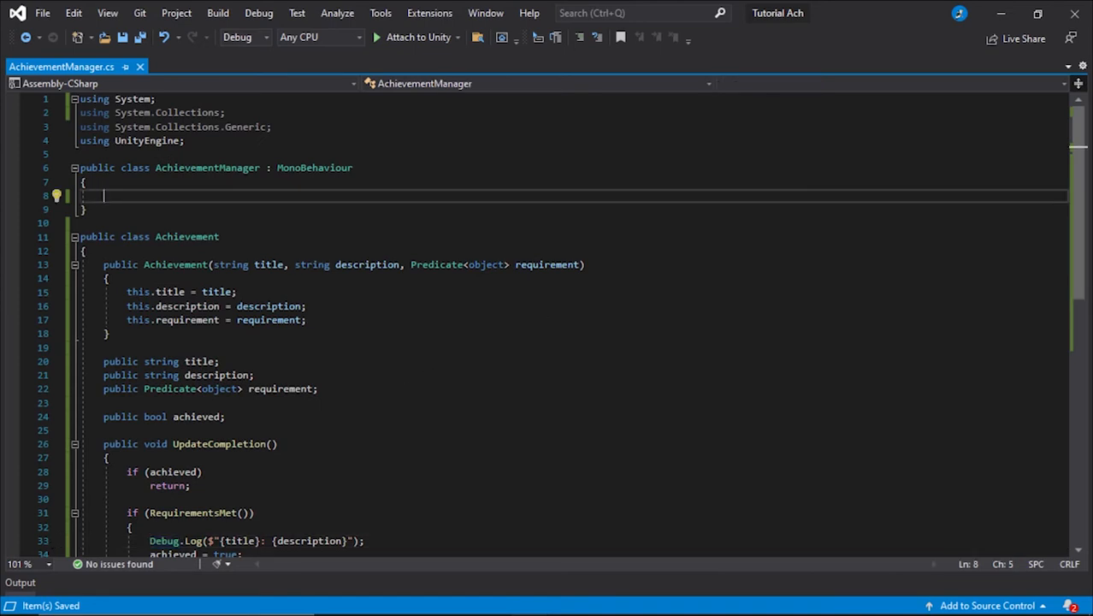
mouse_move(421, 229)
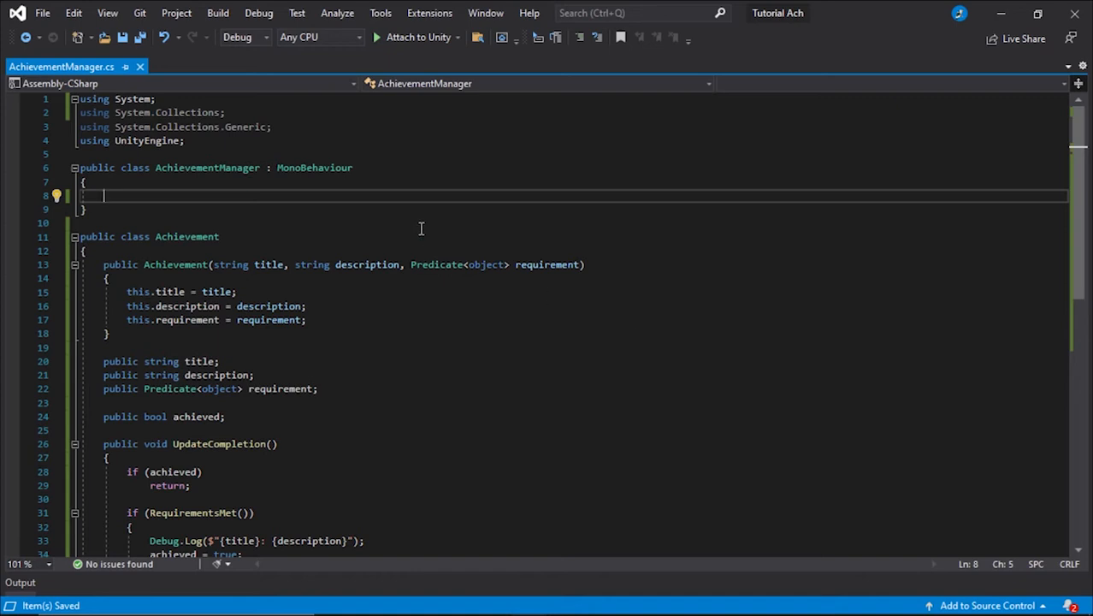
mouse_move(551, 360)
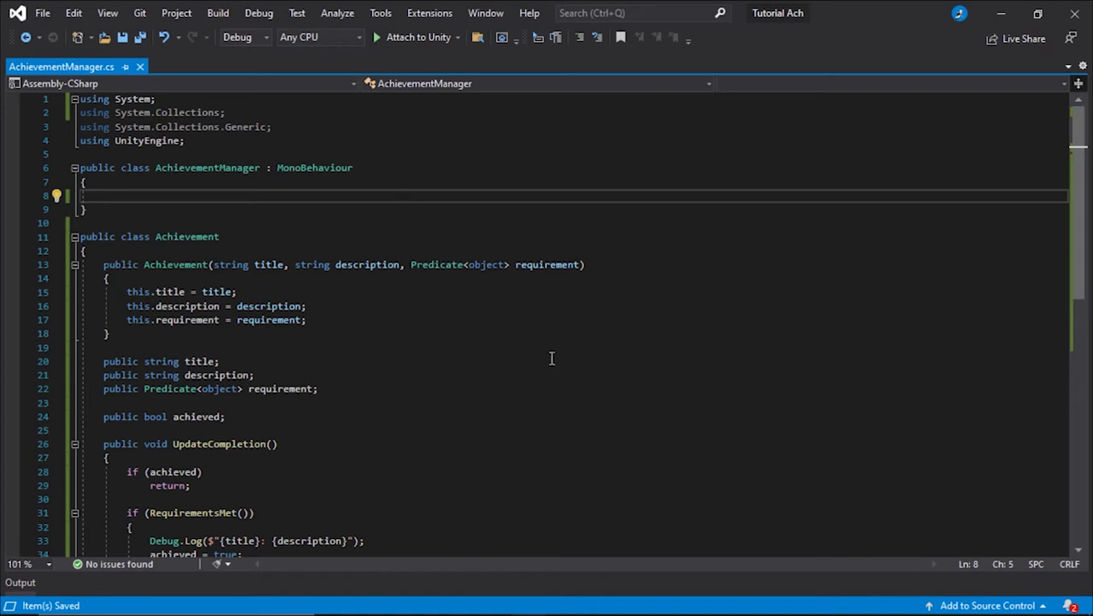
text(publci)
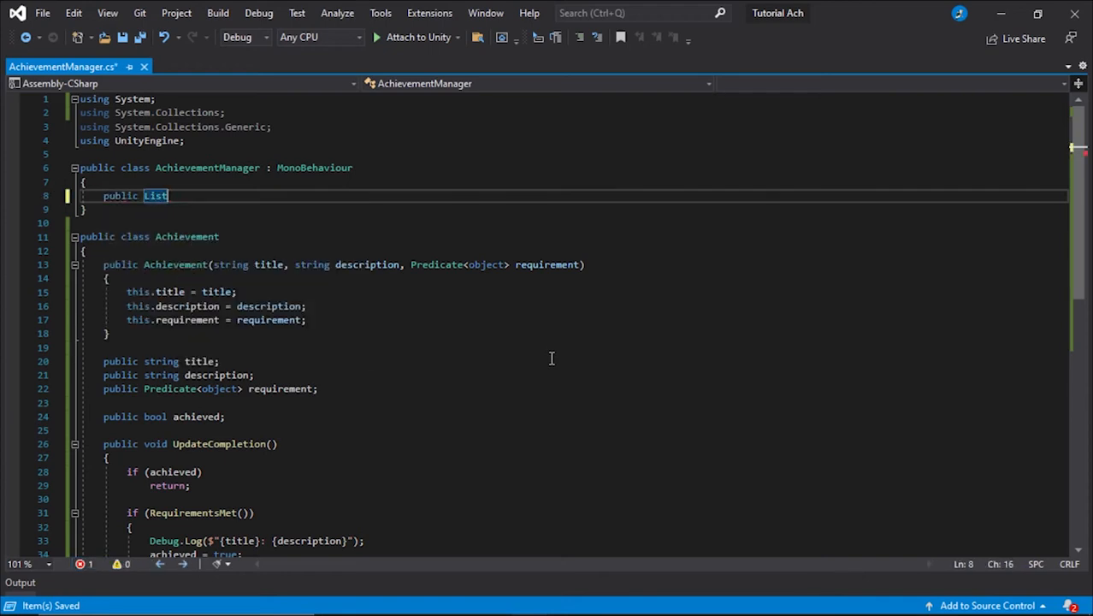
text(<Achievement>)
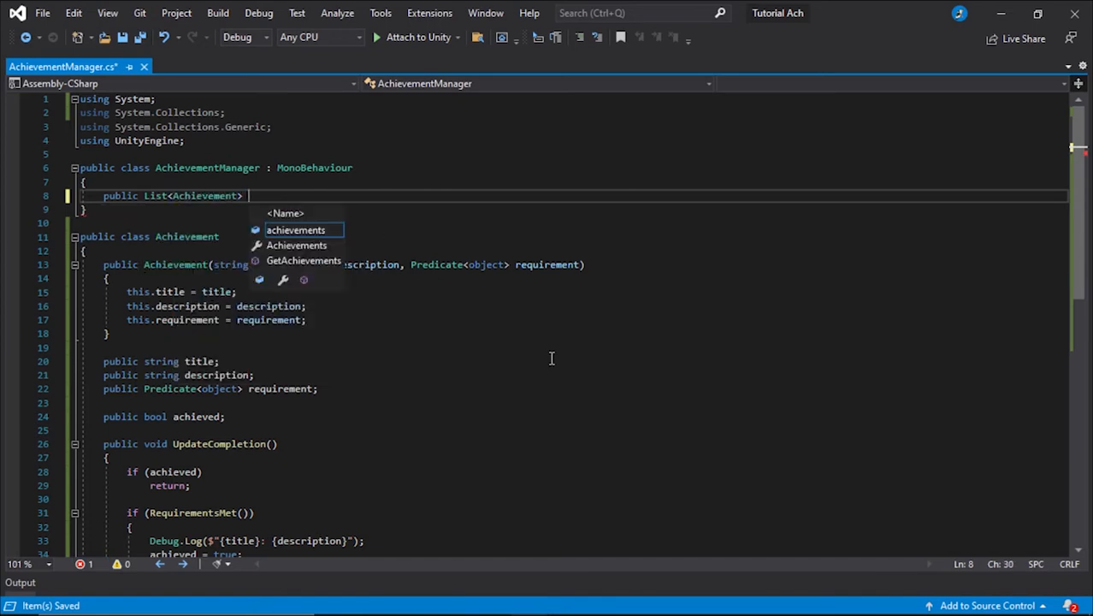
text(achievements;)
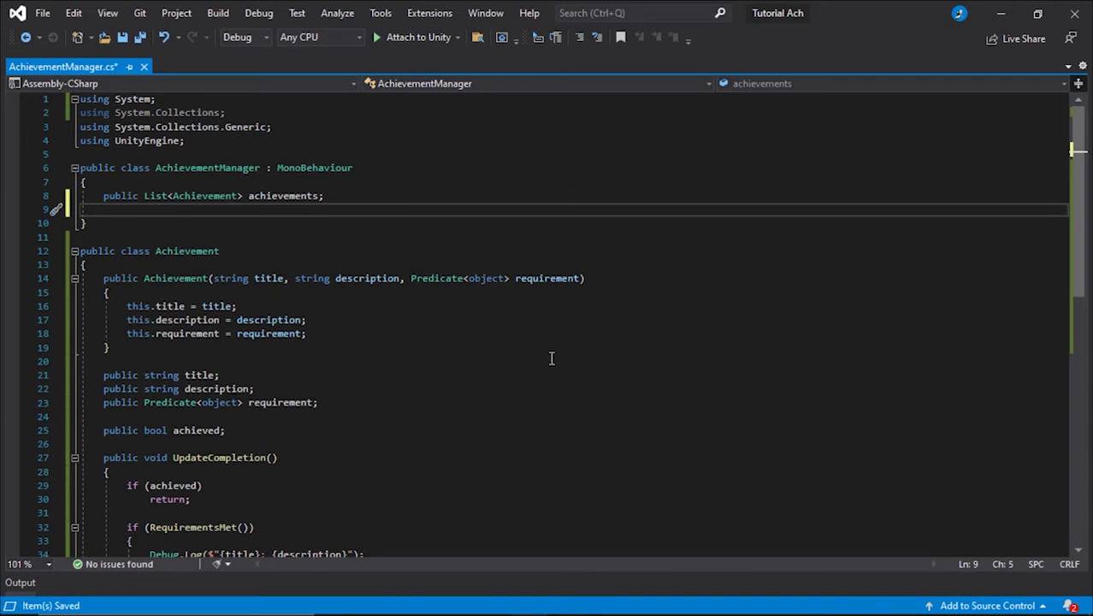
text(public int)
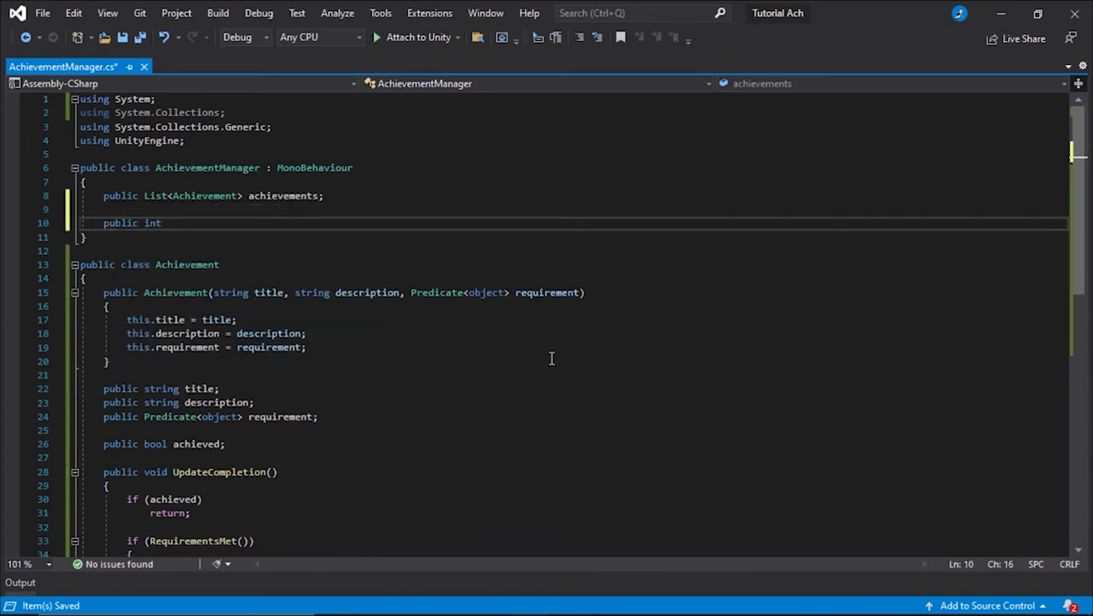
text(integer;)
text(public)
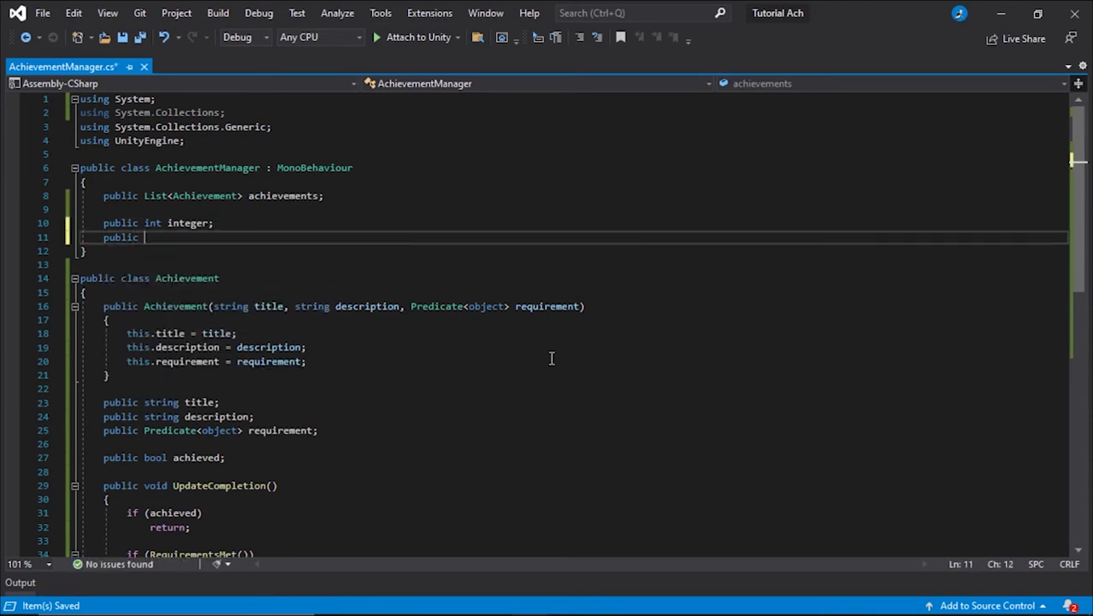
text(float floating_poin)
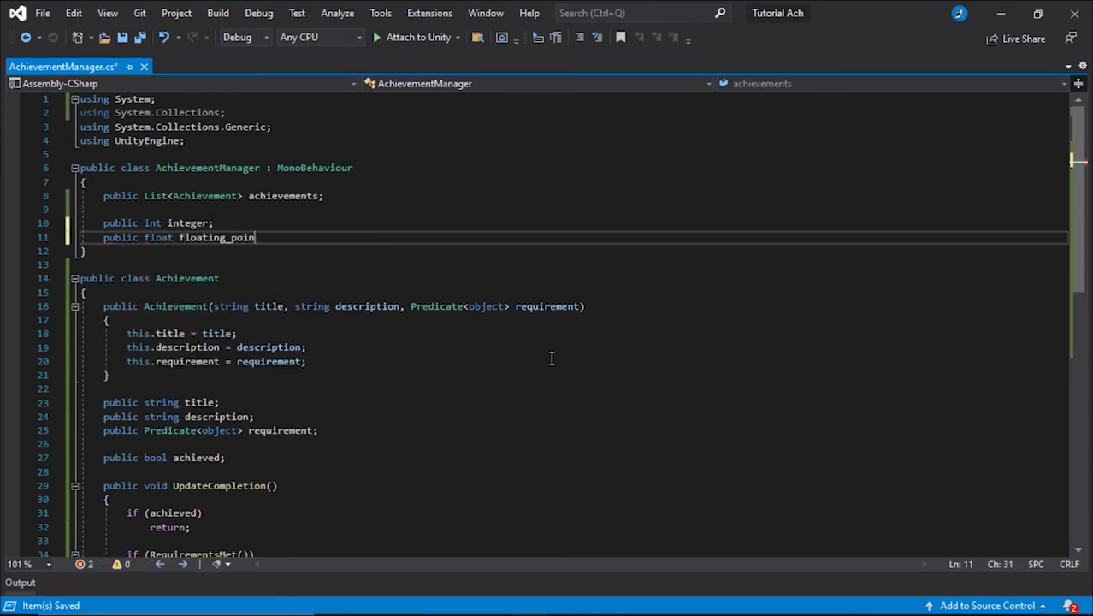
text(t;)
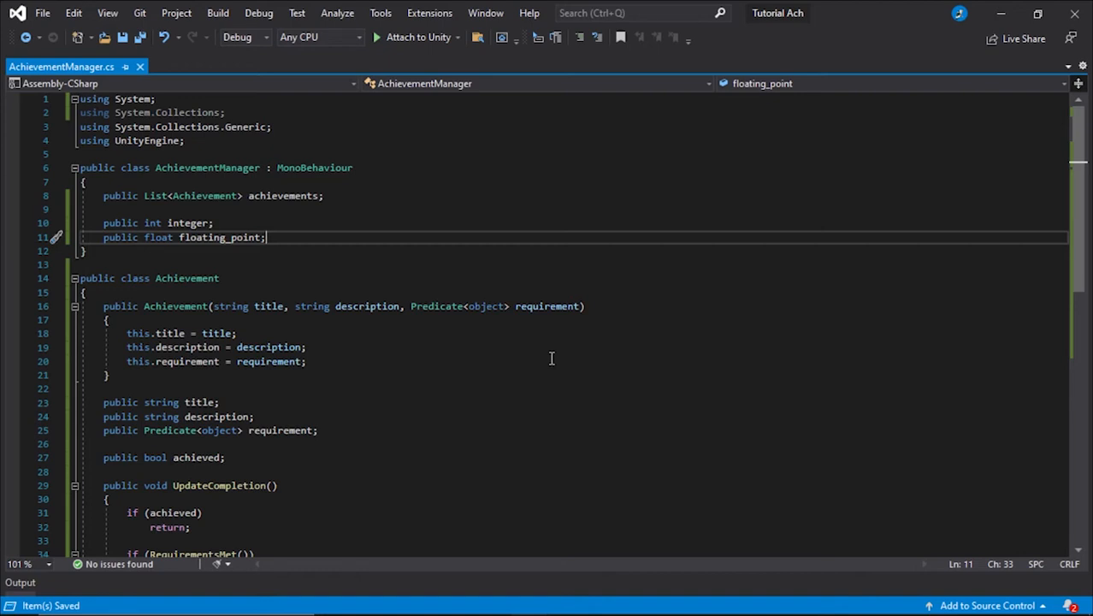
- Add Start() calling a new InitializeAchievements method
key(enter)
text(private void Start()
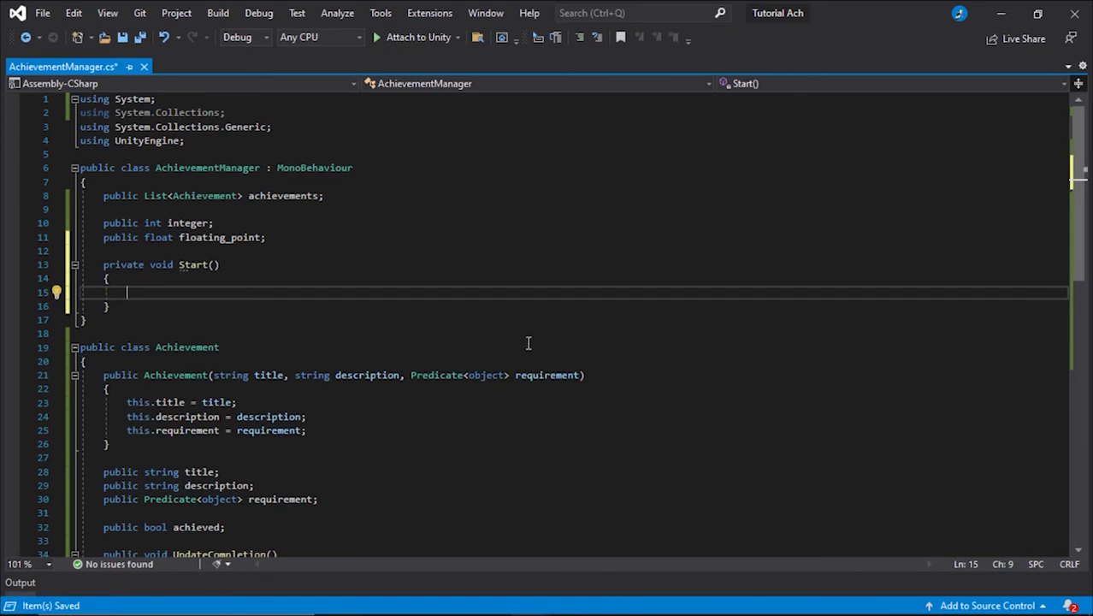
text(Initialize)
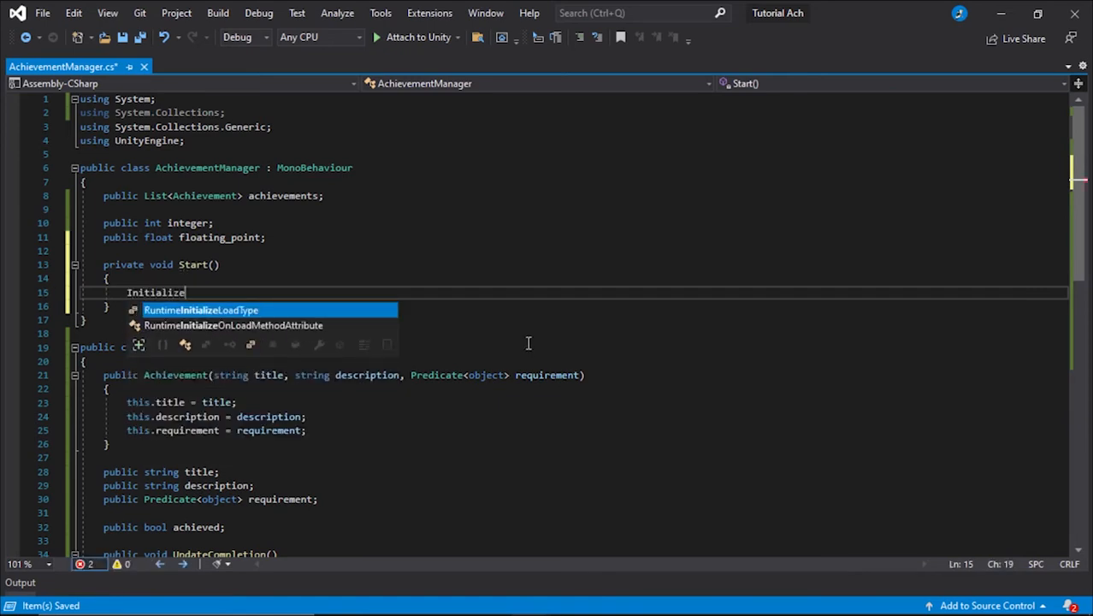
text(Achievem)
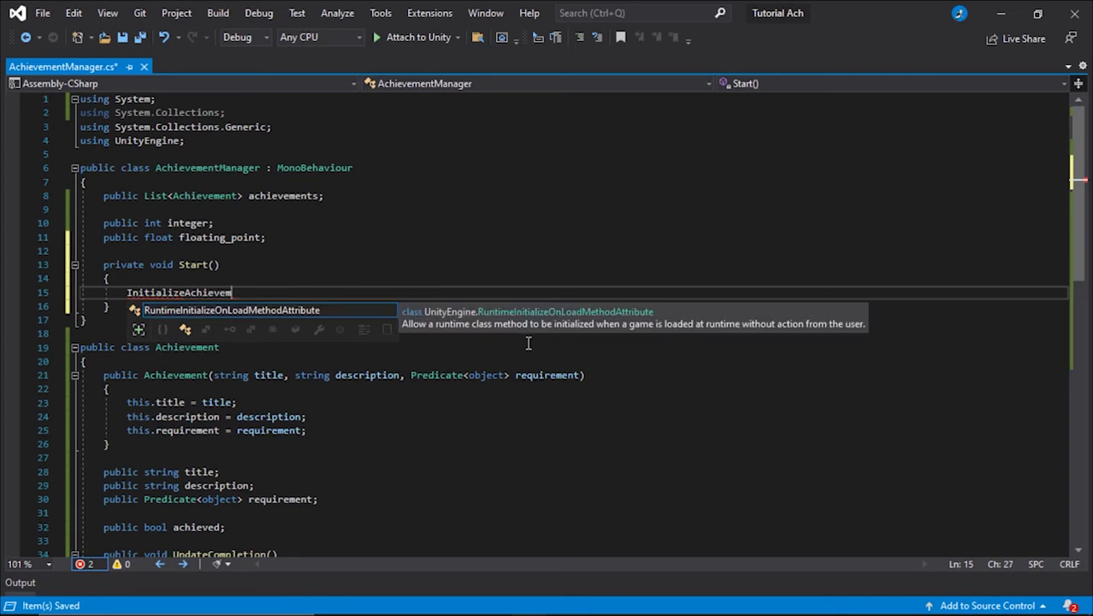
text(ents();)
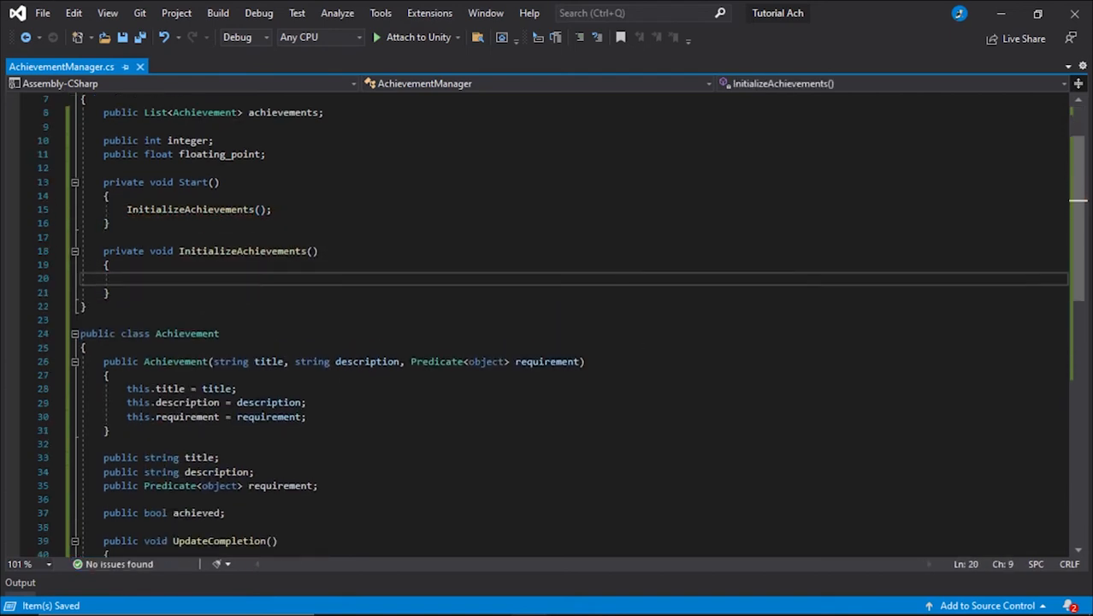
click(111, 264)
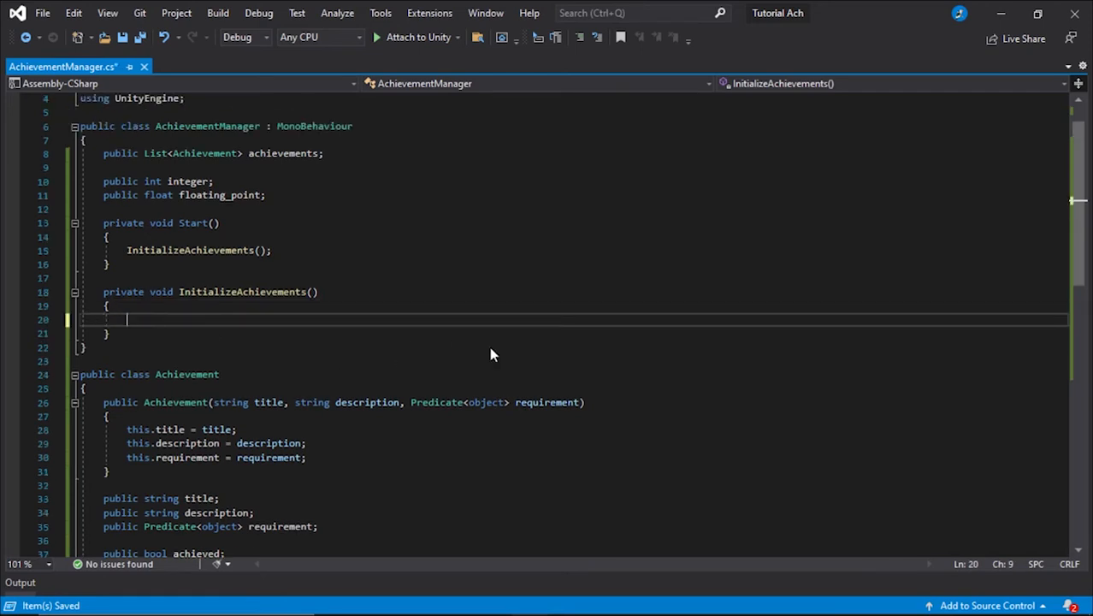
- Guard with 'if (achievements != null) return;' then assign achievements = new List<Achievement>()
text(if(achievements !=)
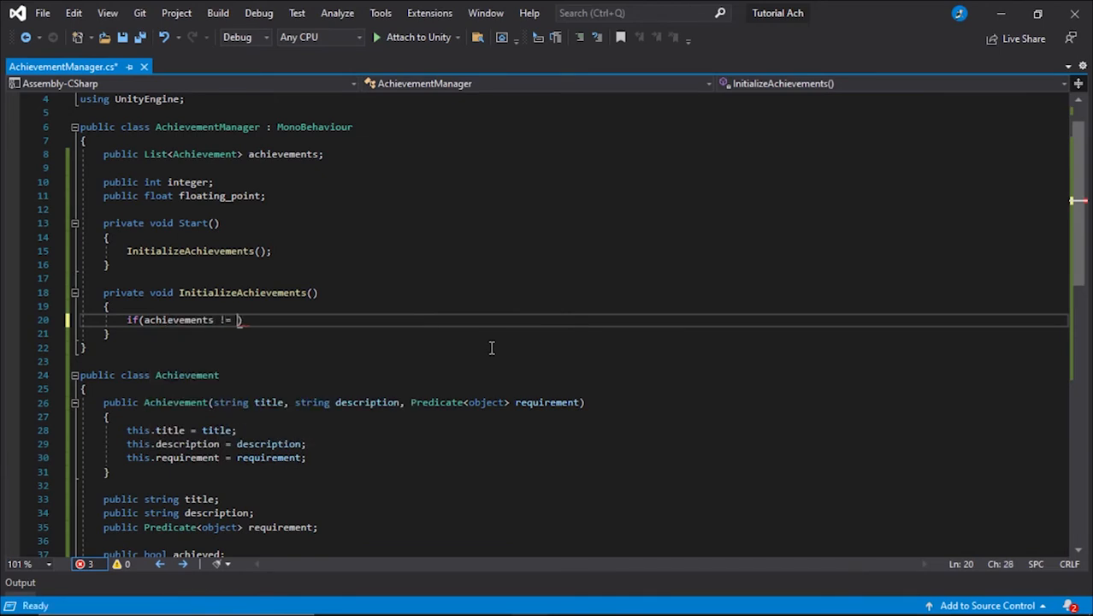
text(null))
text({)
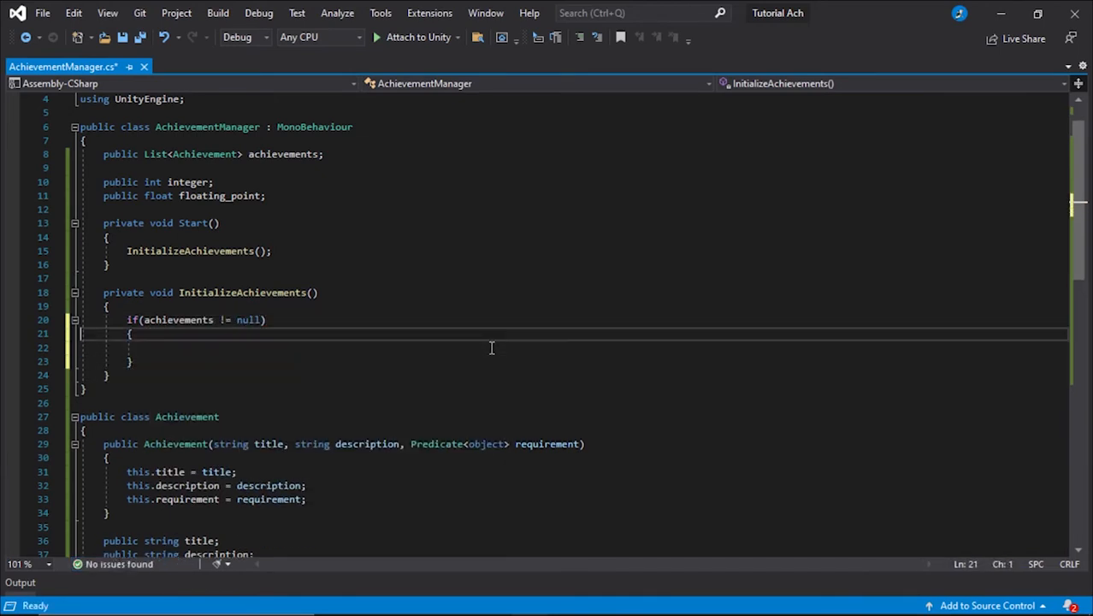
text(return;)
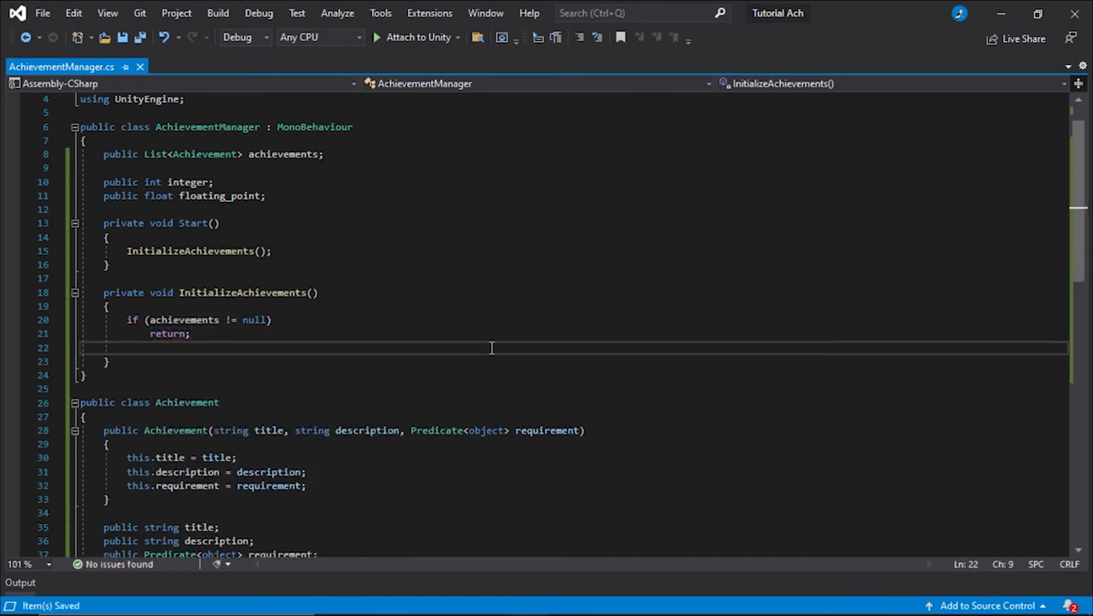
text(achievements =)
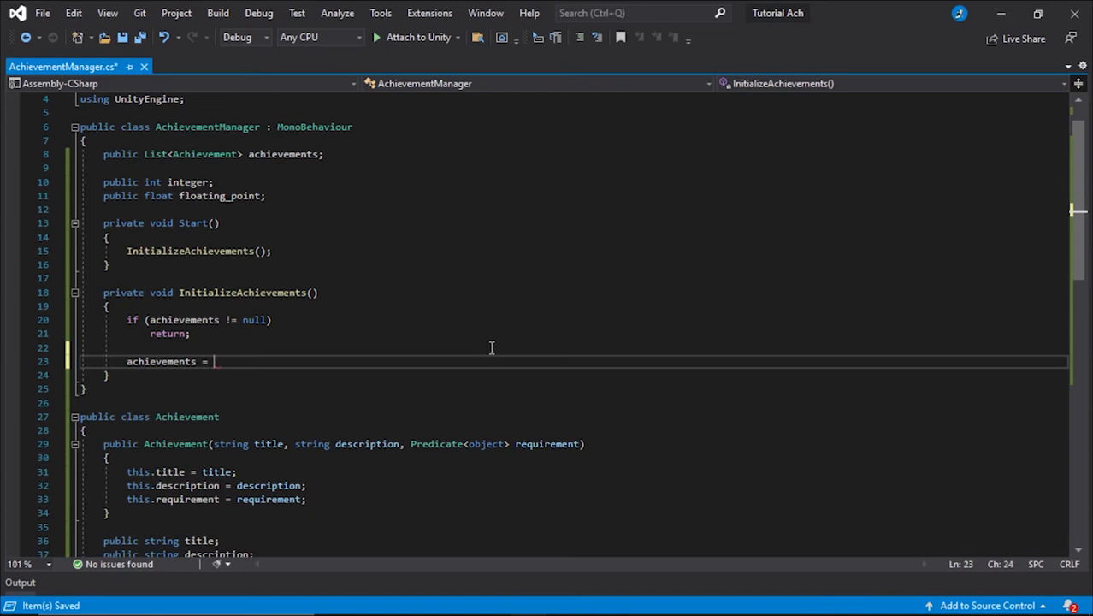
text(new List<Achievement>();)
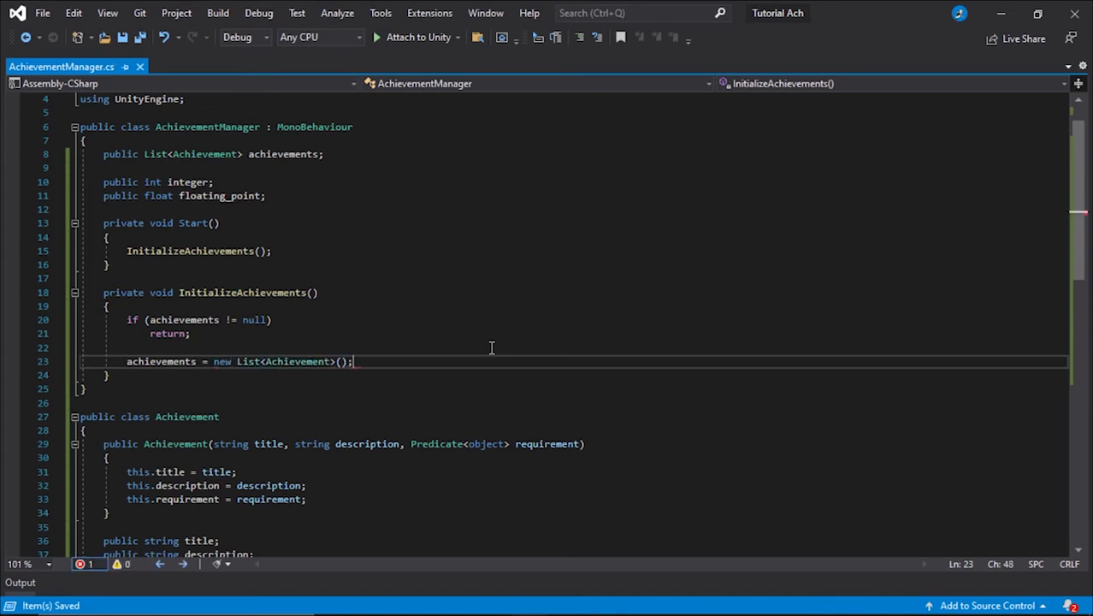
text(achievements.Add()
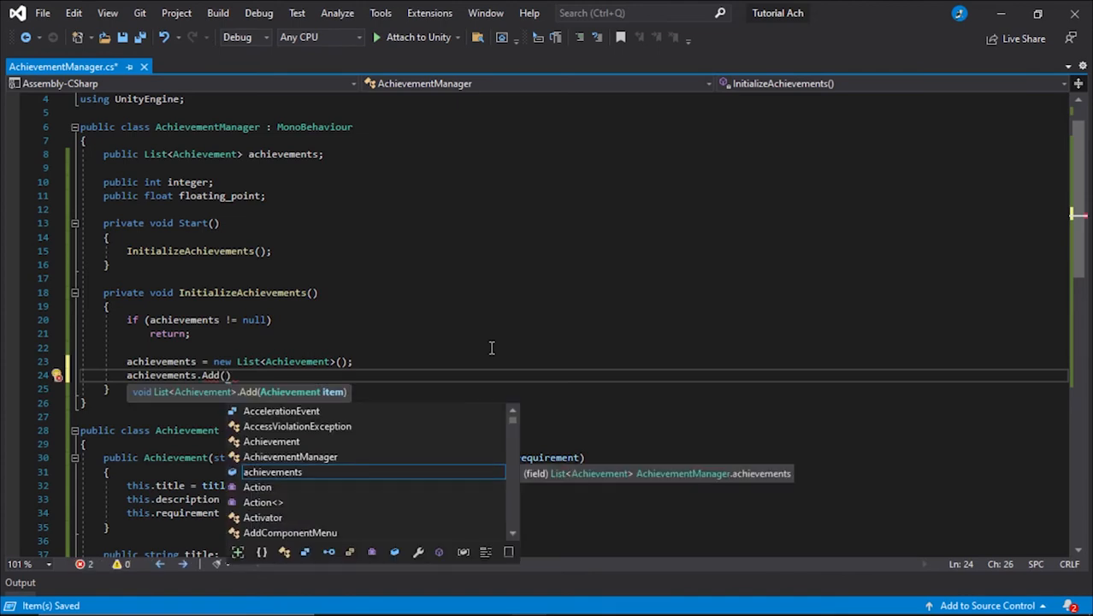
- Add a Step By Step achievement whose requirement lambda is integer >= 100
text(new Achievement())
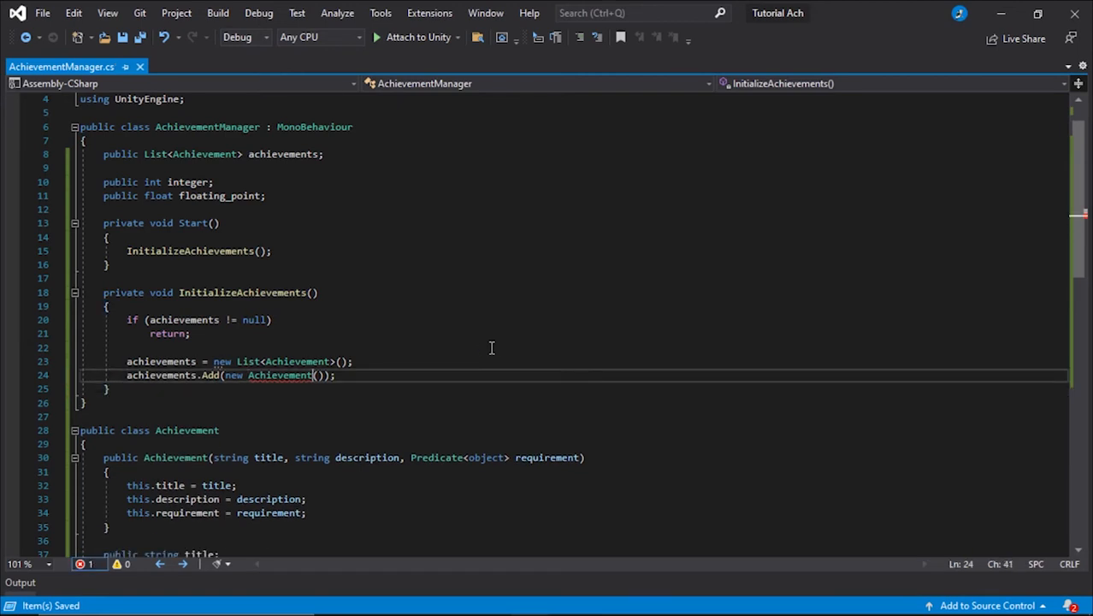
text("", "",)
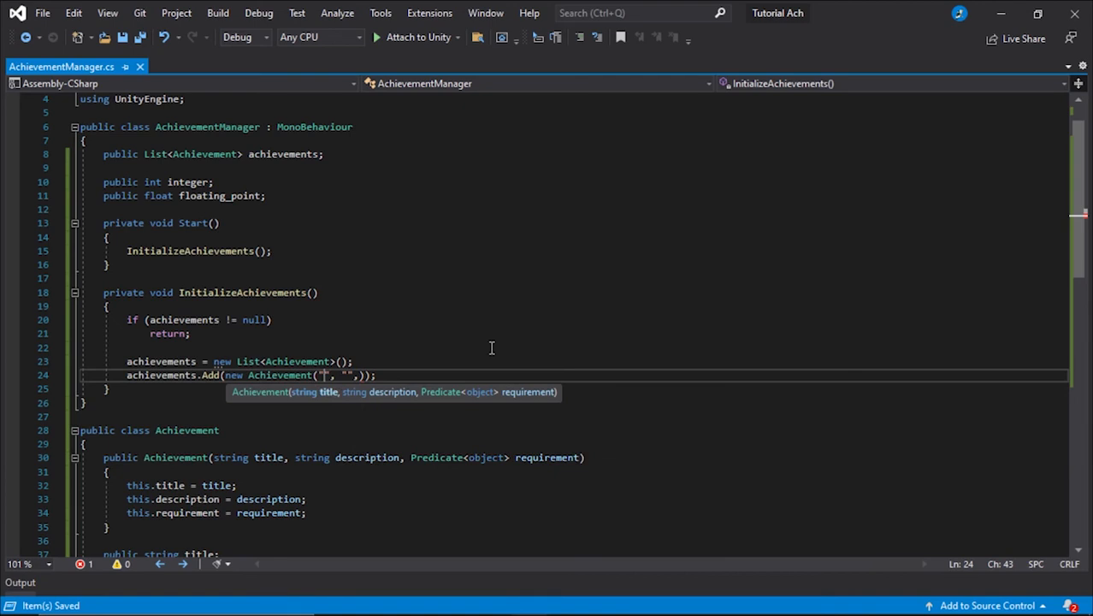
text(Step By Step)
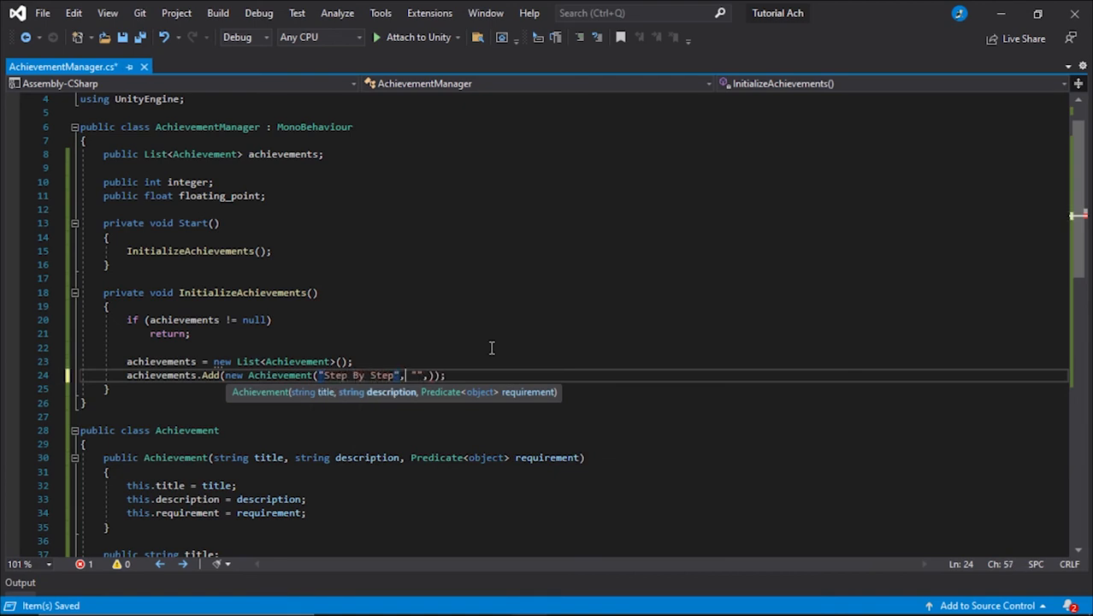
text(Set your integer to over 100)
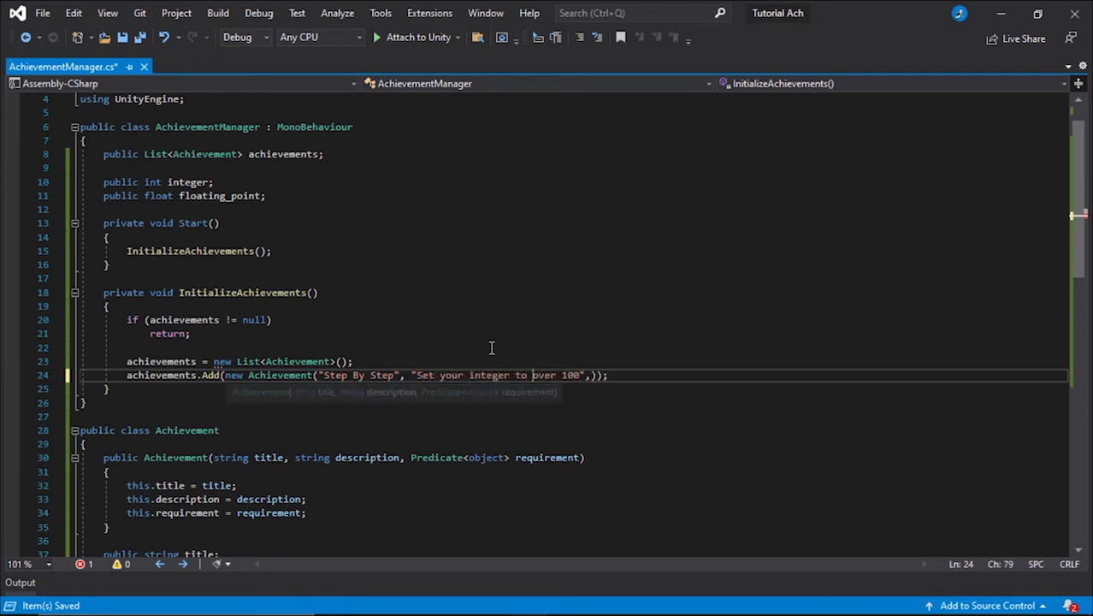
text(or o)
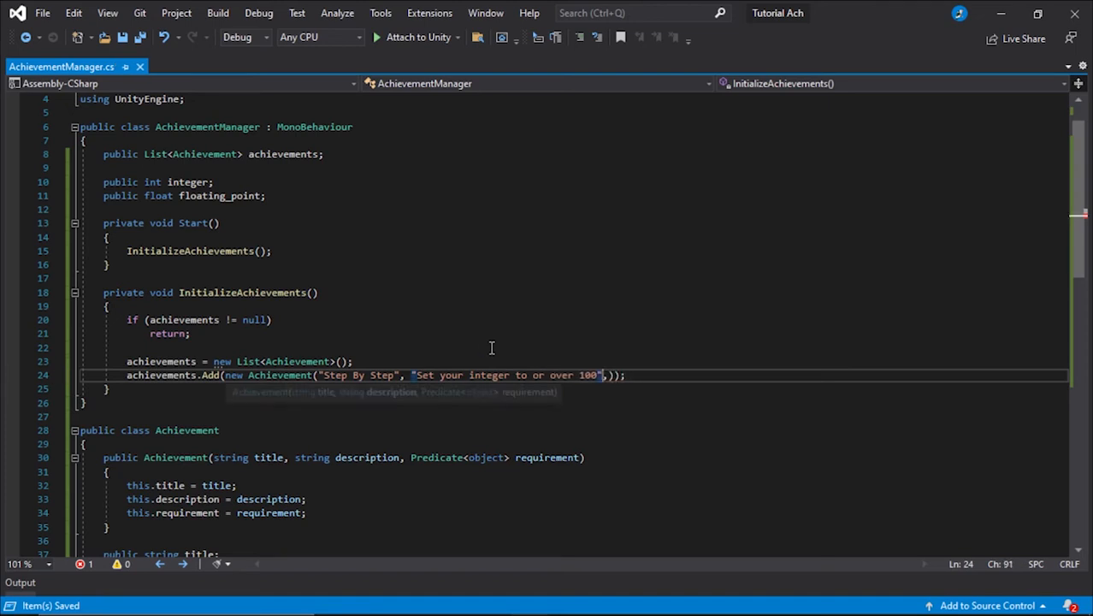
text(.,)
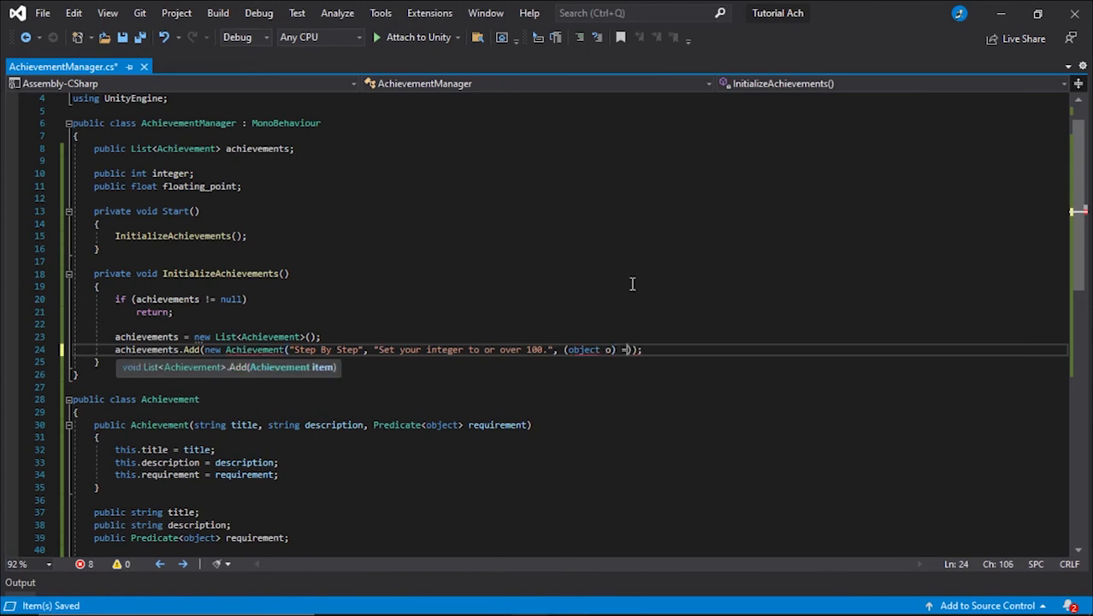
text(>)
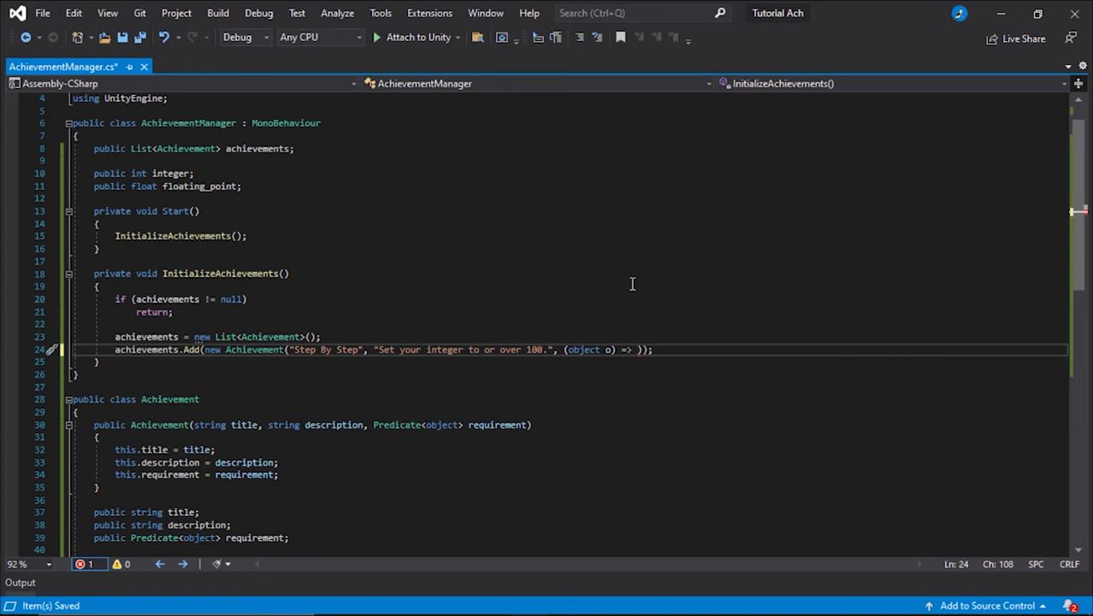
text(integer >=)
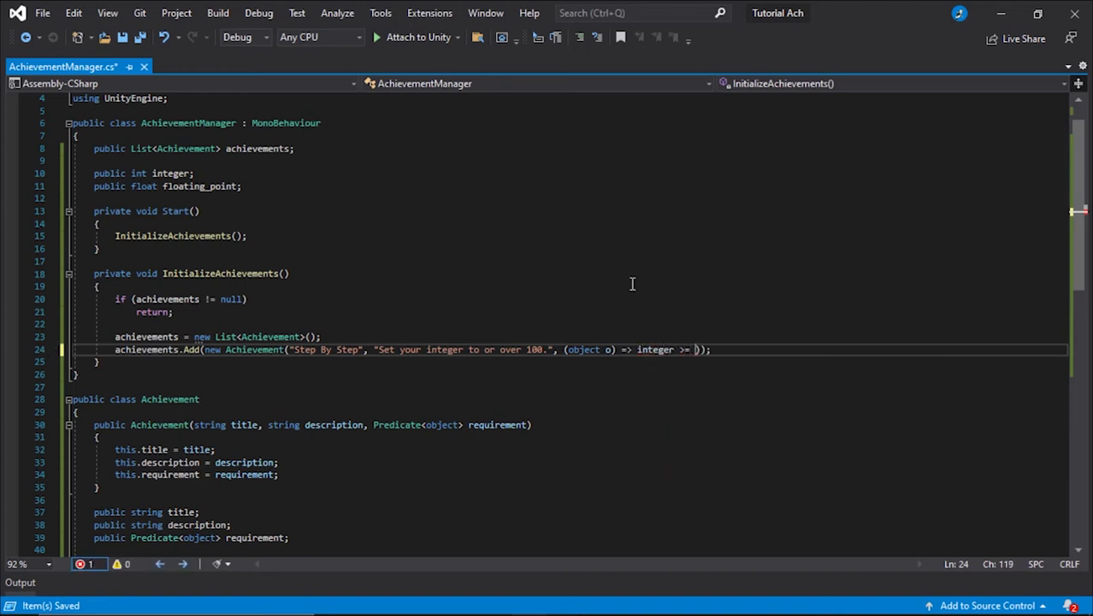
text(100)
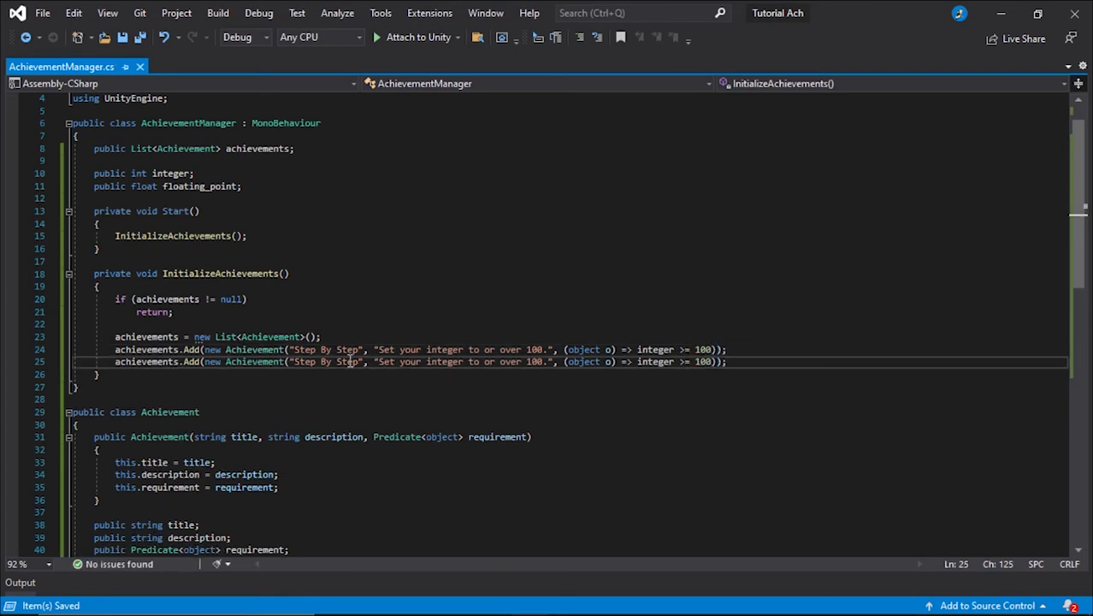
- Duplicate it as Not So Precise requiring floating_point >= 50F
double_click(329, 361)
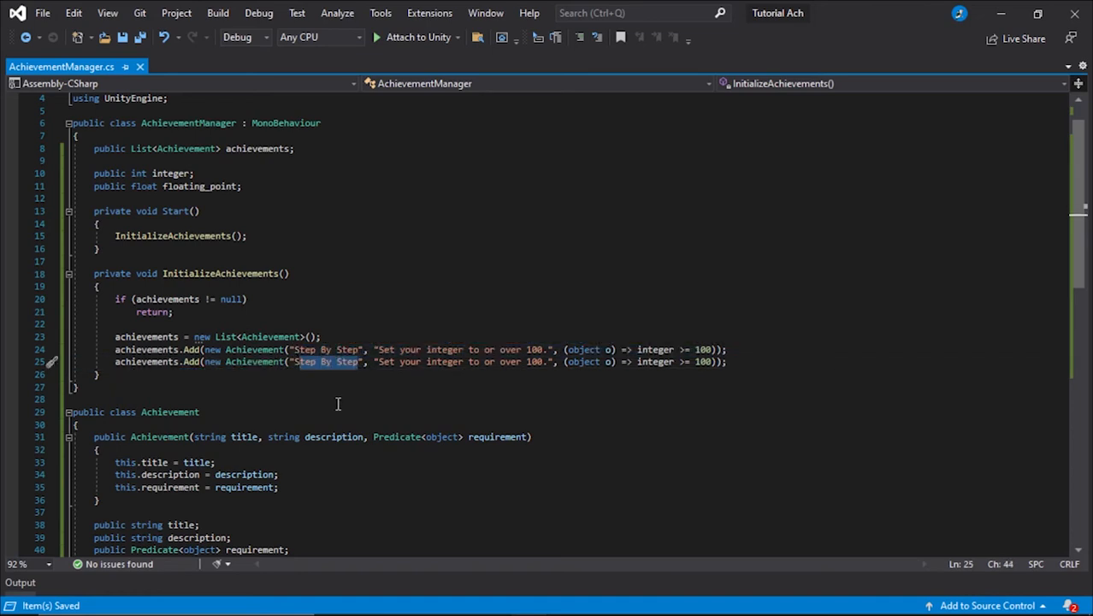
text(Not So Precise)
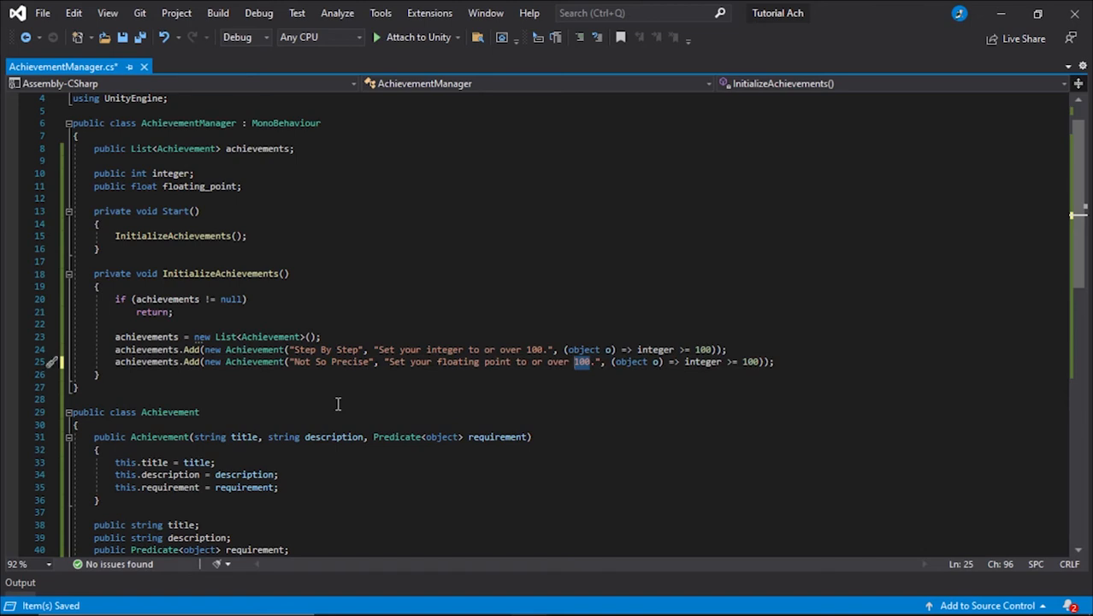
text(50f)
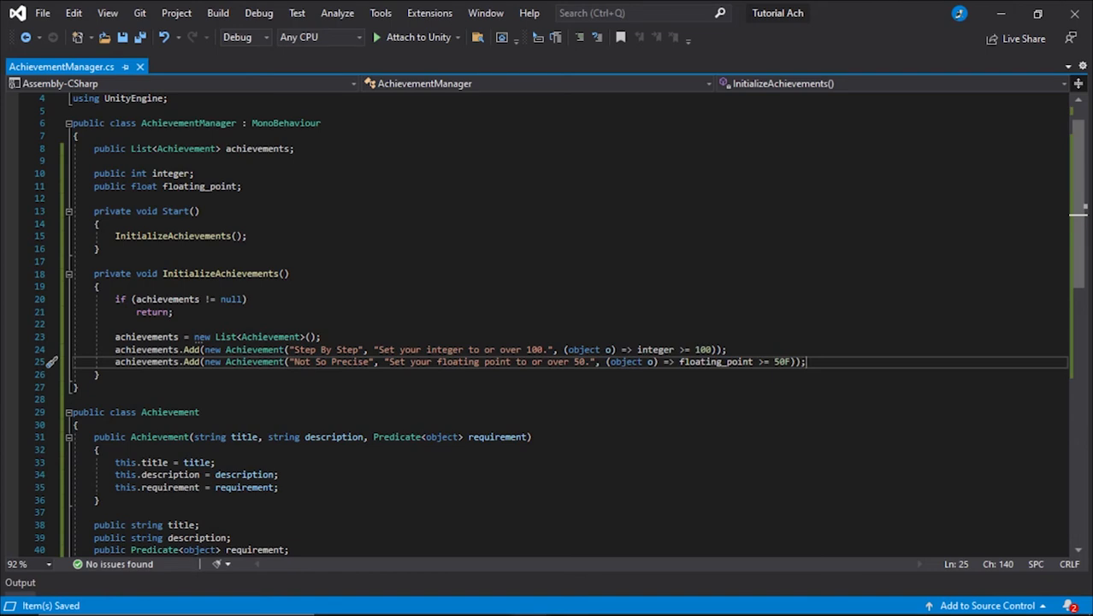
mouse_move(972, 462)
text(private void Update()
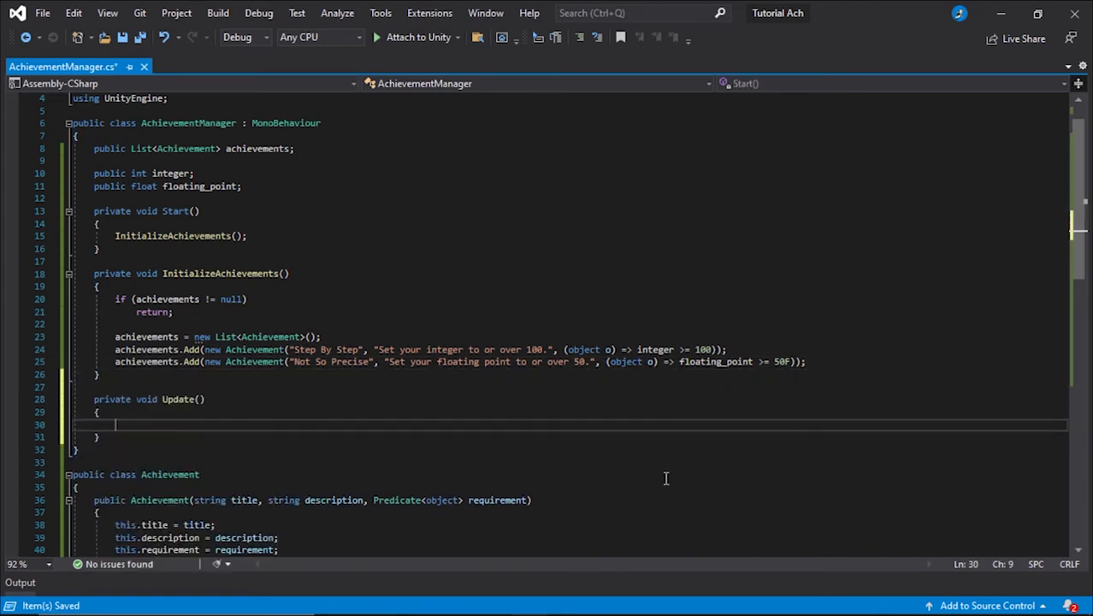
- Have Update call a new CheckAchievementCompletion method
text(Check)
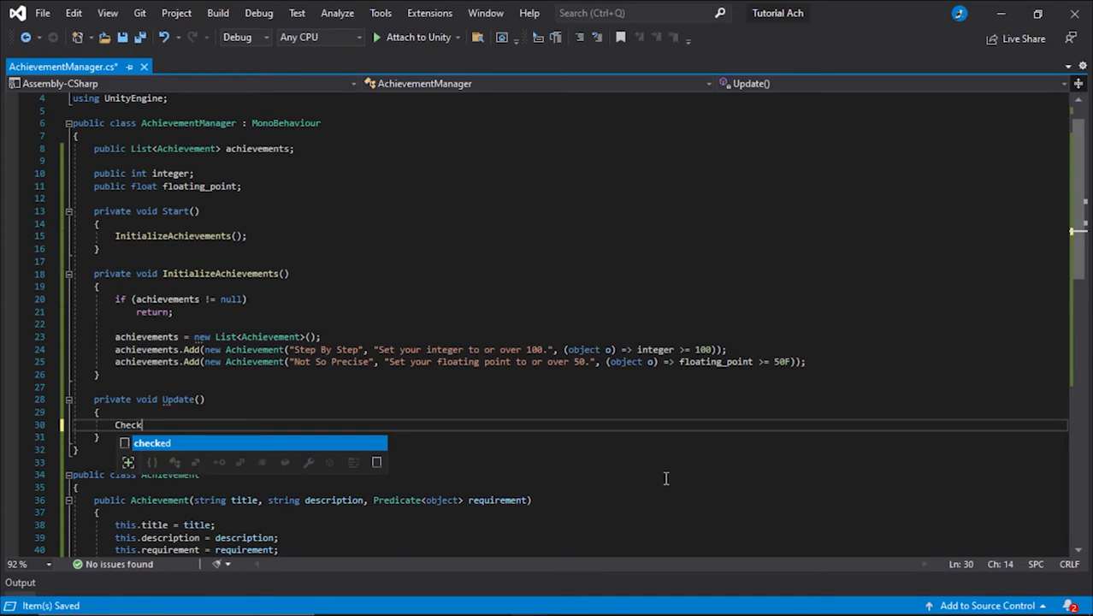
text(Achi)
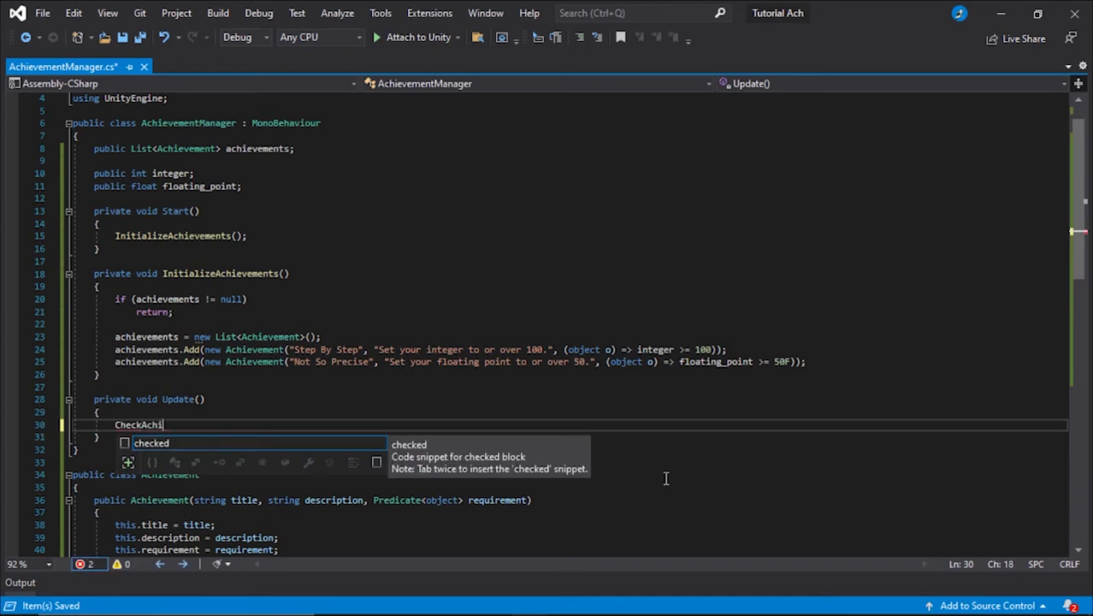
text(evementCompletion();)
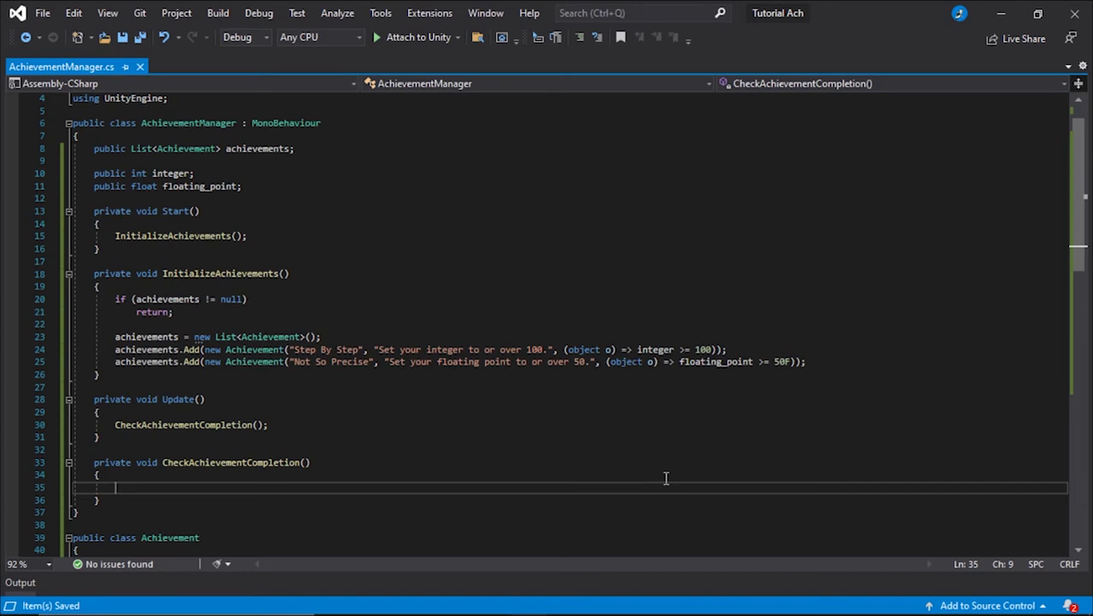
- Write CheckAchievementCompletion with an 'if(achievements == null) return' guard and a foreach over achievements
text(if(achievements == null)
text(return;)
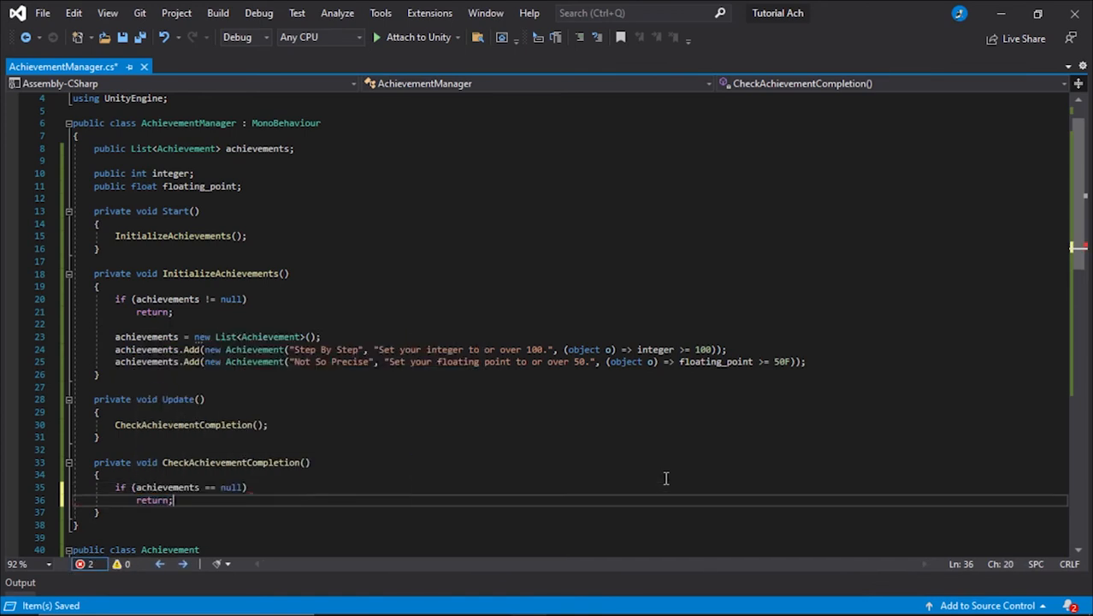
text(foreach (var achi in collection)
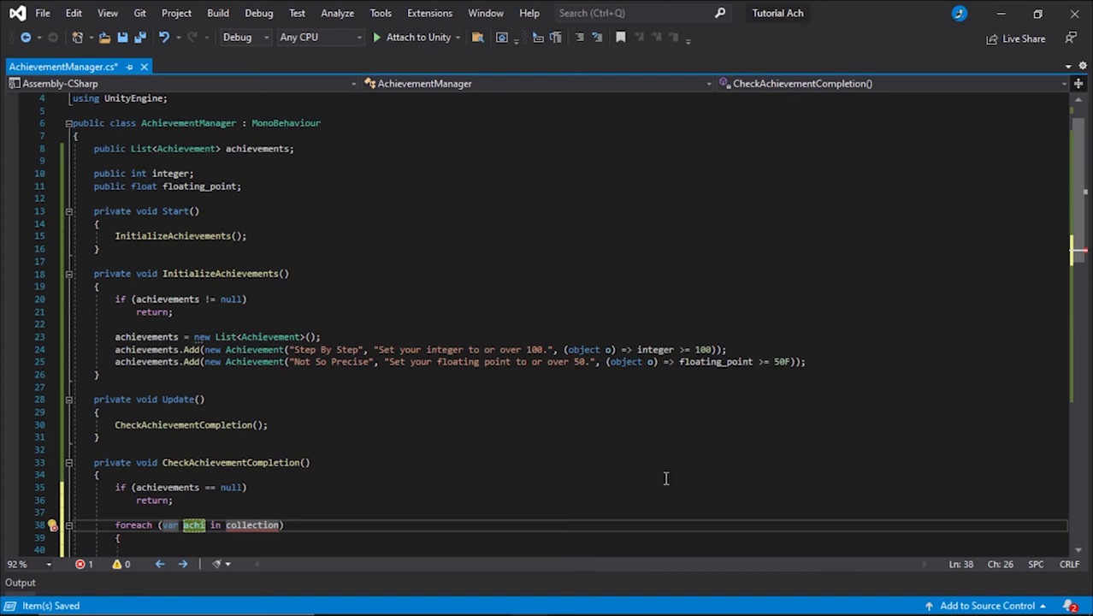
text(evement)
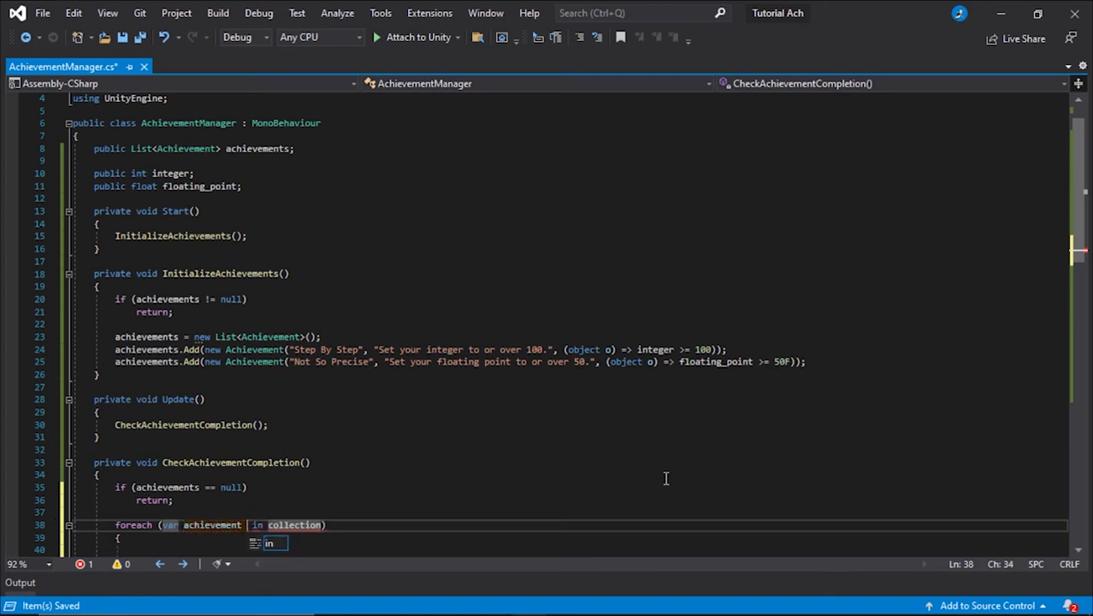
text(achi)
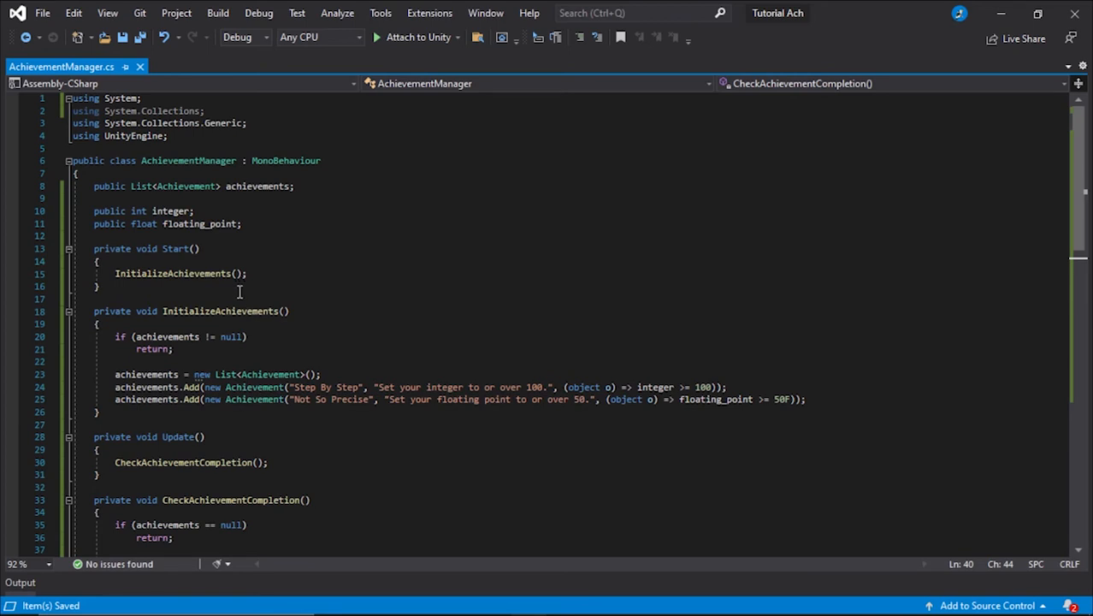
- Declare public bool AchievementUnlocked(string achievementName) starting with bool result = false
key(enter)
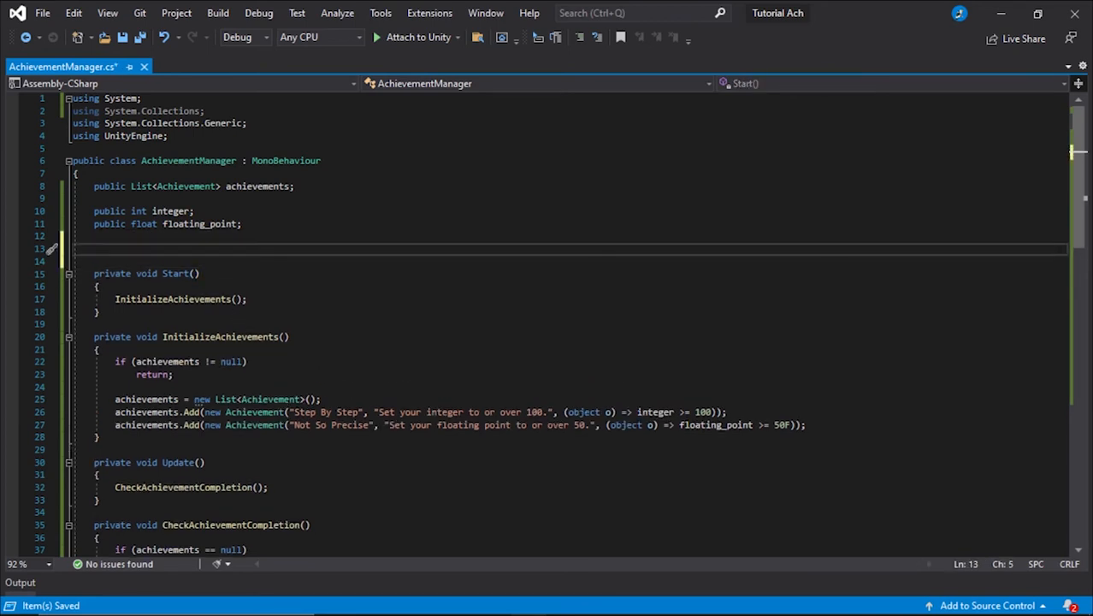
mouse_move(592, 188)
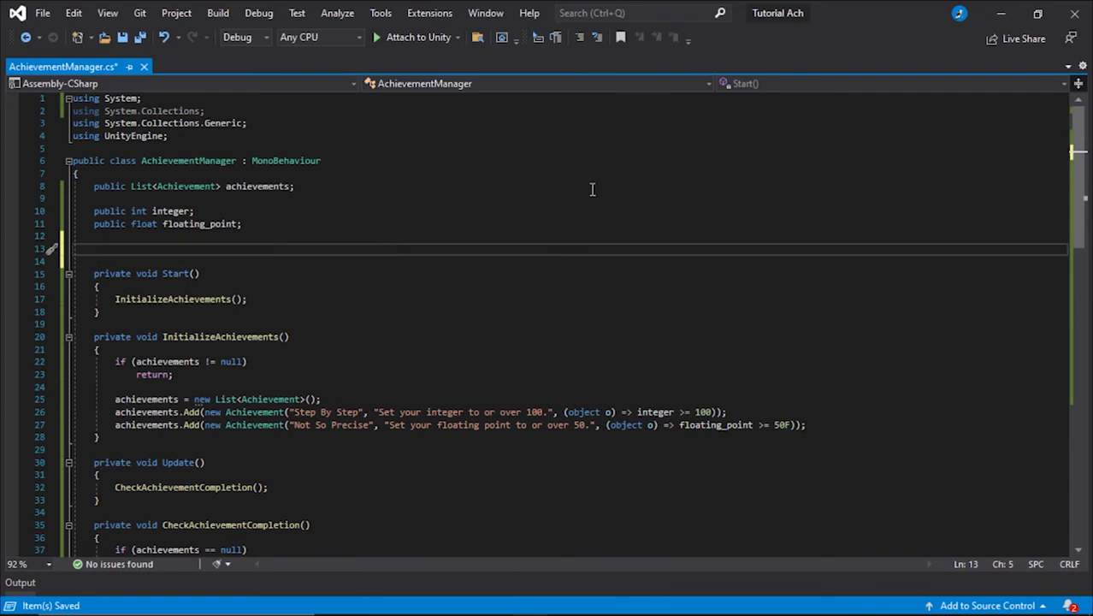
text(public bool Achi)
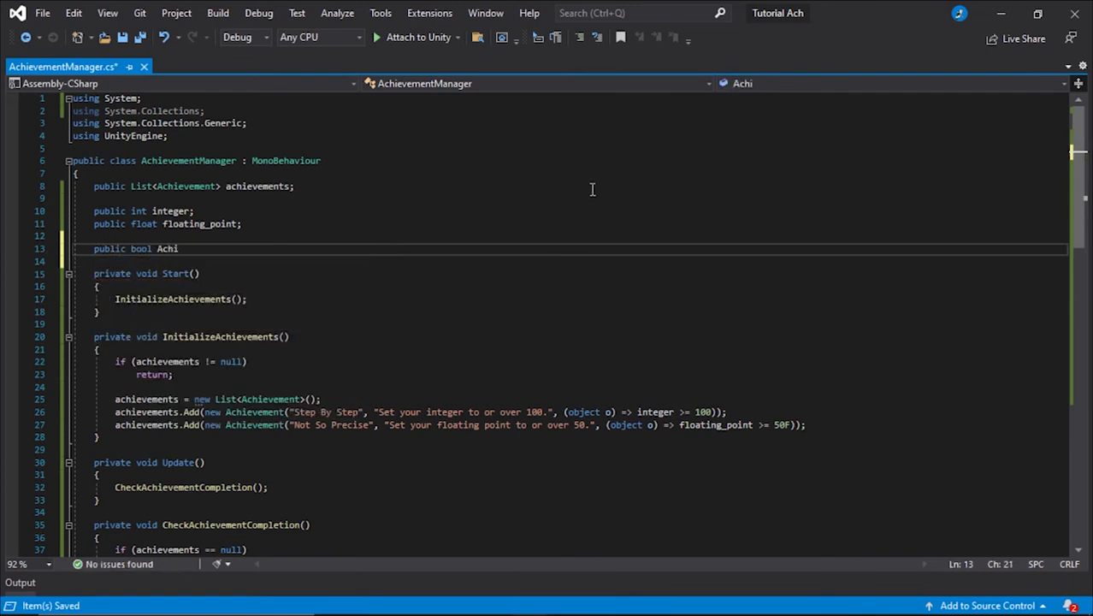
text(evement)
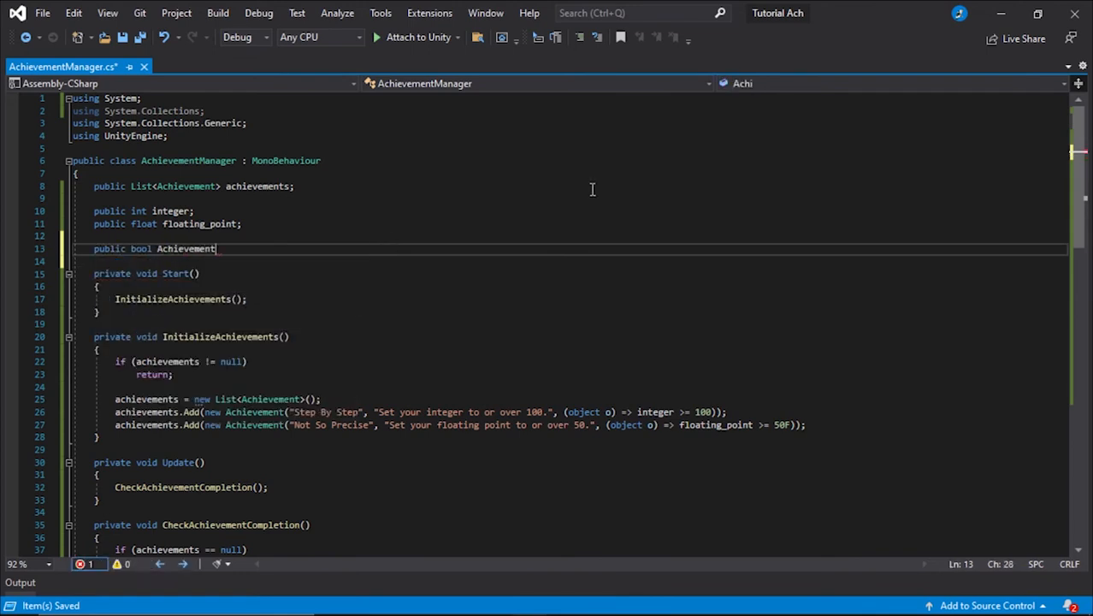
text(Unlocked(string)
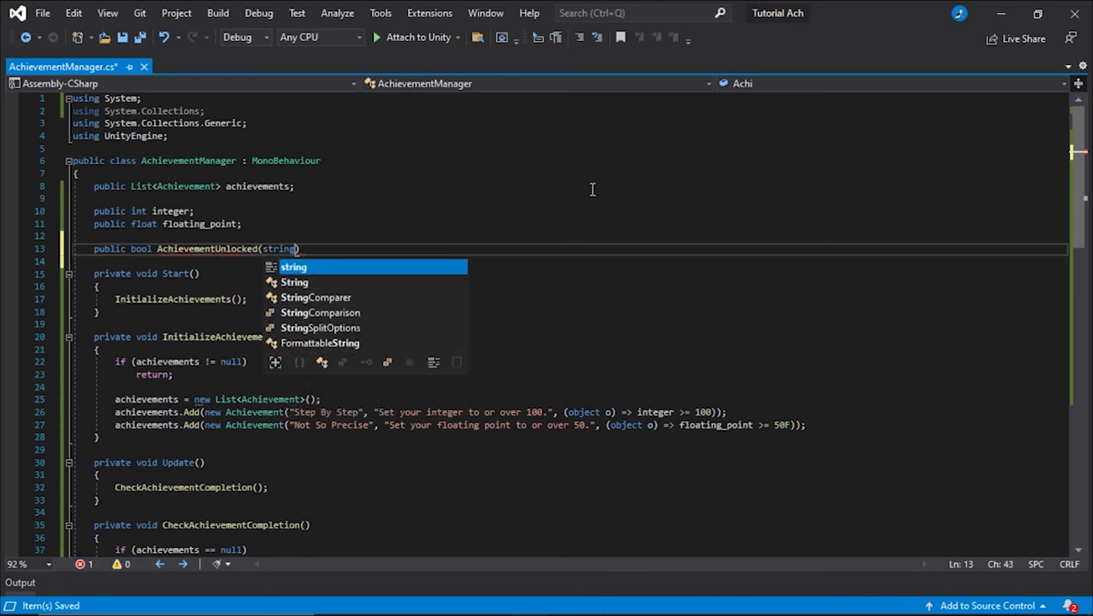
text(achievementName)
click(570, 260)
text({)
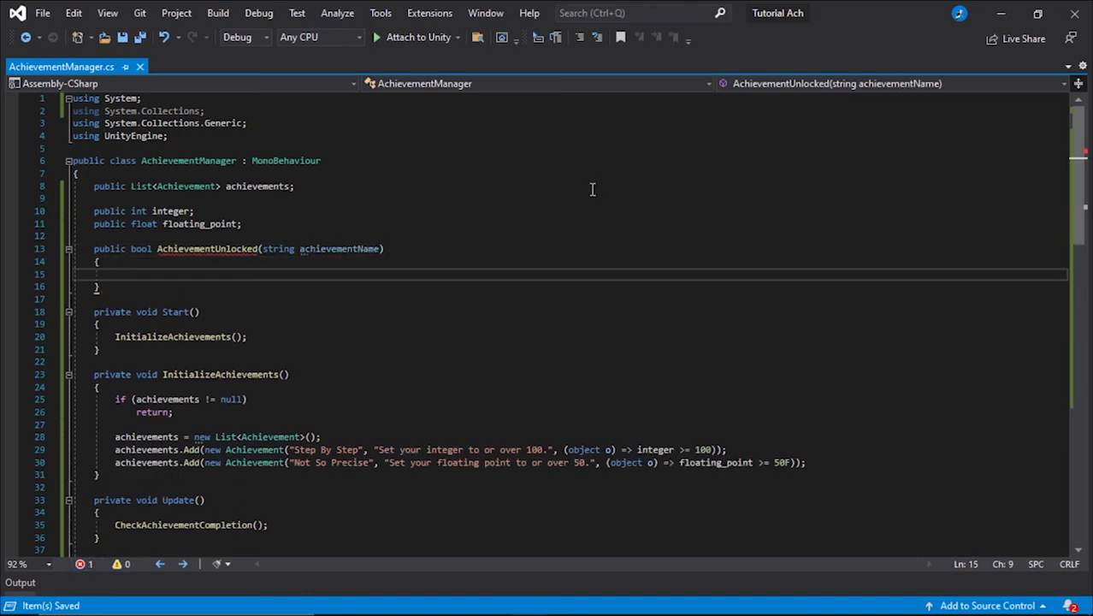
text(bool result)
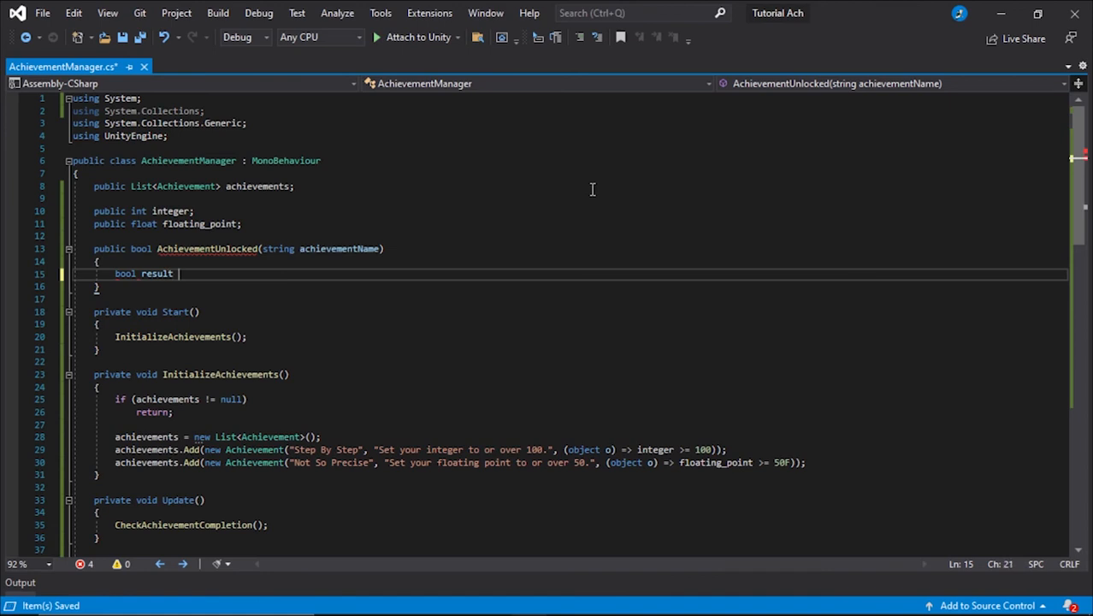
text(= fal)
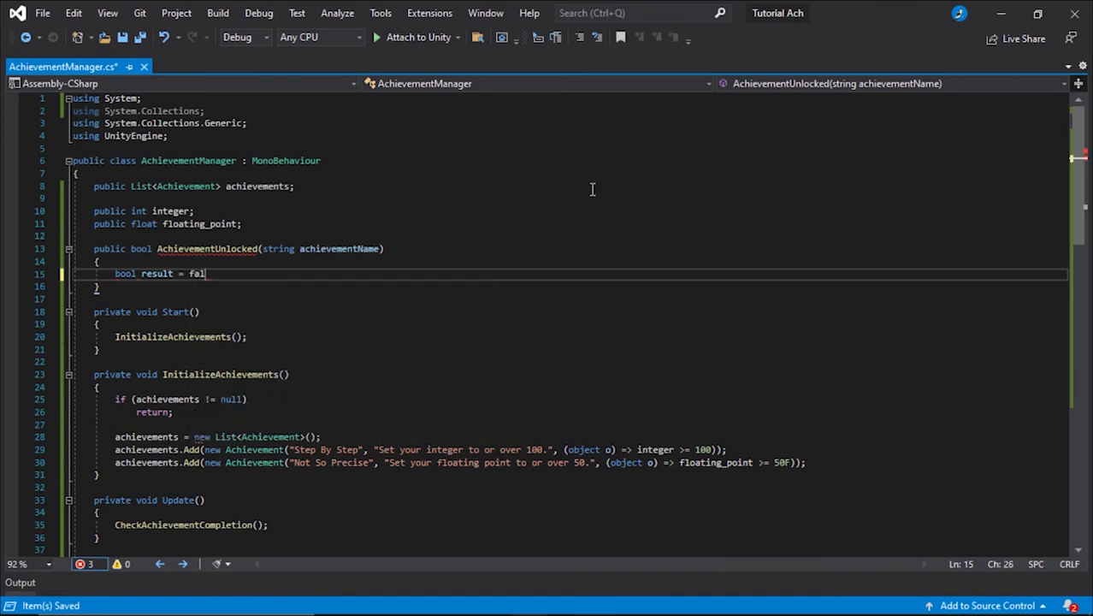
text(se;)
text(if(a)
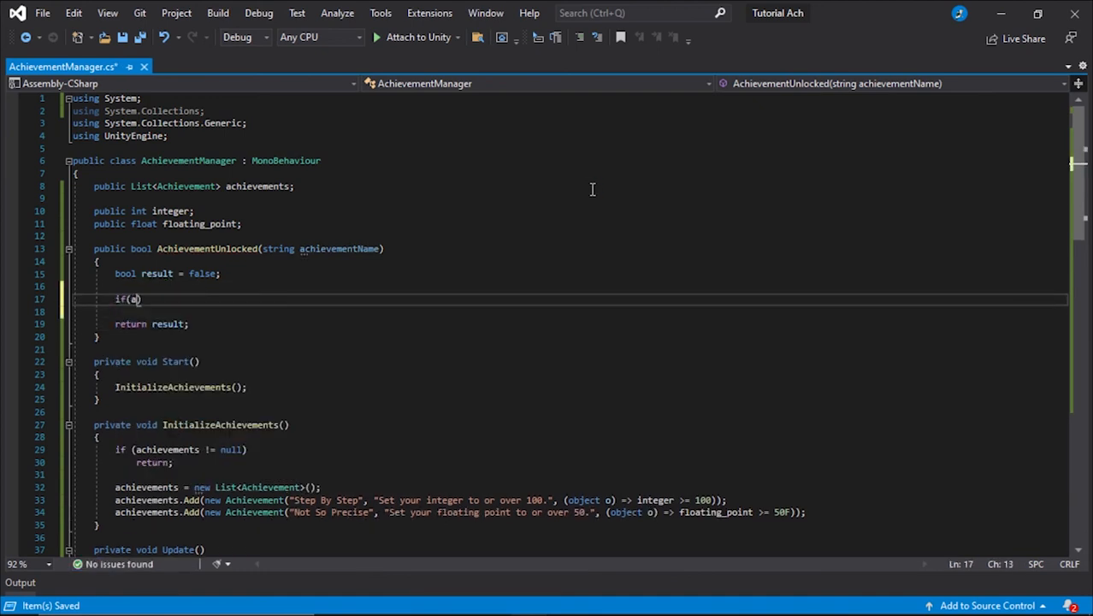
- Return false when achievements is null, then copy the list with Achievement[] achievementsArray = achievements.ToArray()
text(chievements == null))
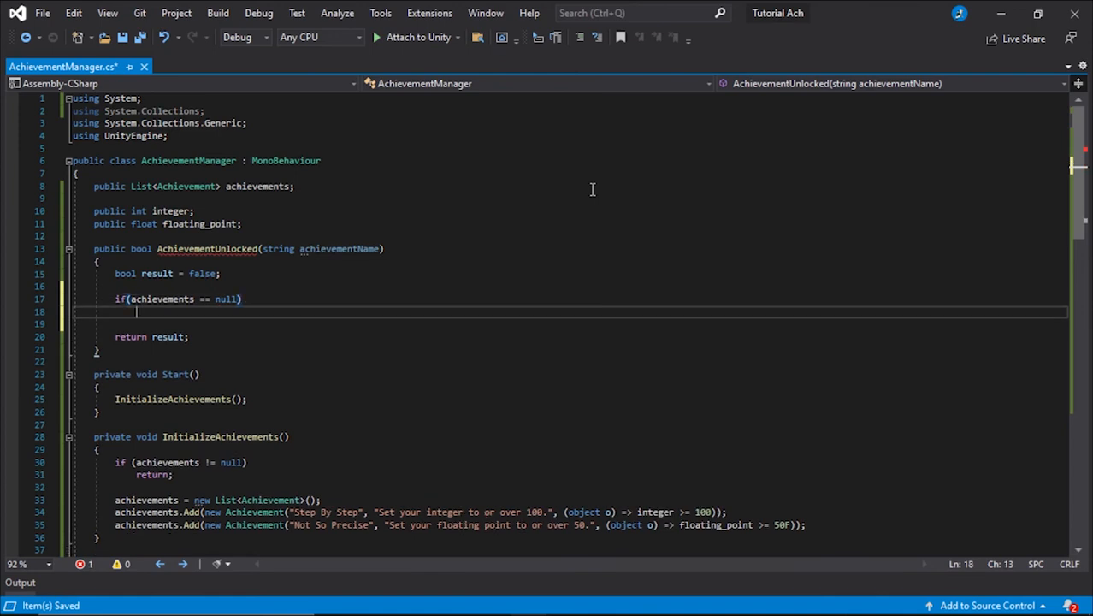
text(return false;)
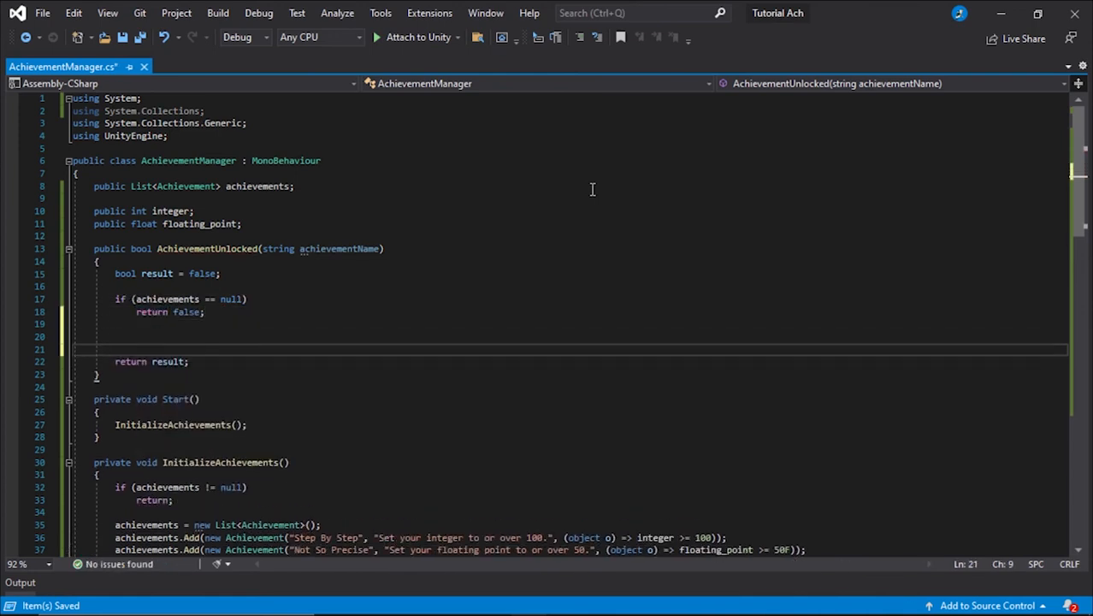
text(Achievement[] achievements =)
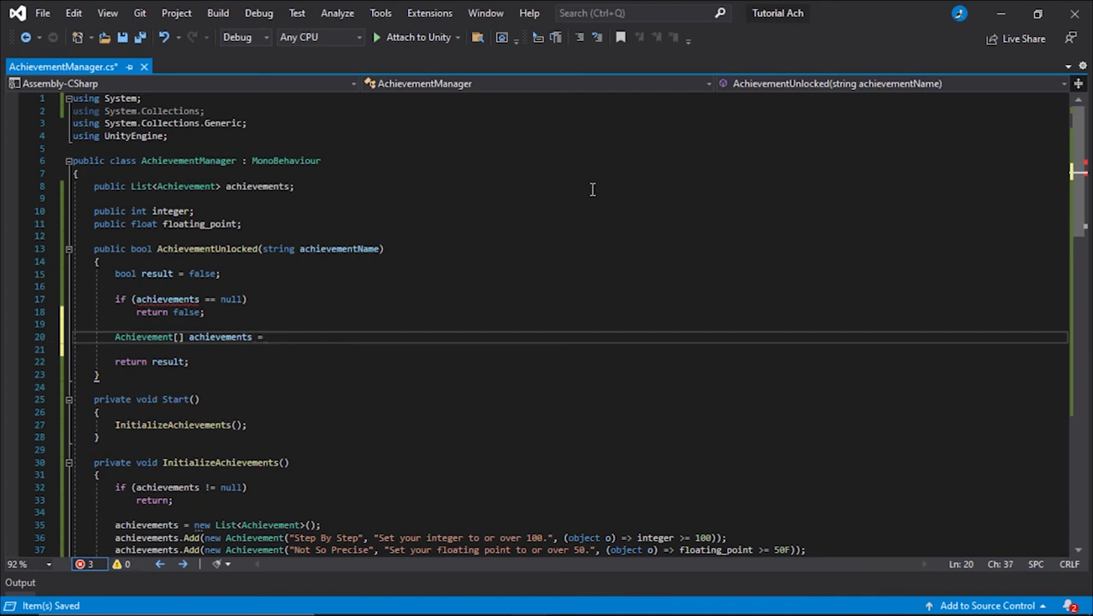
text(Araray)
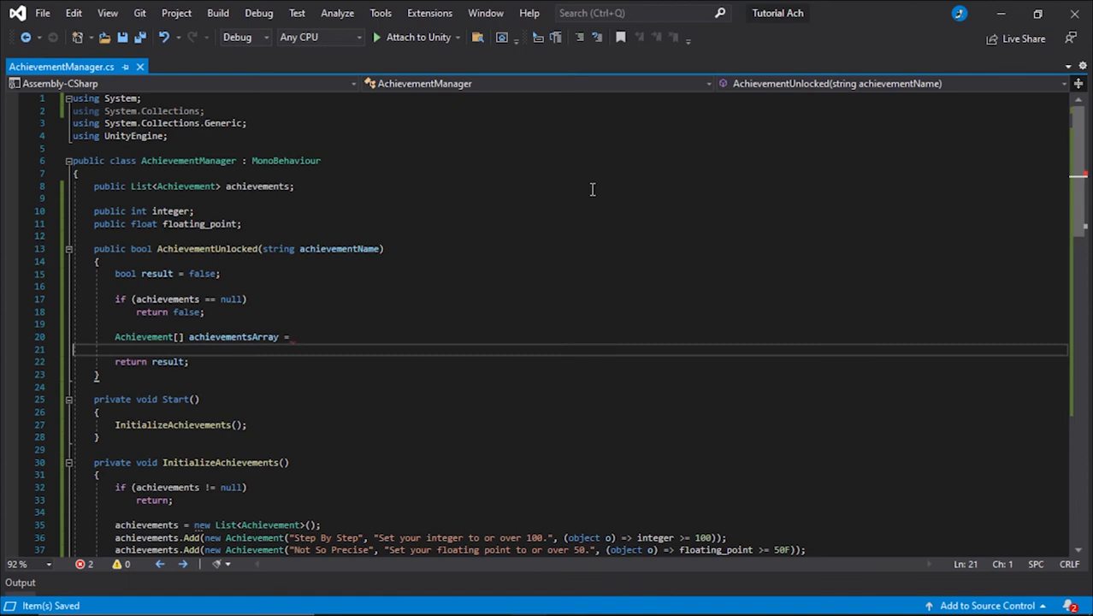
text(achievements.toa)
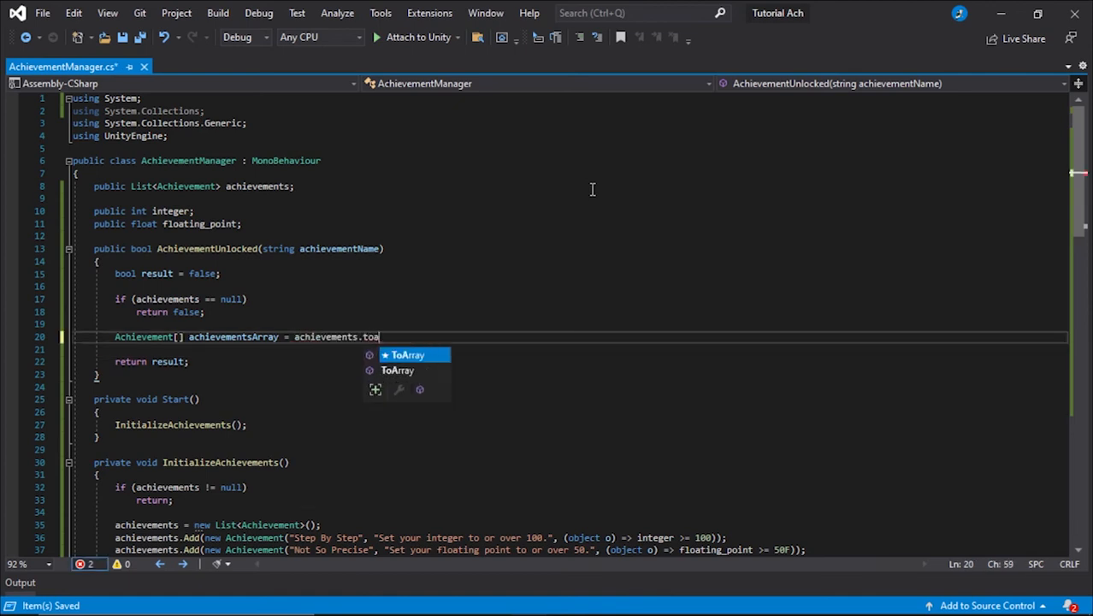
text(ToArray();)
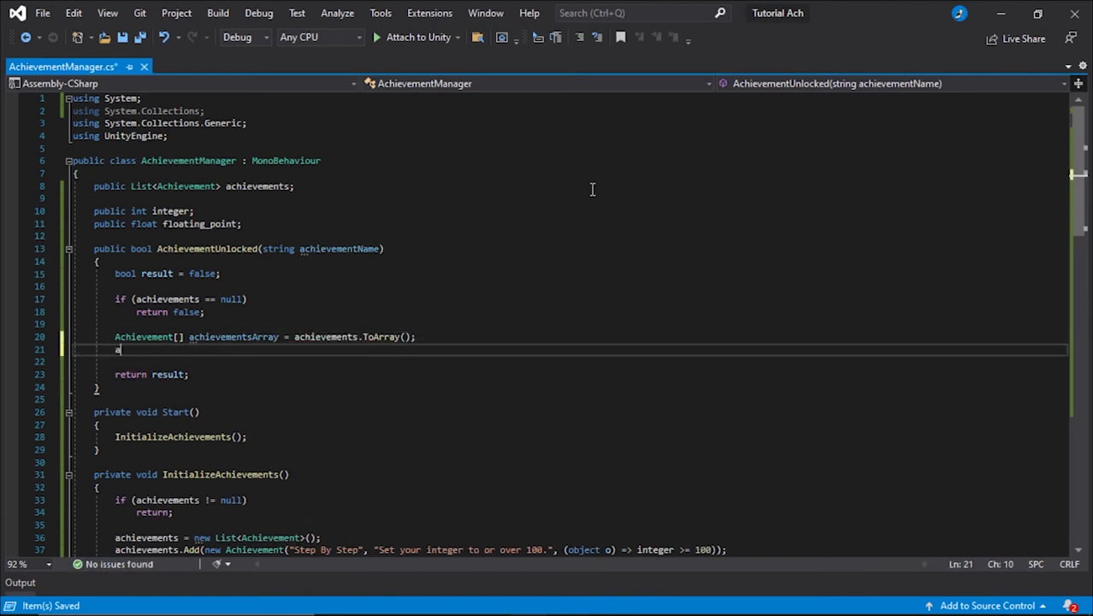
- Find the match with Achievement a = Array.Find(achievementsArray, ach => achievementName == ach.title)
text(chievement a = Array.fin)
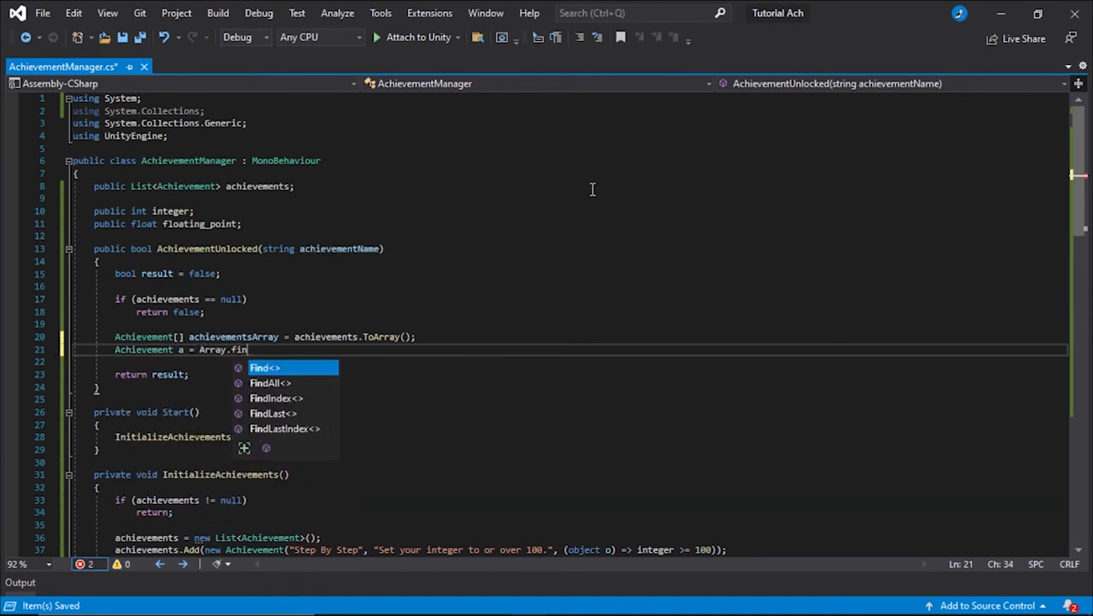
text(Find())
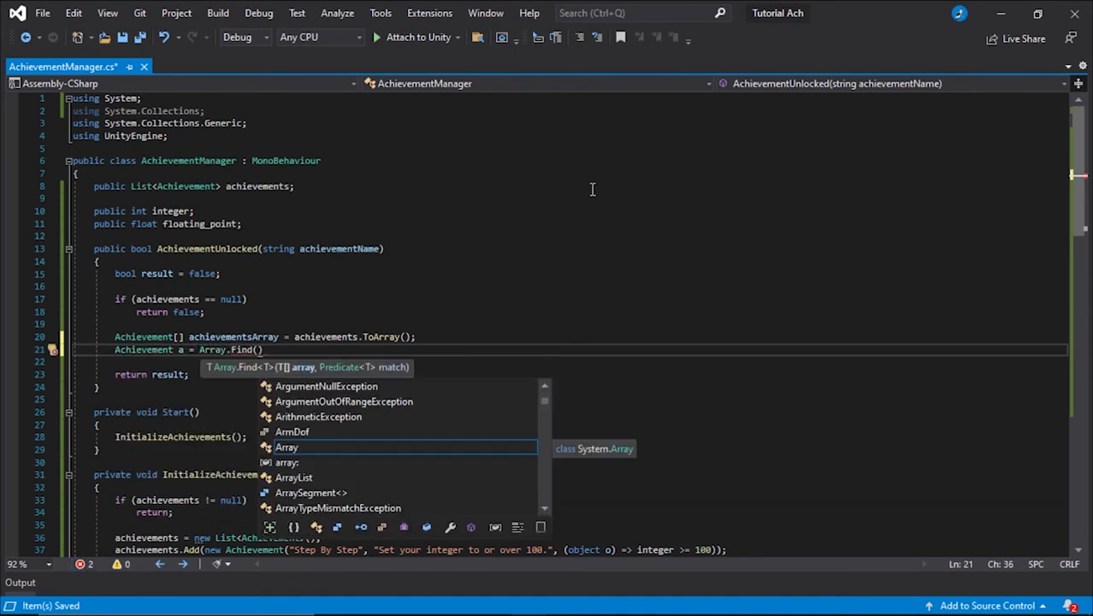
text(achievementsArray,)
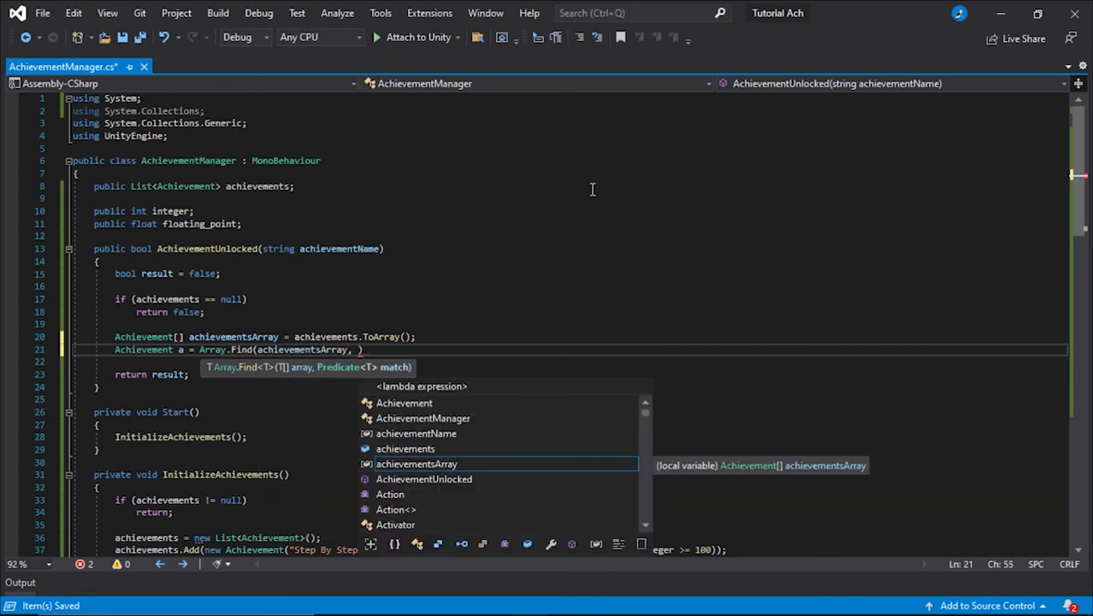
text(ach =>)
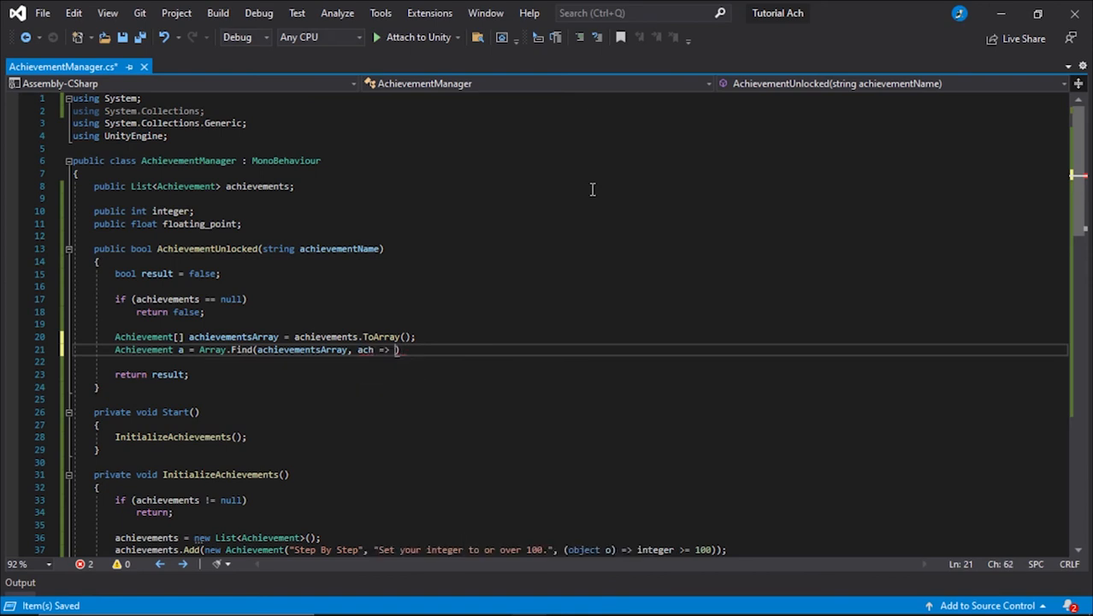
text(ach)
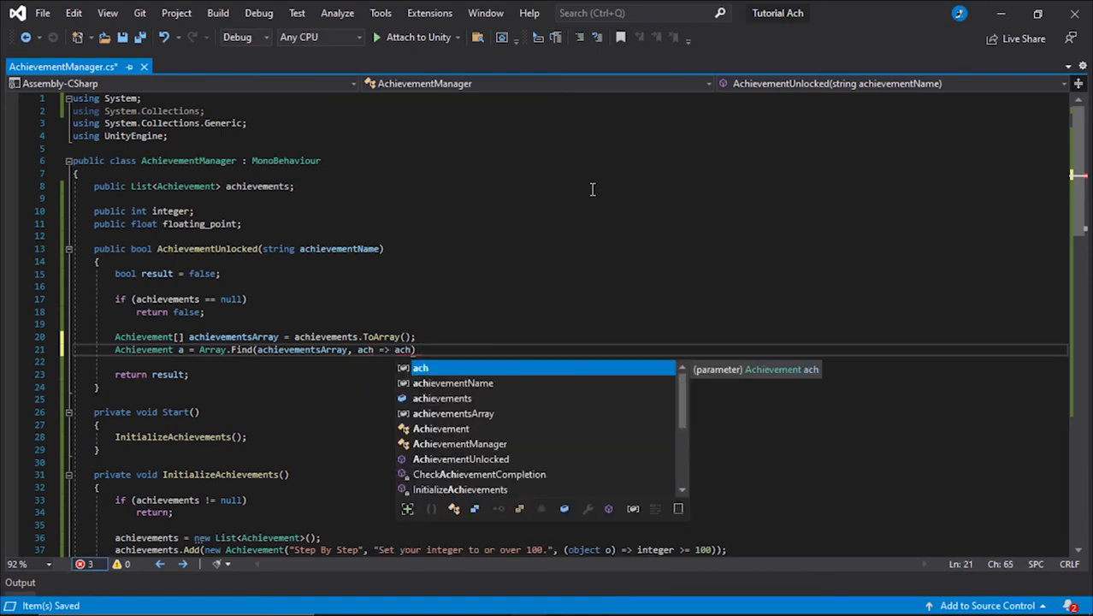
text(achievementName == ach.title)
text(result = a)
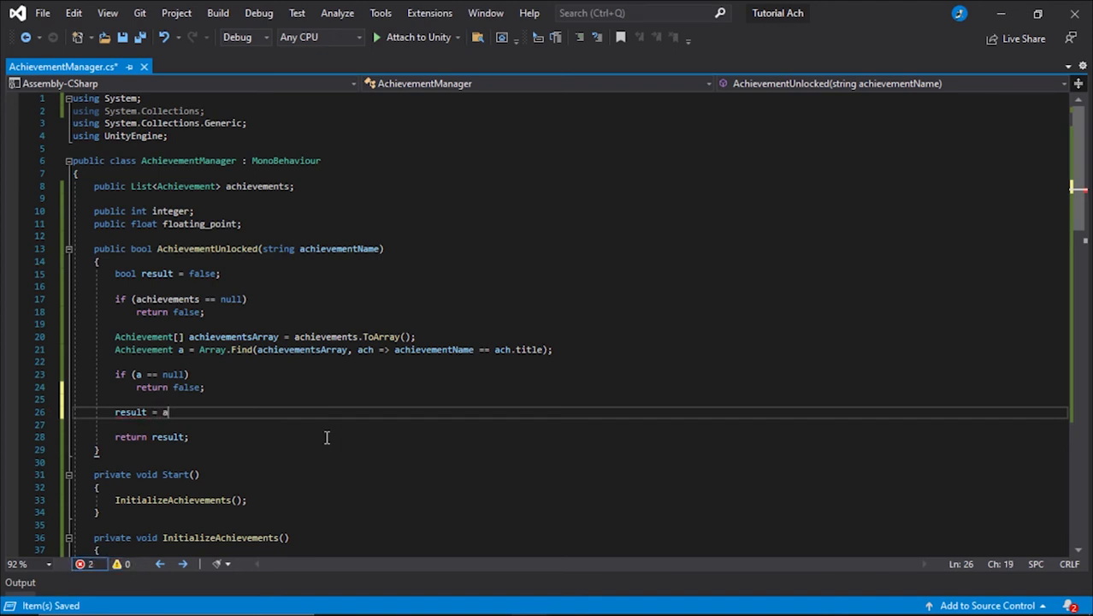
- Return false if no match, otherwise set result = a.achieved and review the finished method
text(.achieved;)
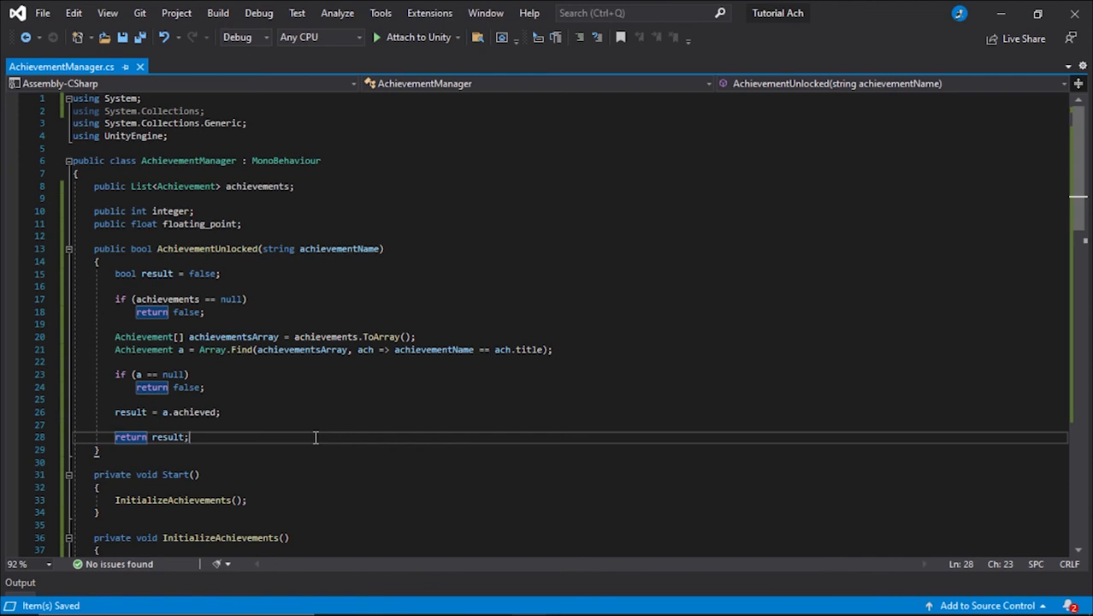
scroll(down, 3)
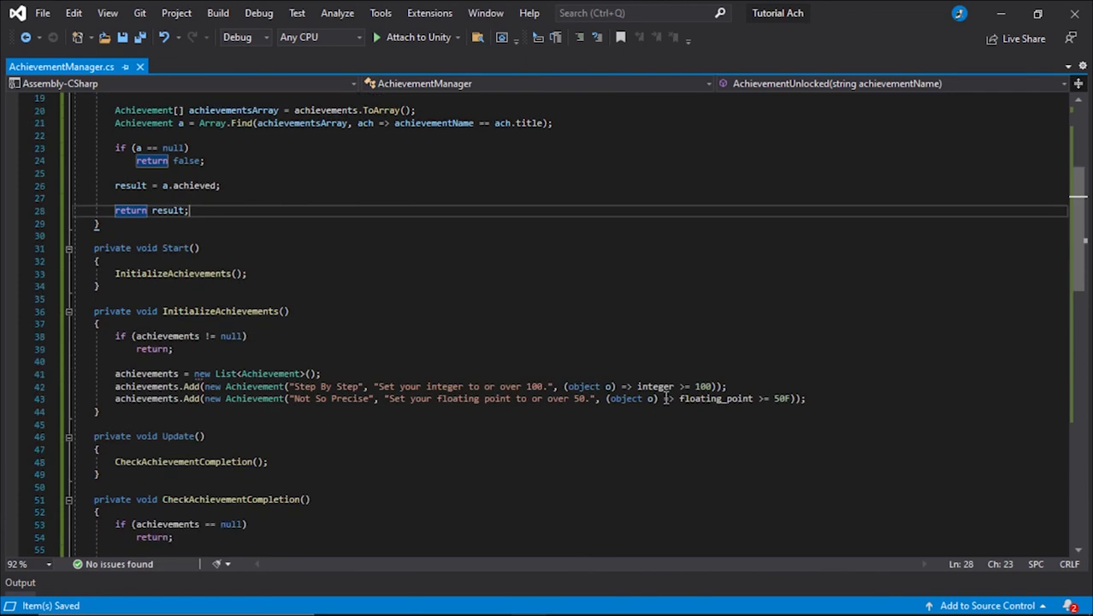
scroll(up, 3)
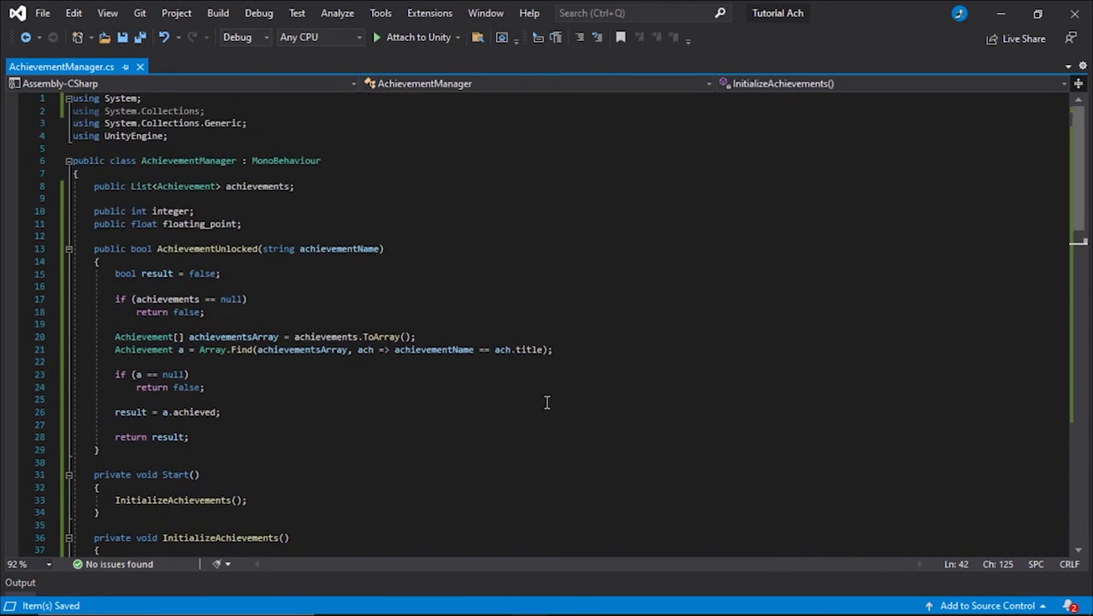
click(503, 349)
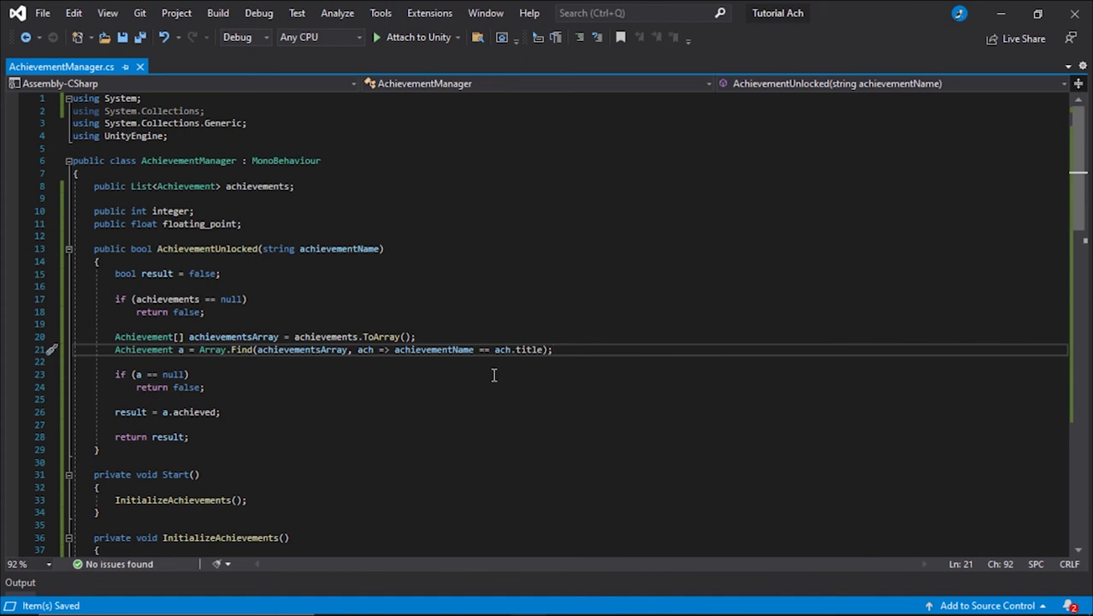
- Switch to the Tutorial Ach Unity project and select Manager to show its Achievement Manager component (Integer 0, Floating_point 0)
key(alt+tab)
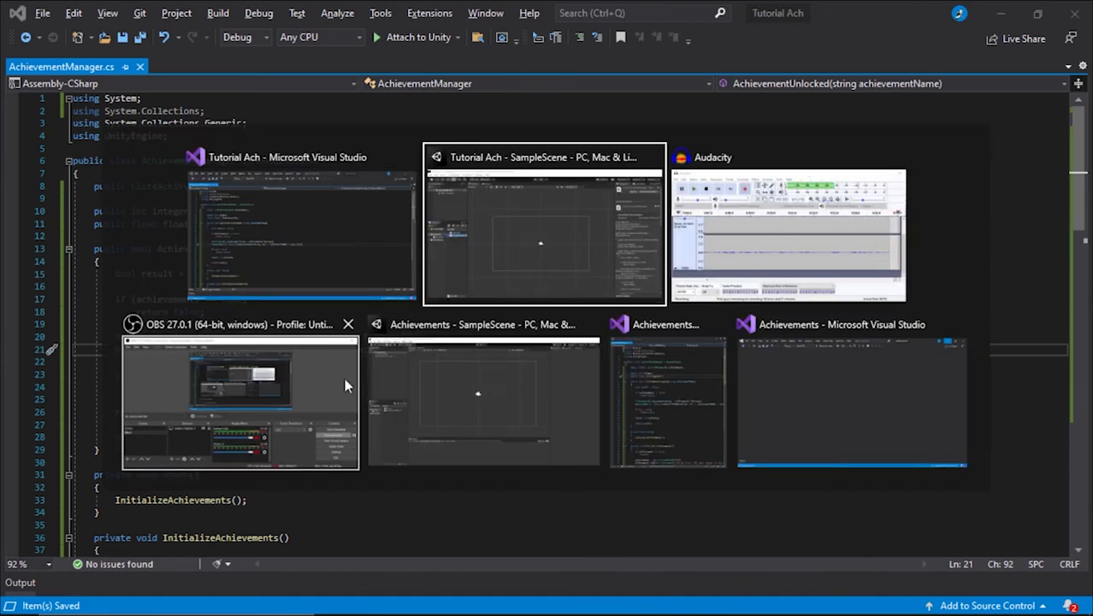
click(544, 225)
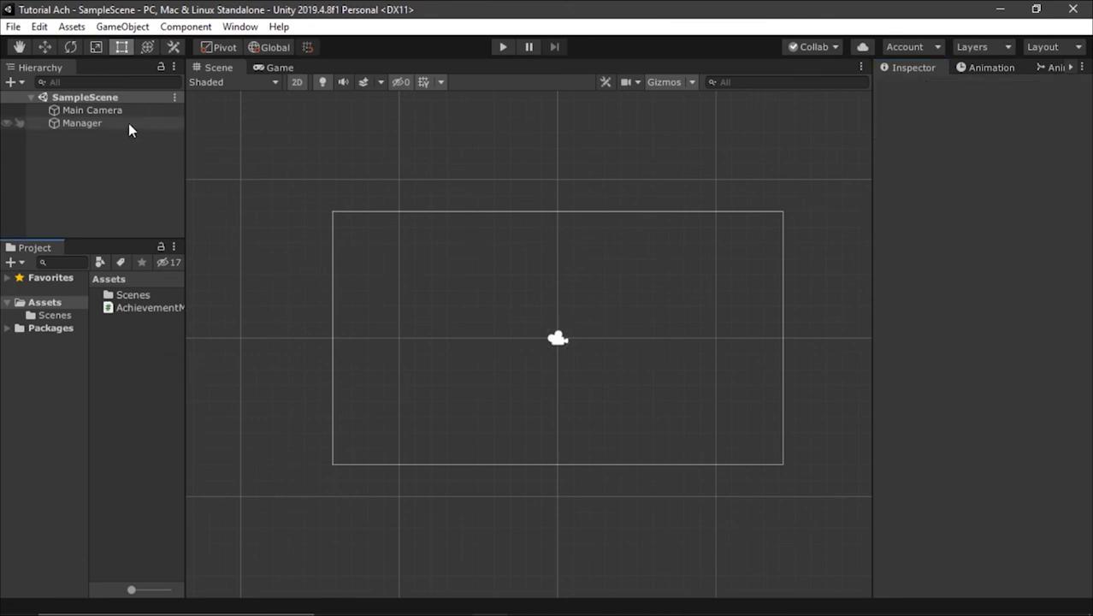
click(82, 123)
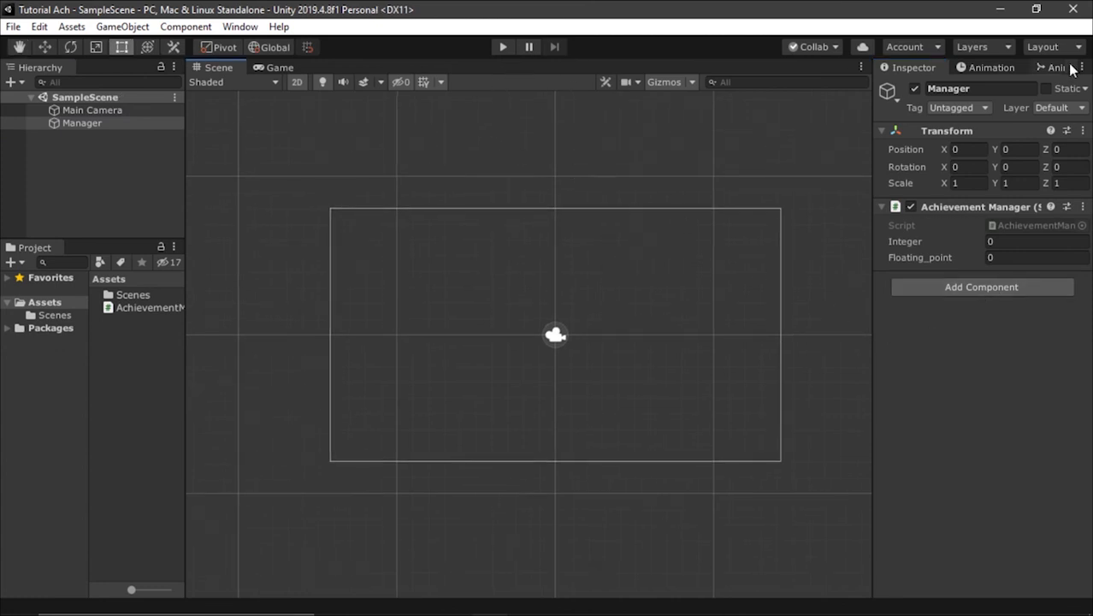
click(239, 27)
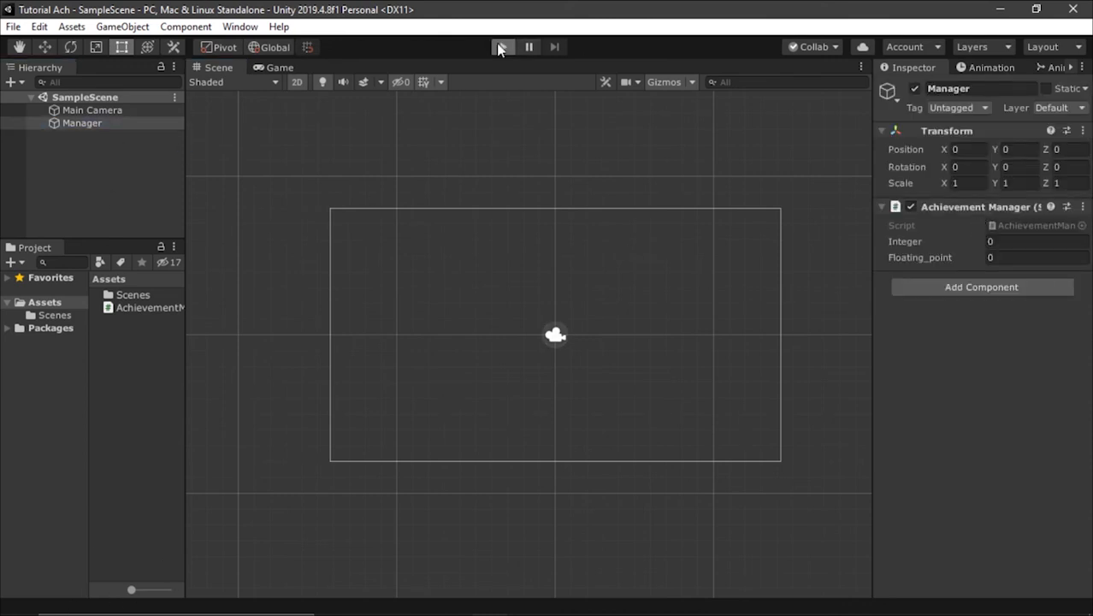
- Enter Play mode, raise Integer above 100 (288, then 125) to log the Step By Step achievement, and begin editing Floating_point
click(504, 48)
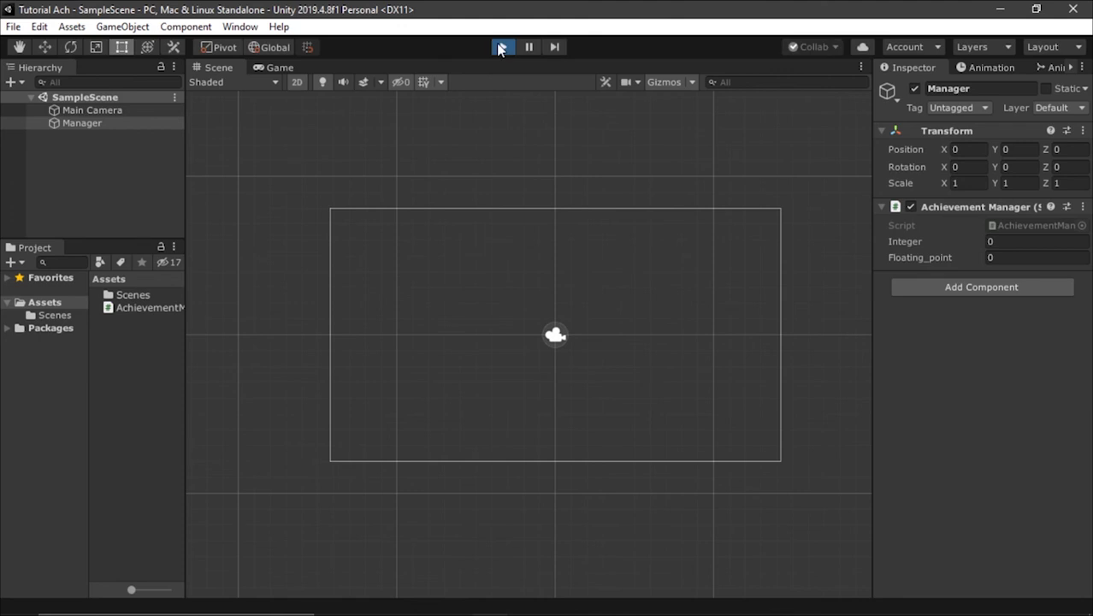
click(503, 46)
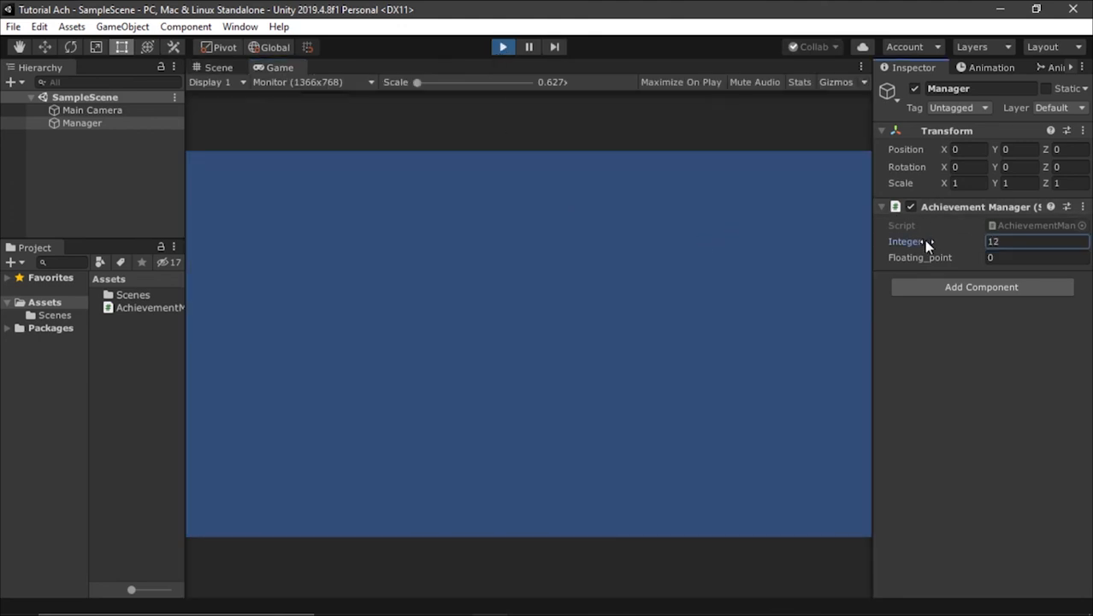
text(288)
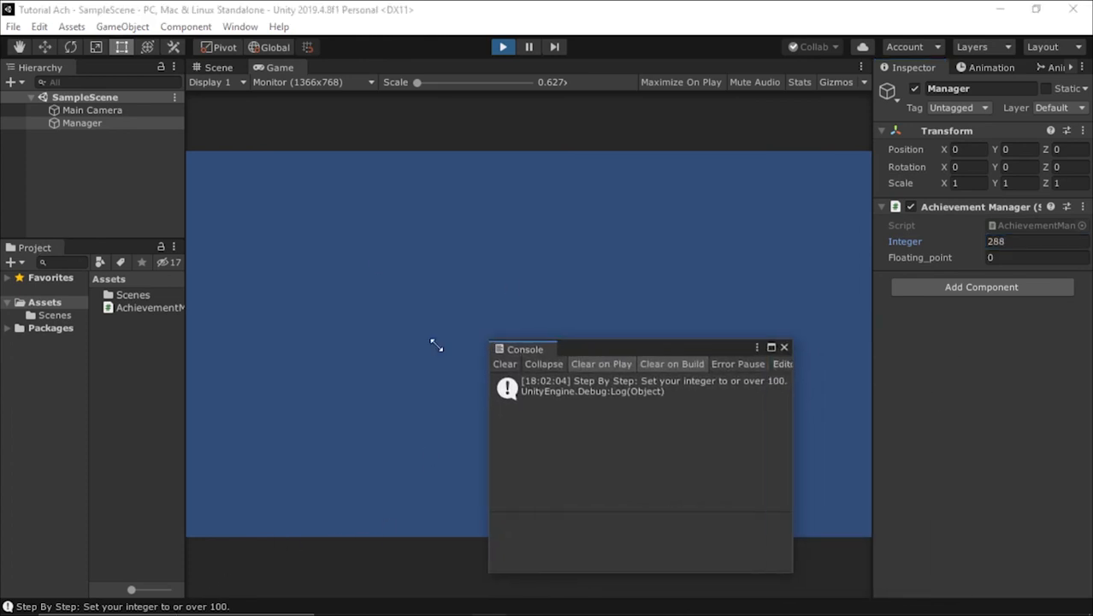
drag(524, 349, 304, 336)
text(189)
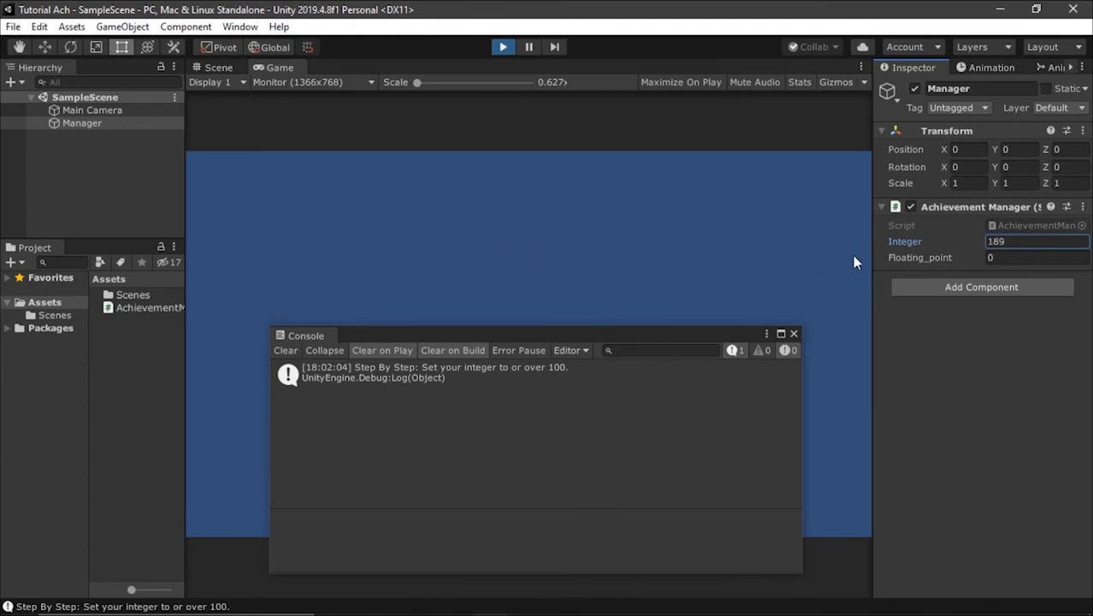
text(125)
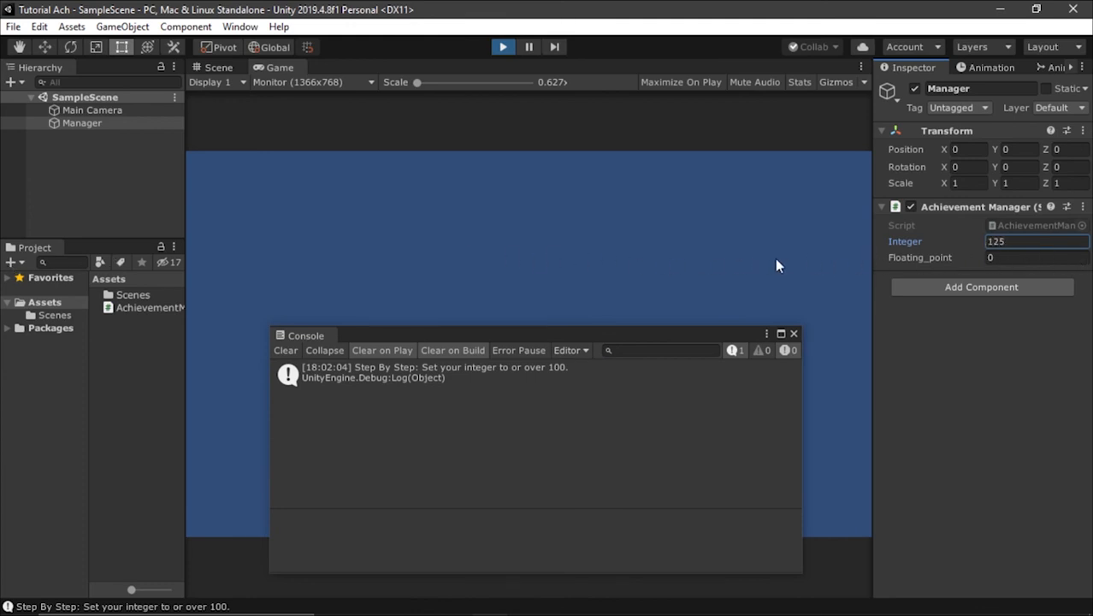
click(1037, 256)
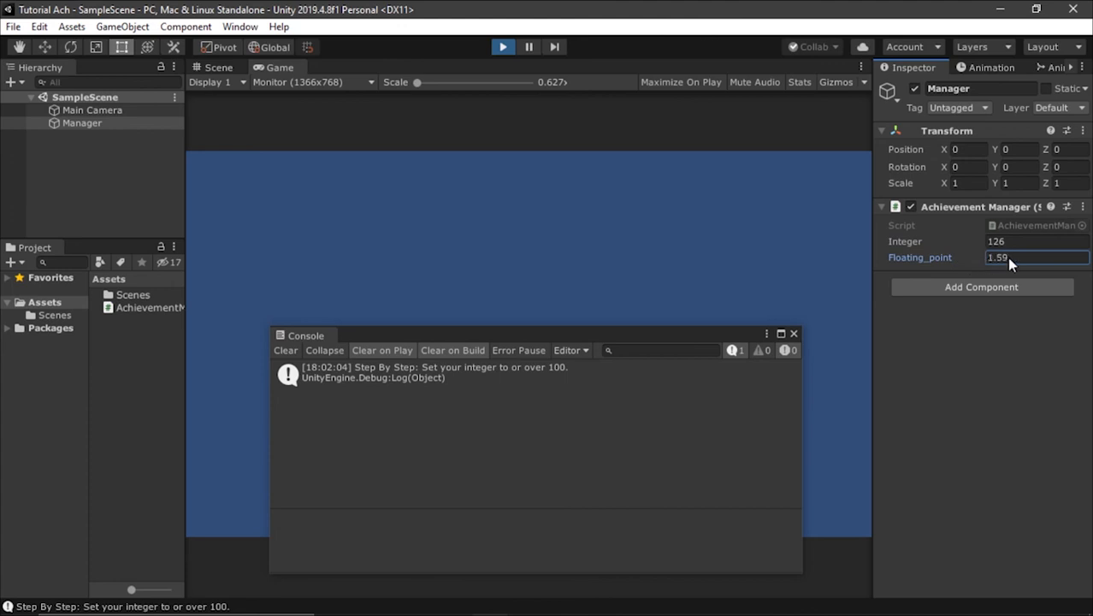